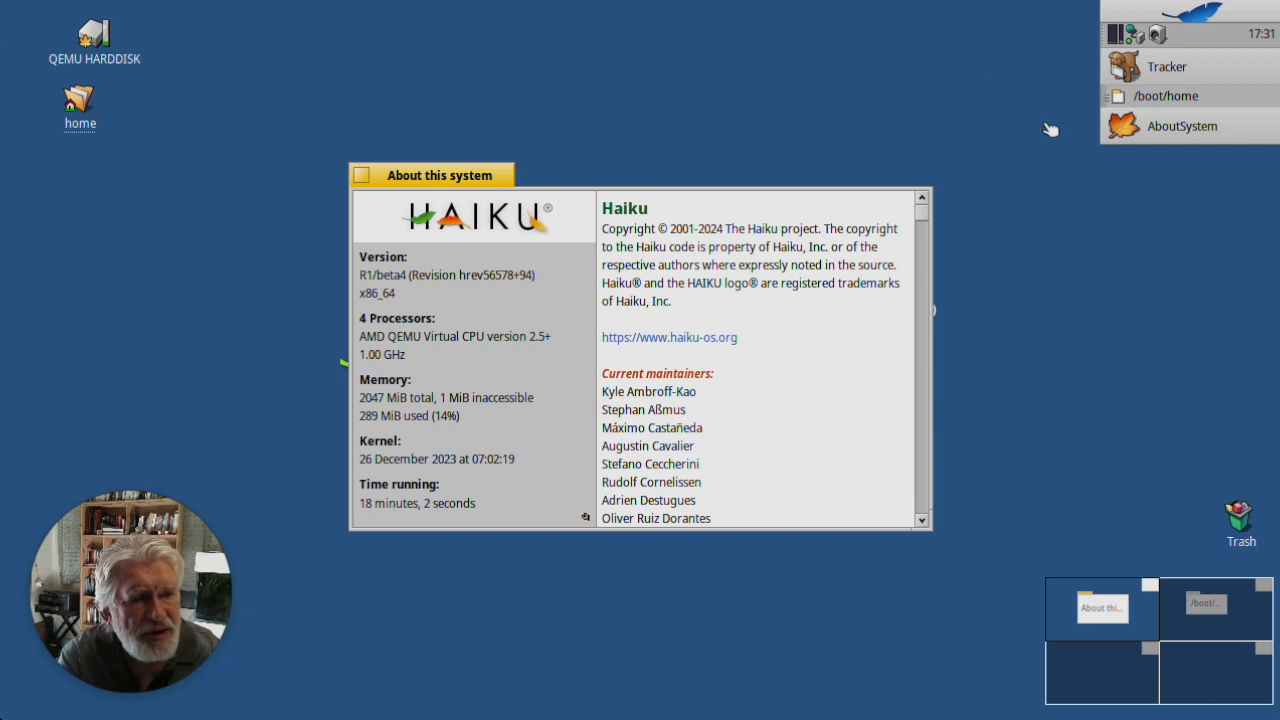
Step: Open the Deskbar menu and browse the Applications and Desktop applets lists to find LaunchBox
{"action": "left_click", "coordinate": [1128, 18]}
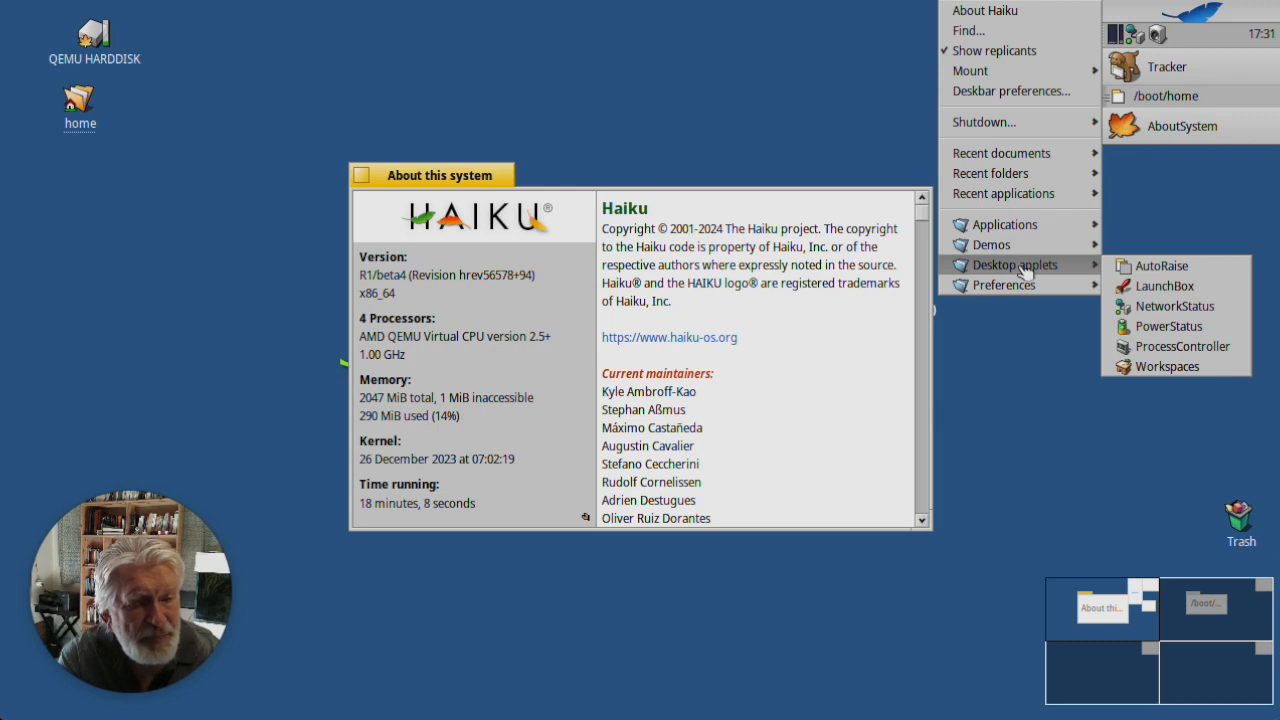
{"action": "mouse_move", "coordinate": [1163, 286]}
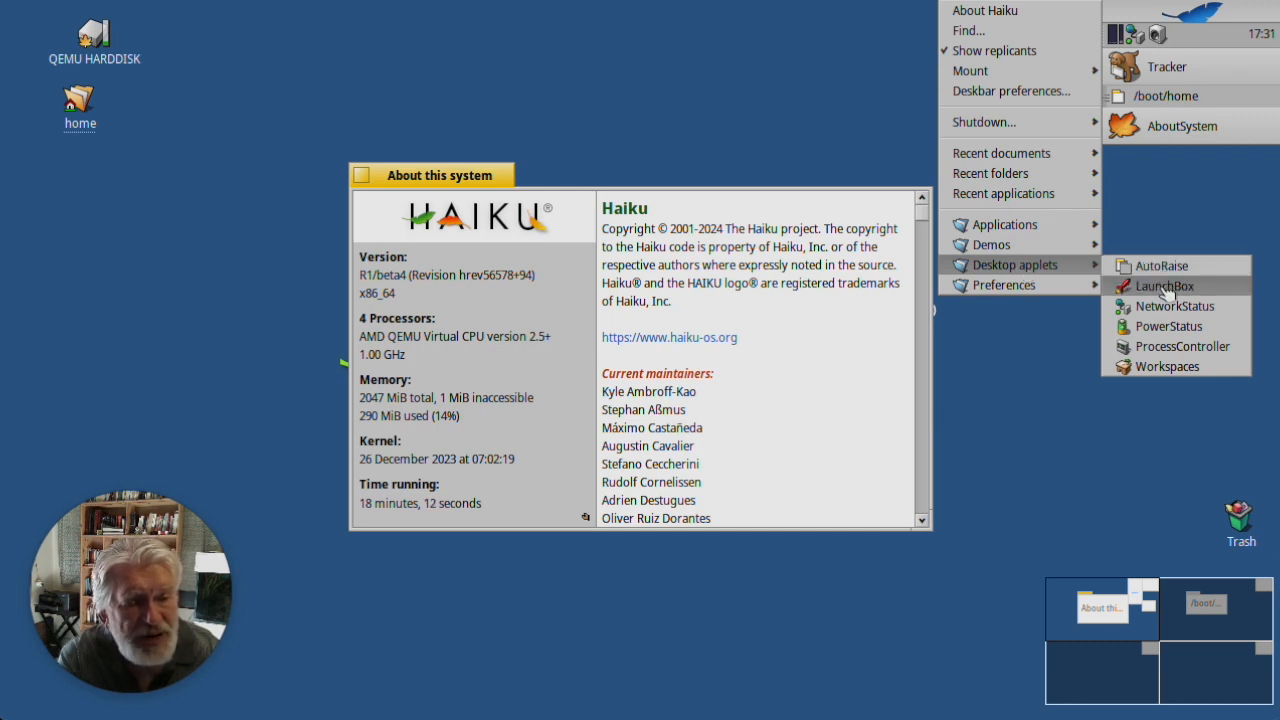
{"action": "mouse_move", "coordinate": [1000, 224]}
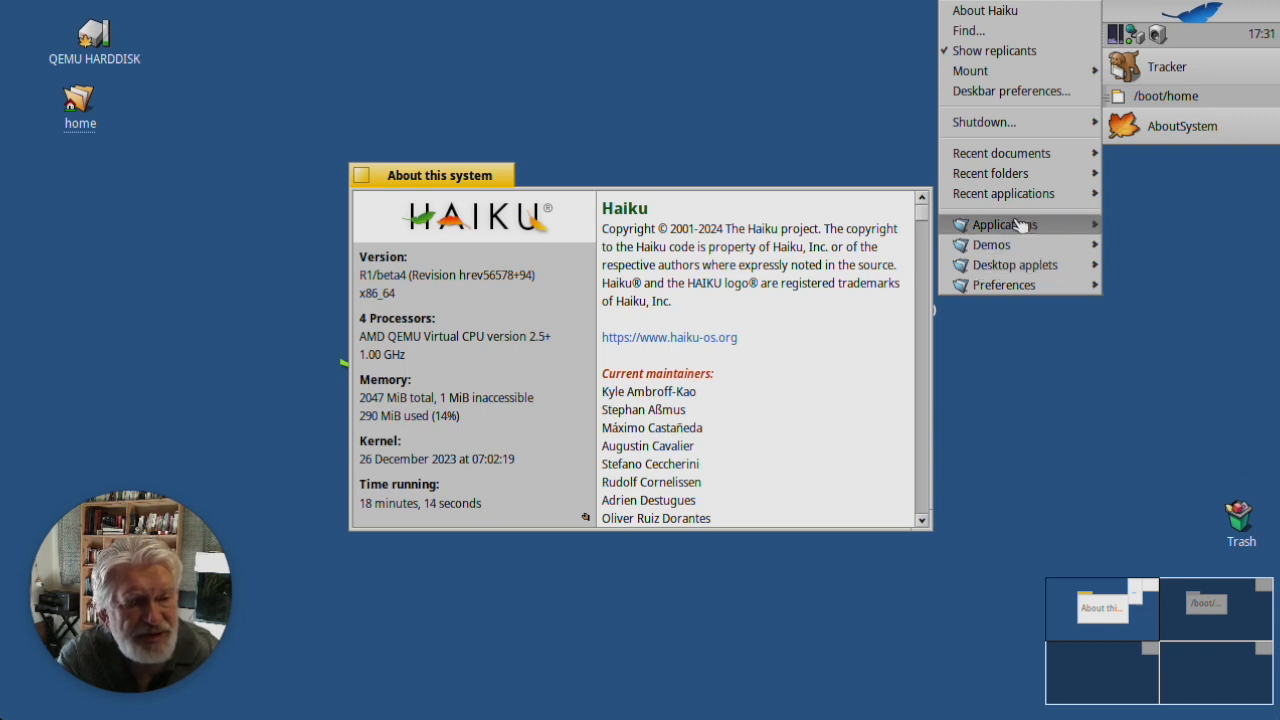
{"action": "left_click", "coordinate": [1003, 224]}
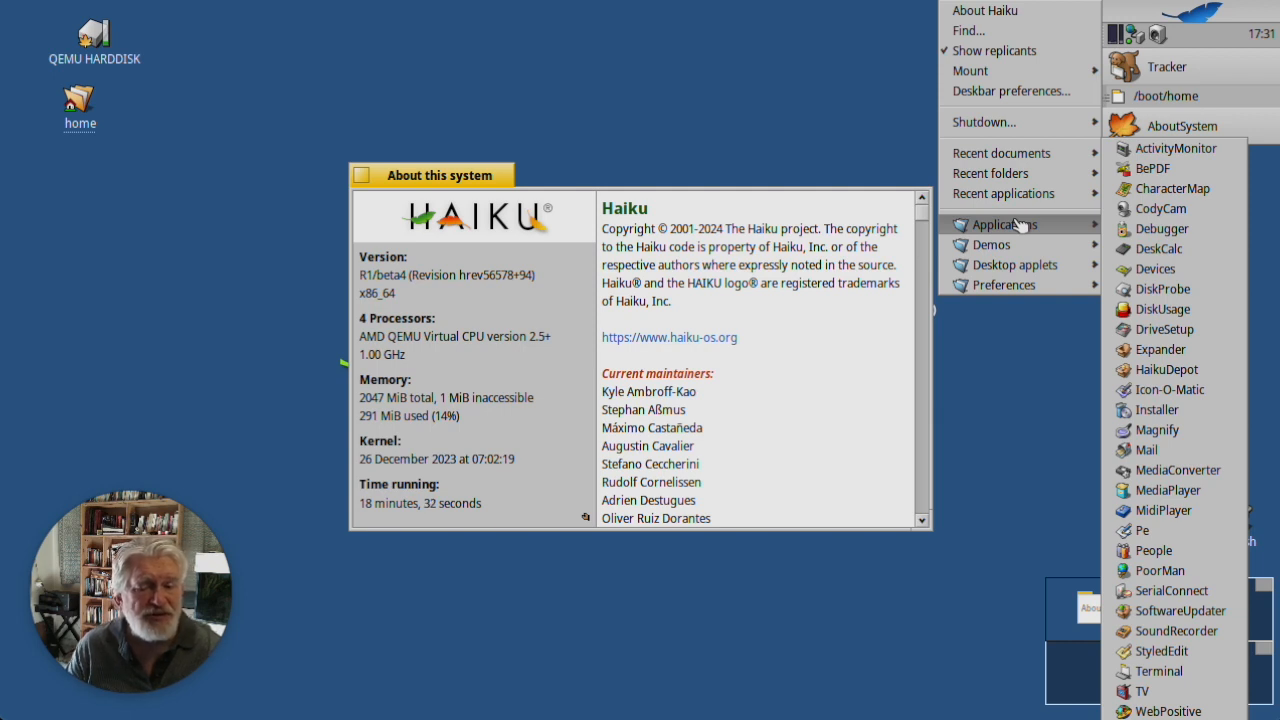
{"action": "mouse_move", "coordinate": [1161, 208]}
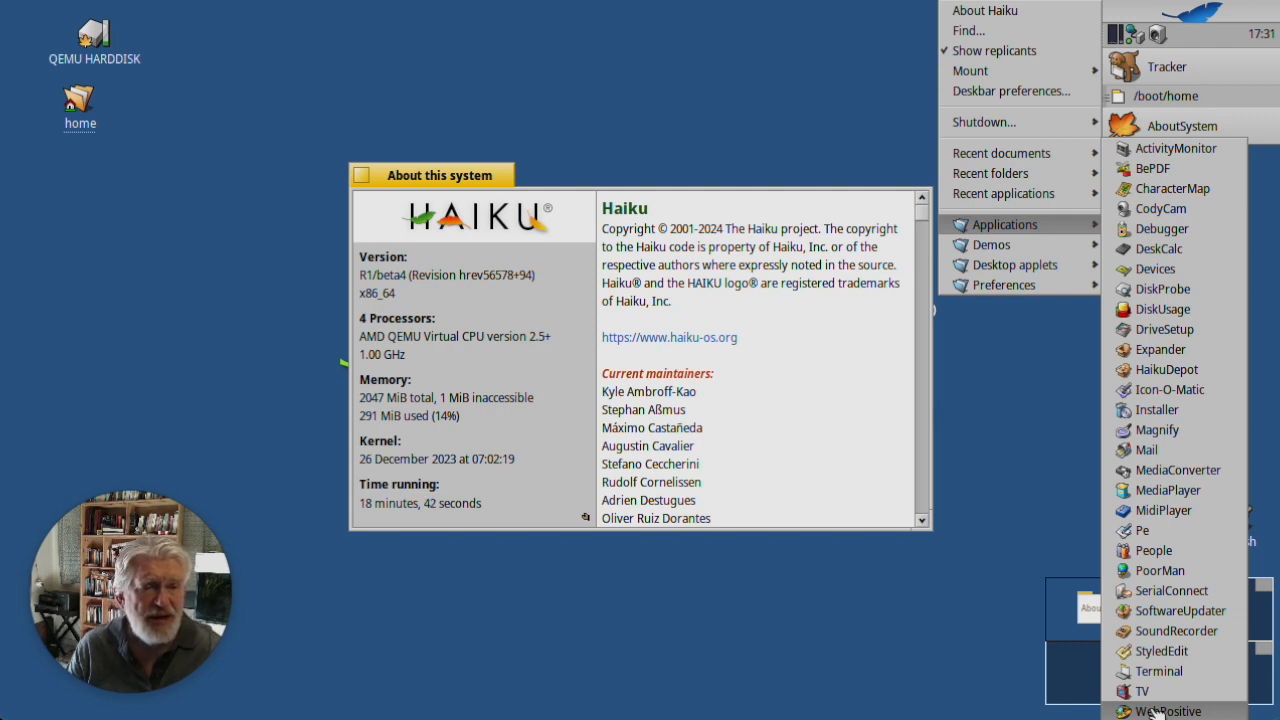
{"action": "mouse_move", "coordinate": [1175, 148]}
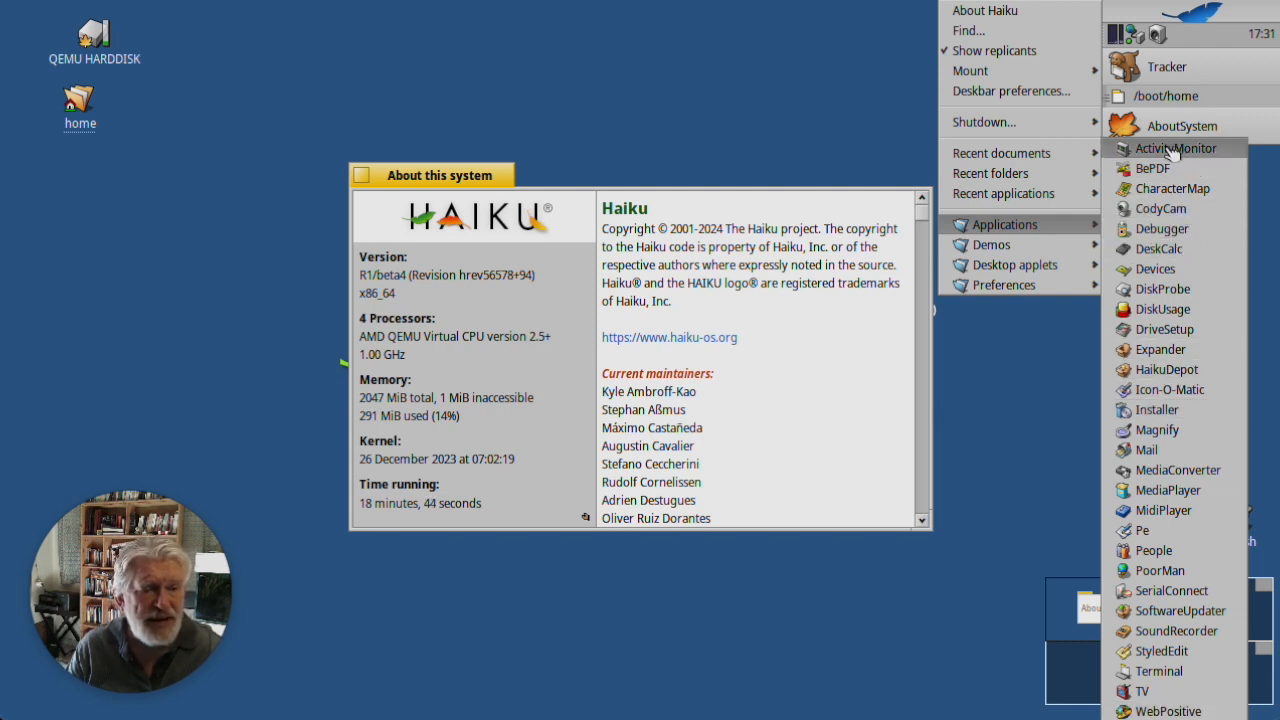
{"action": "mouse_move", "coordinate": [1160, 208]}
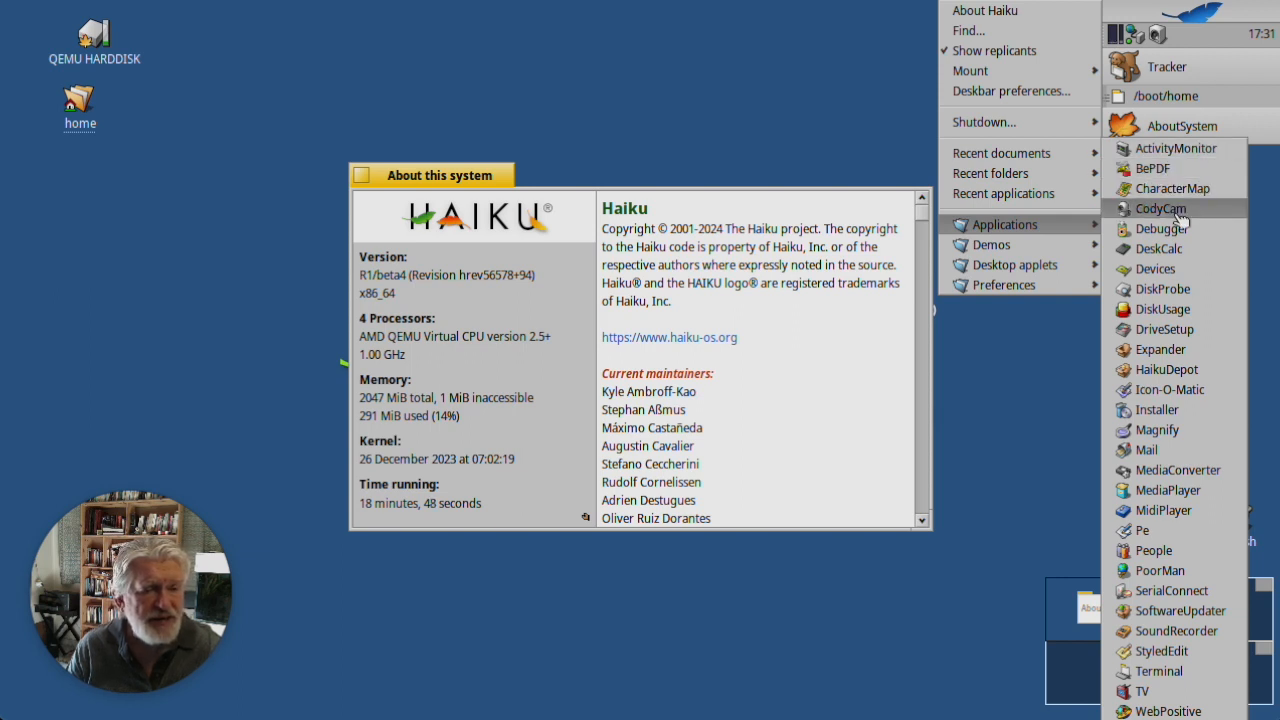
{"action": "mouse_move", "coordinate": [1173, 188]}
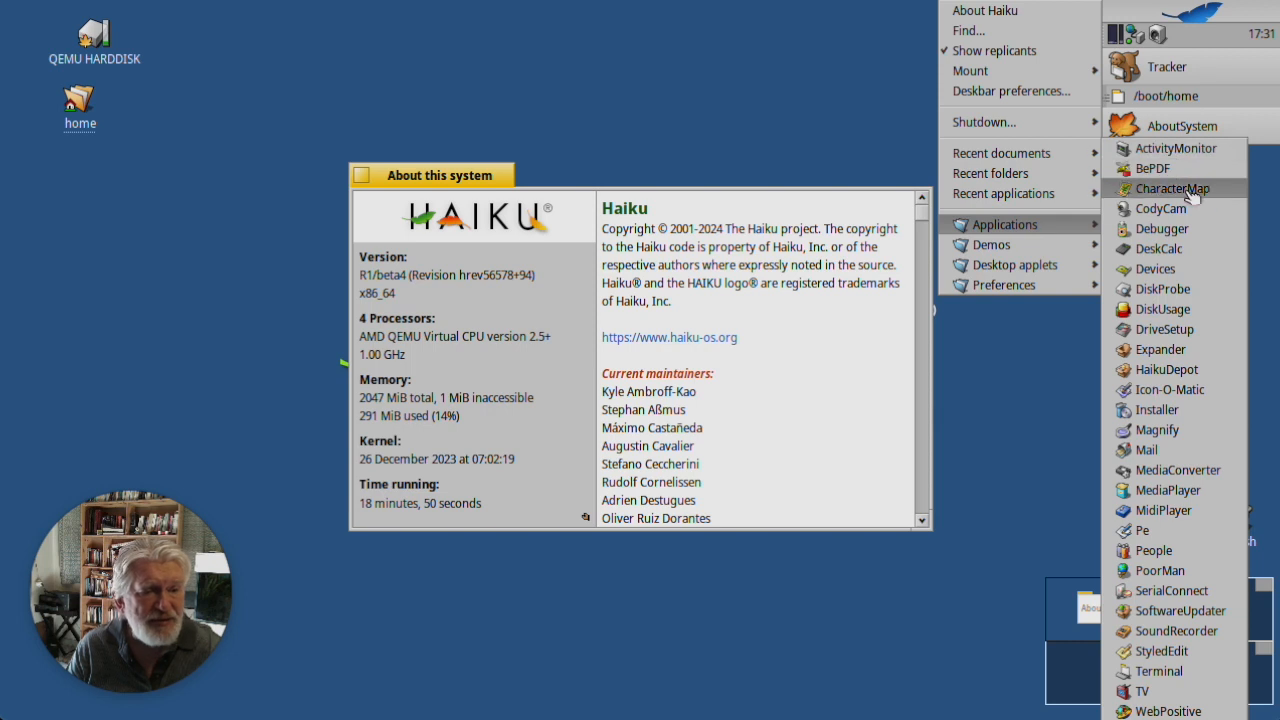
{"action": "mouse_move", "coordinate": [1163, 309]}
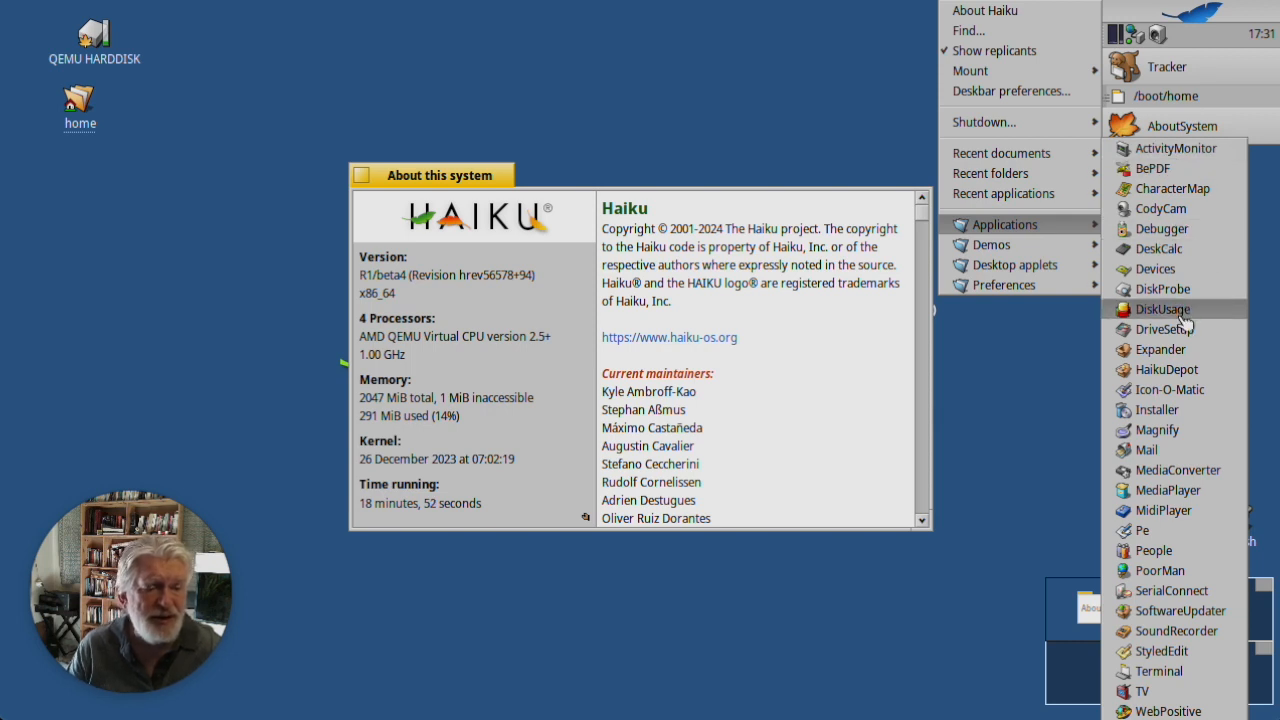
{"action": "mouse_move", "coordinate": [1160, 248]}
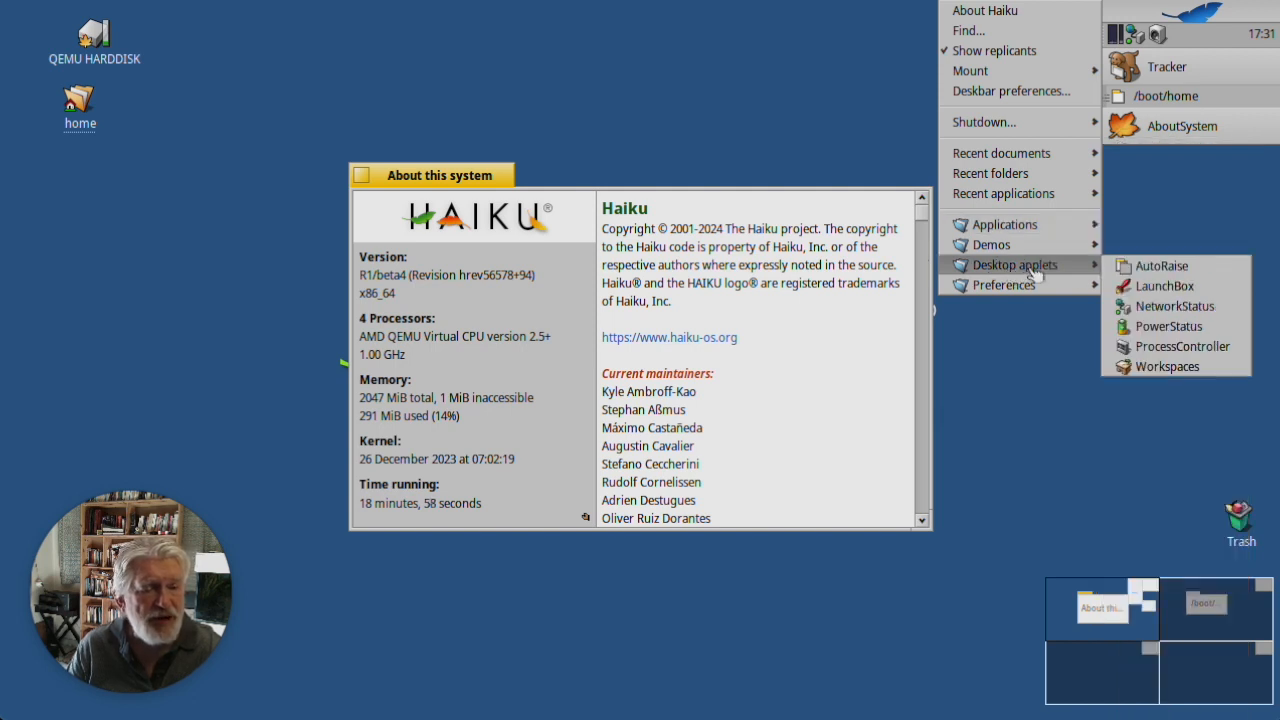
{"action": "mouse_move", "coordinate": [1164, 286]}
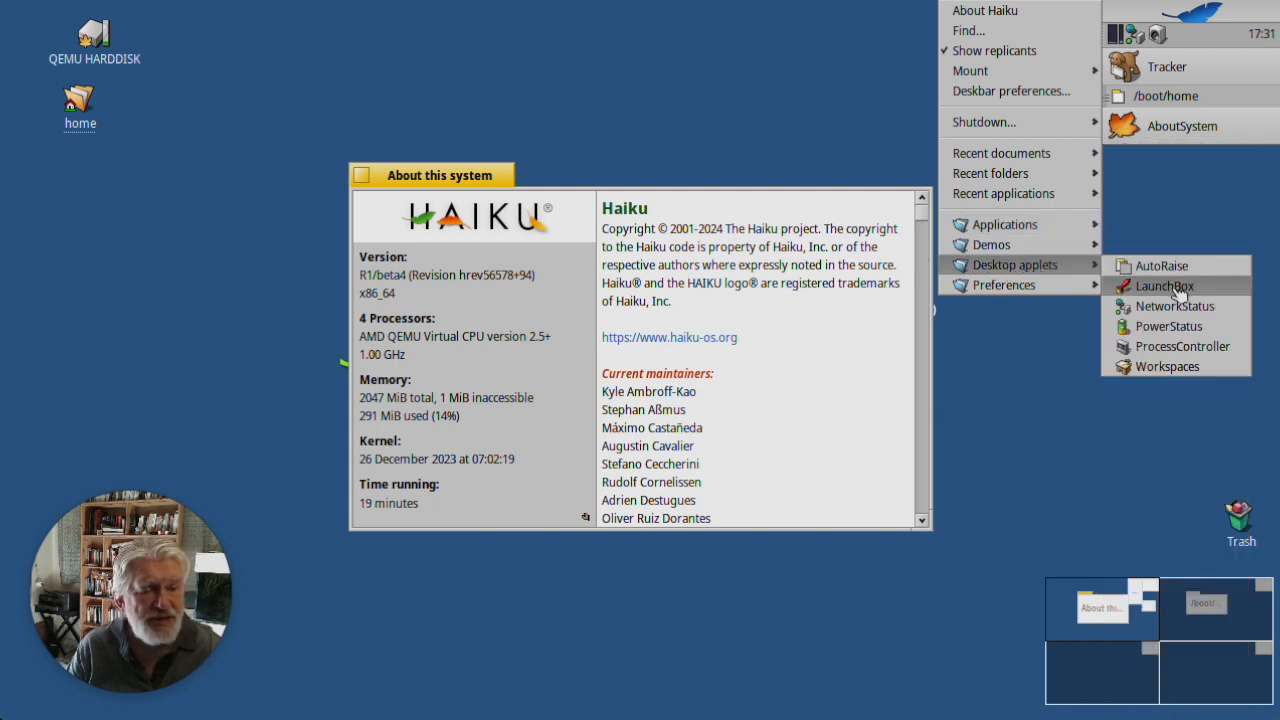
Step: Launch the LaunchBox desktop applet so its vertical pad of app buttons appears
{"action": "left_click", "coordinate": [1163, 286]}
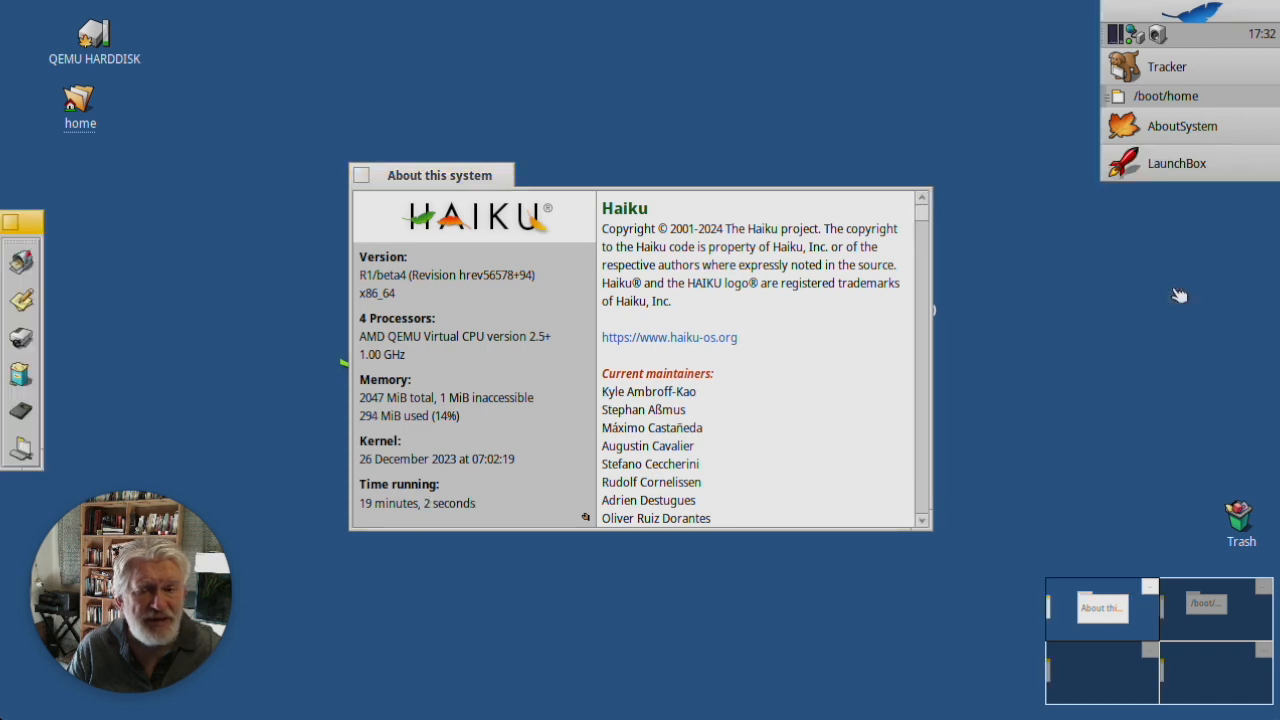
{"action": "mouse_move", "coordinate": [170, 270]}
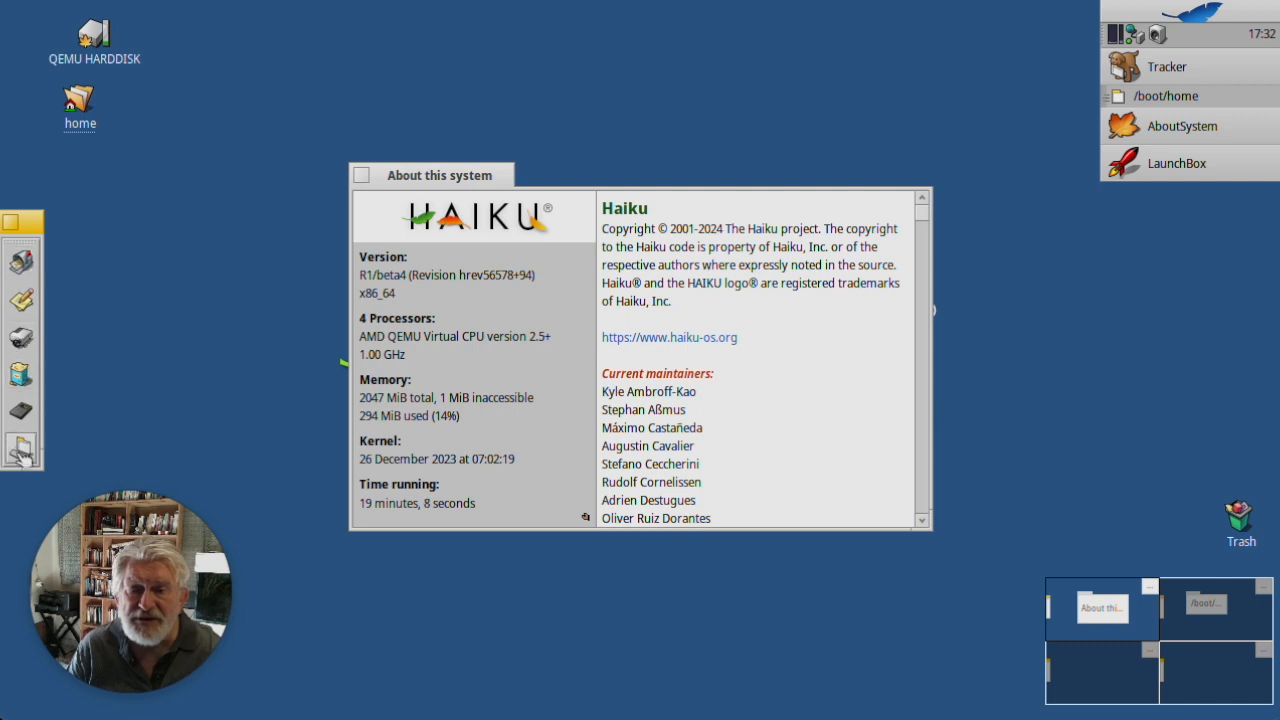
{"action": "mouse_move", "coordinate": [96, 240]}
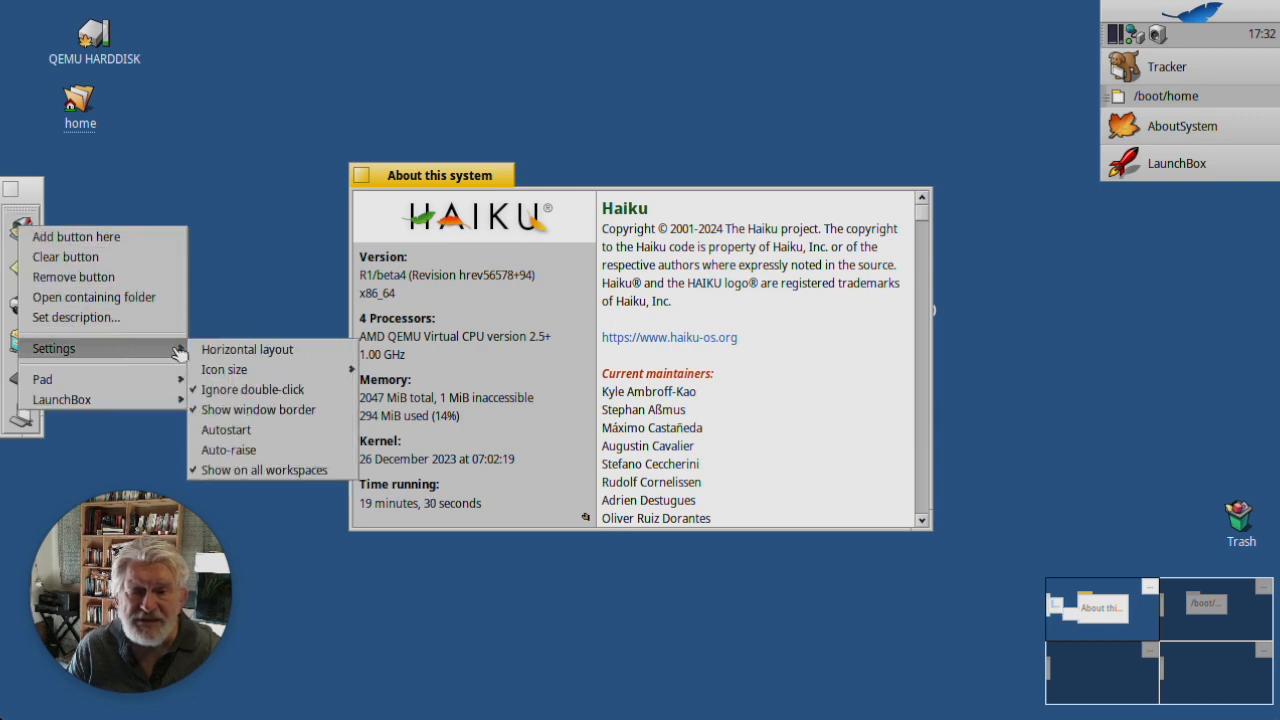
{"action": "mouse_move", "coordinate": [247, 349]}
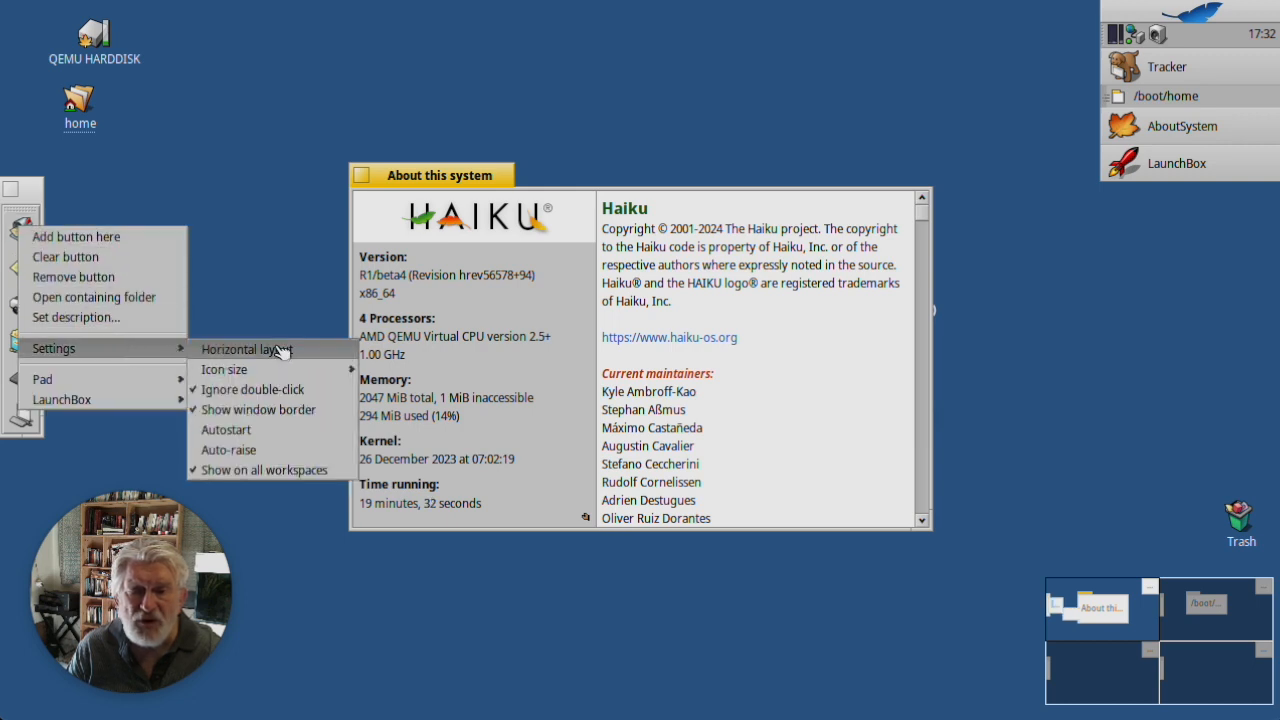
Step: Switch the LaunchBox pad to horizontal layout and drag it to the bottom centre
{"action": "left_click", "coordinate": [246, 349]}
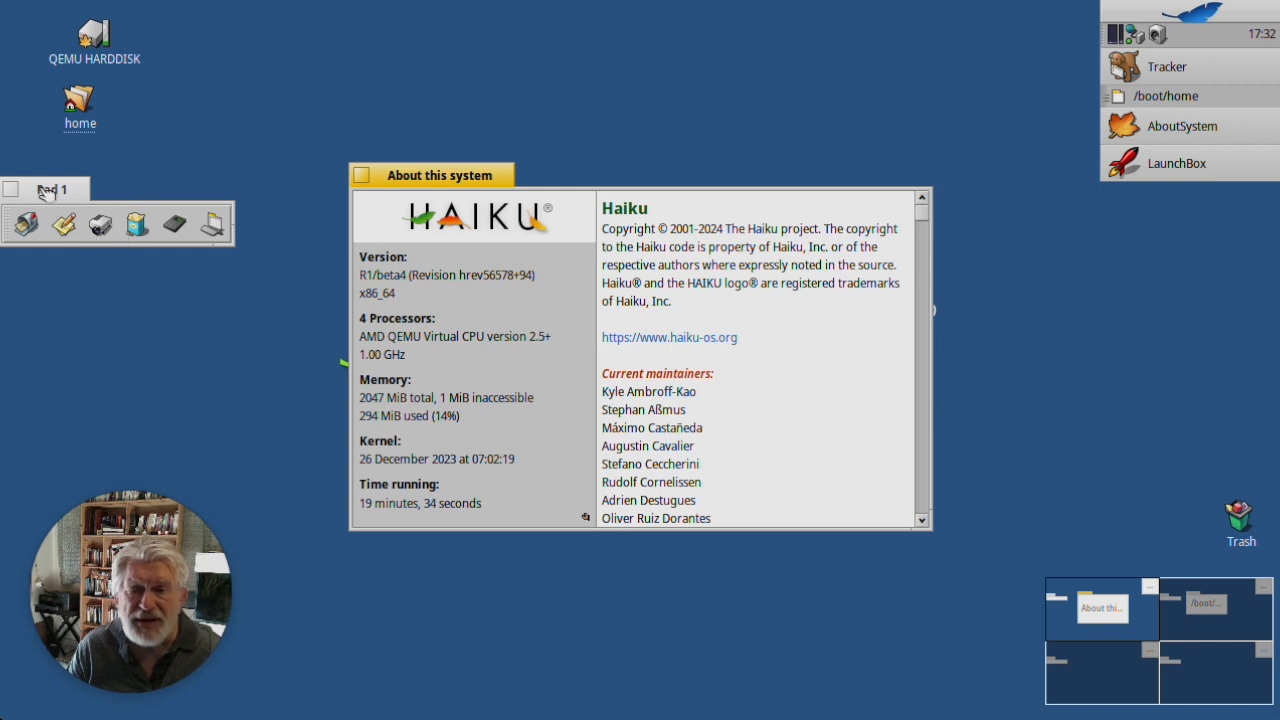
{"action": "left_click_drag", "start_coordinate": [55, 189], "coordinate": [515, 653]}
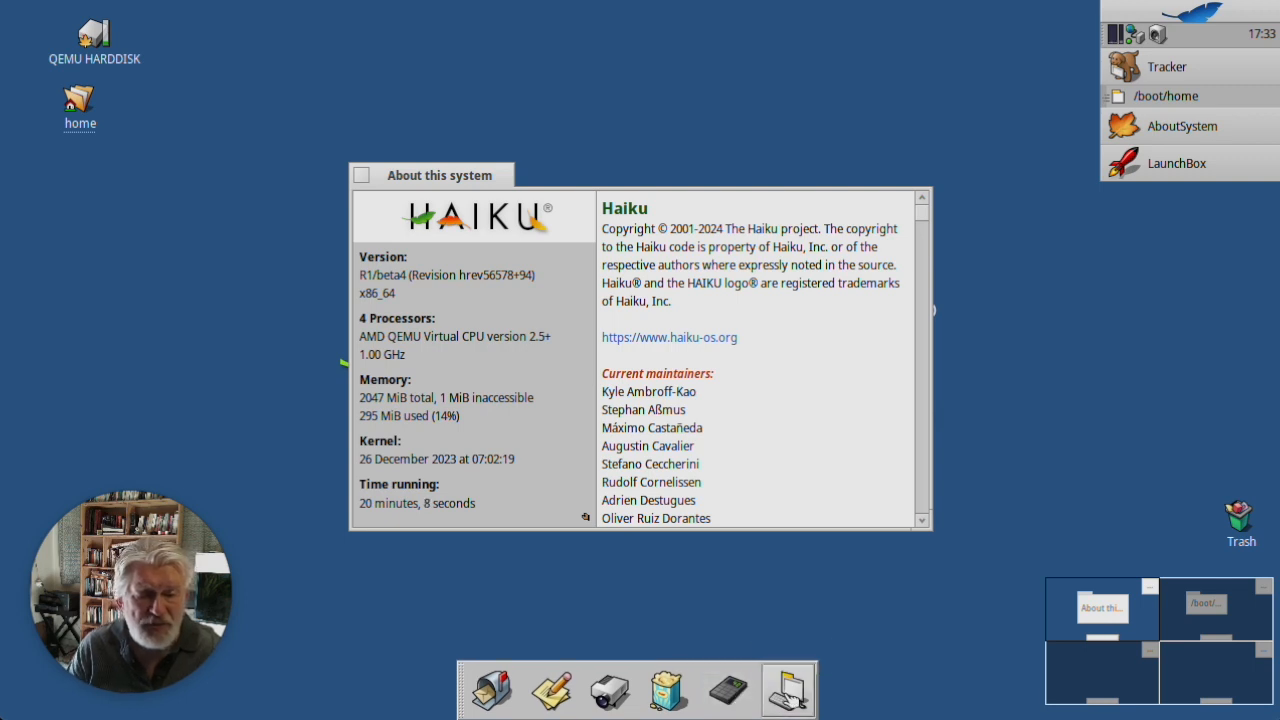
Step: Test and close the Terminal dock button, then clear the fourth dock button
{"action": "left_click", "coordinate": [788, 689]}
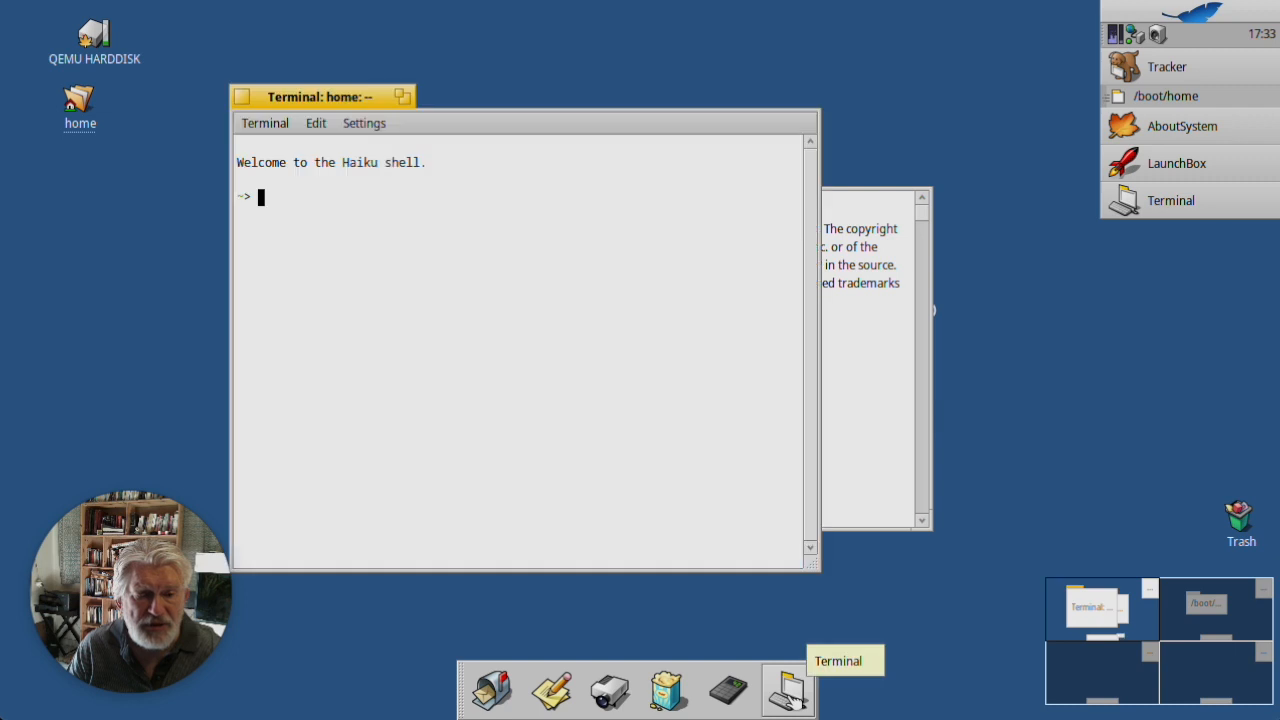
{"action": "left_click", "coordinate": [1181, 125]}
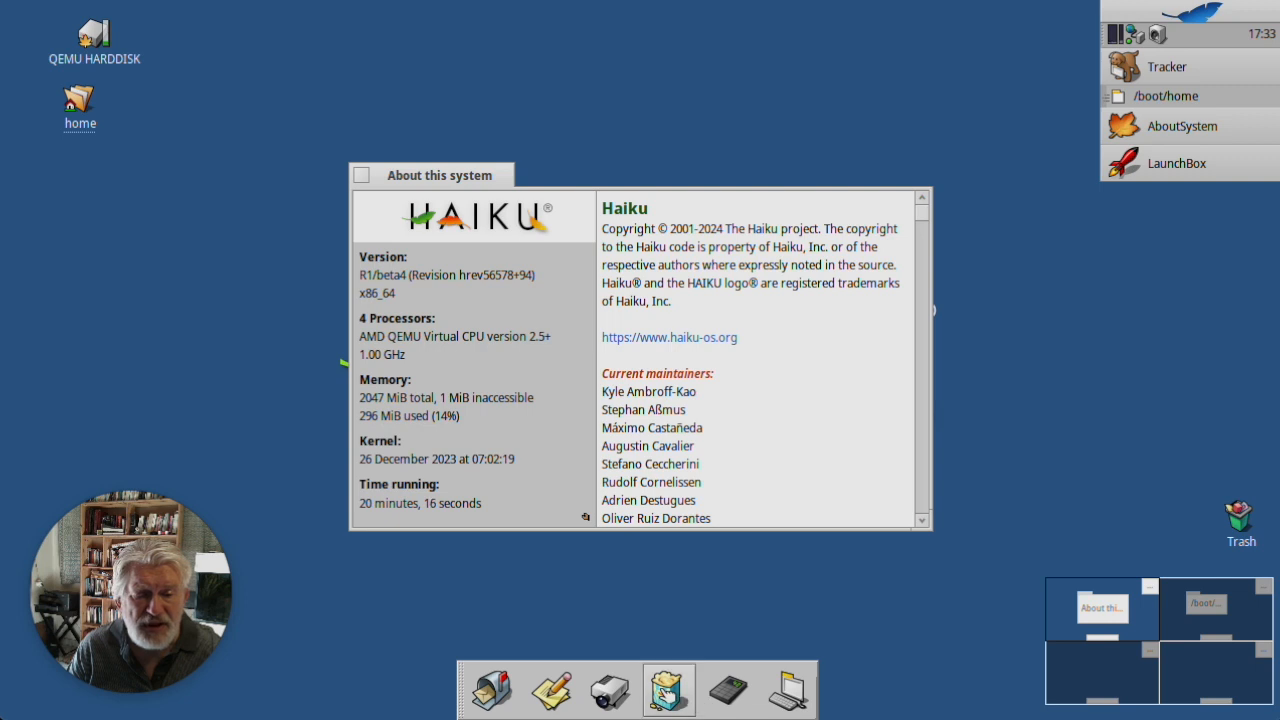
{"action": "right_click", "coordinate": [668, 690]}
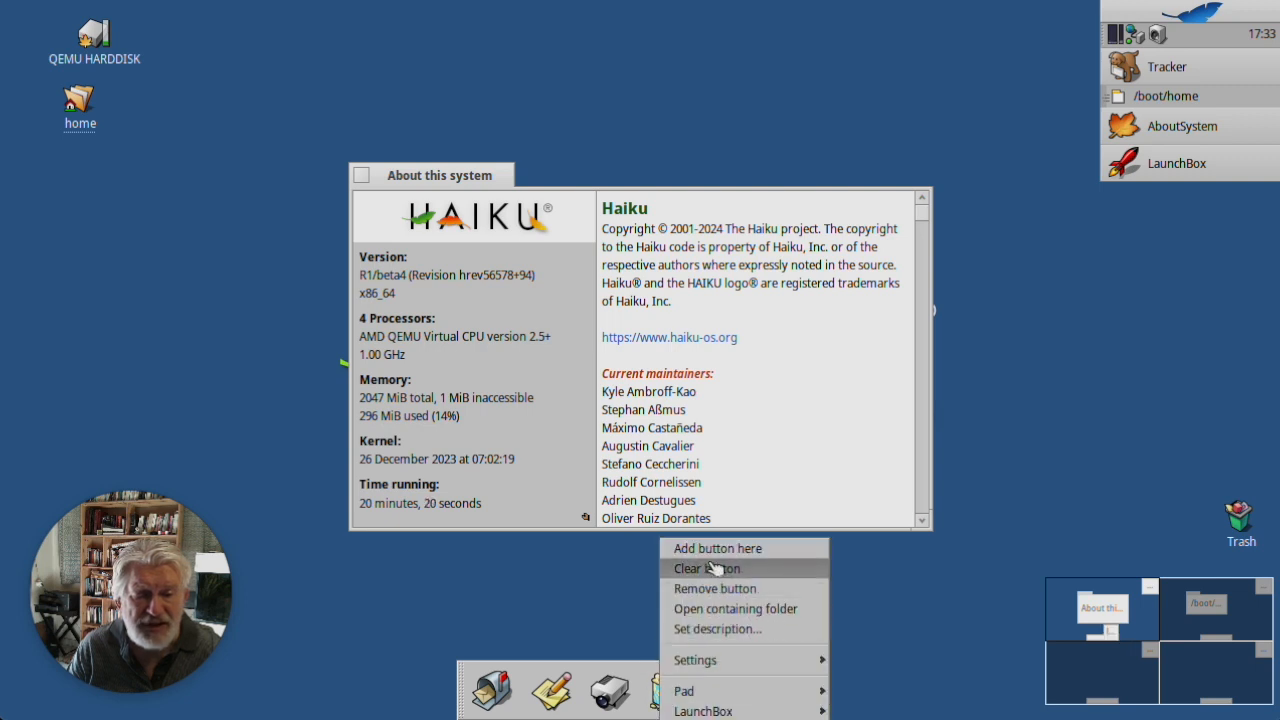
{"action": "left_click", "coordinate": [706, 568]}
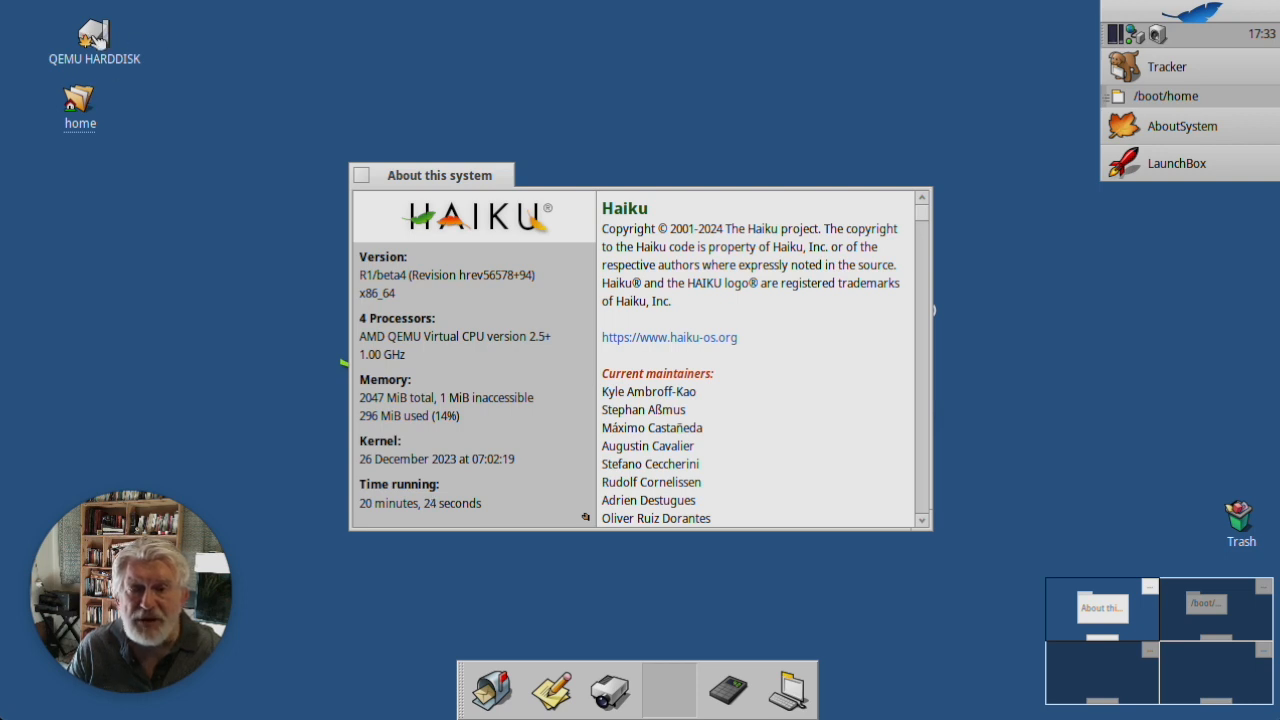
Step: Open /boot/system/apps in Tracker and scroll the listing to find Expander
{"action": "right_click", "coordinate": [93, 35]}
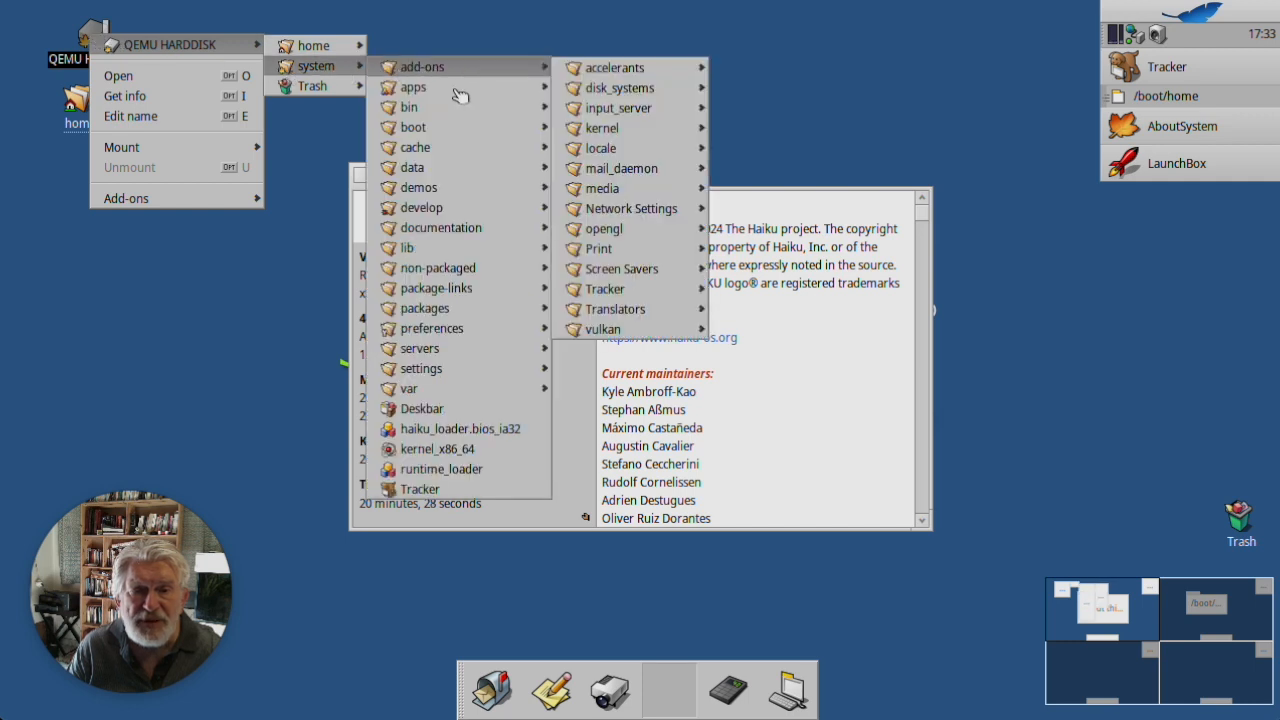
{"action": "left_click", "coordinate": [413, 87]}
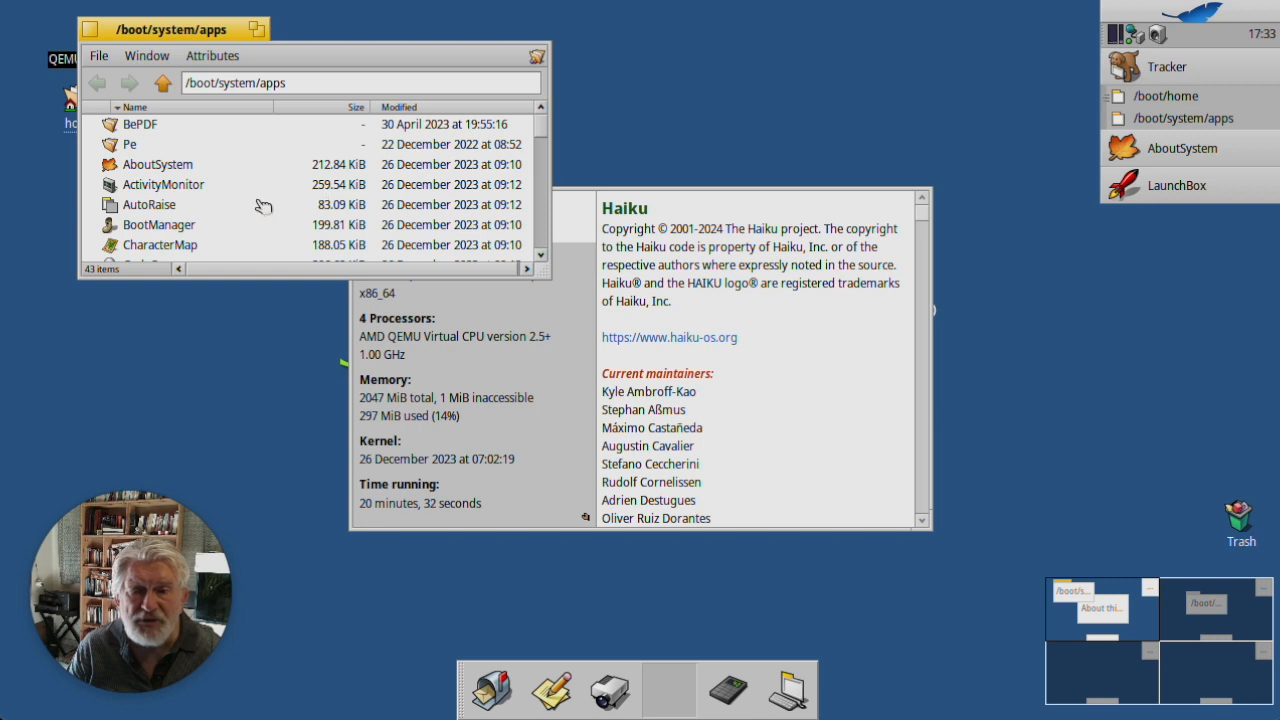
{"action": "mouse_move", "coordinate": [543, 228]}
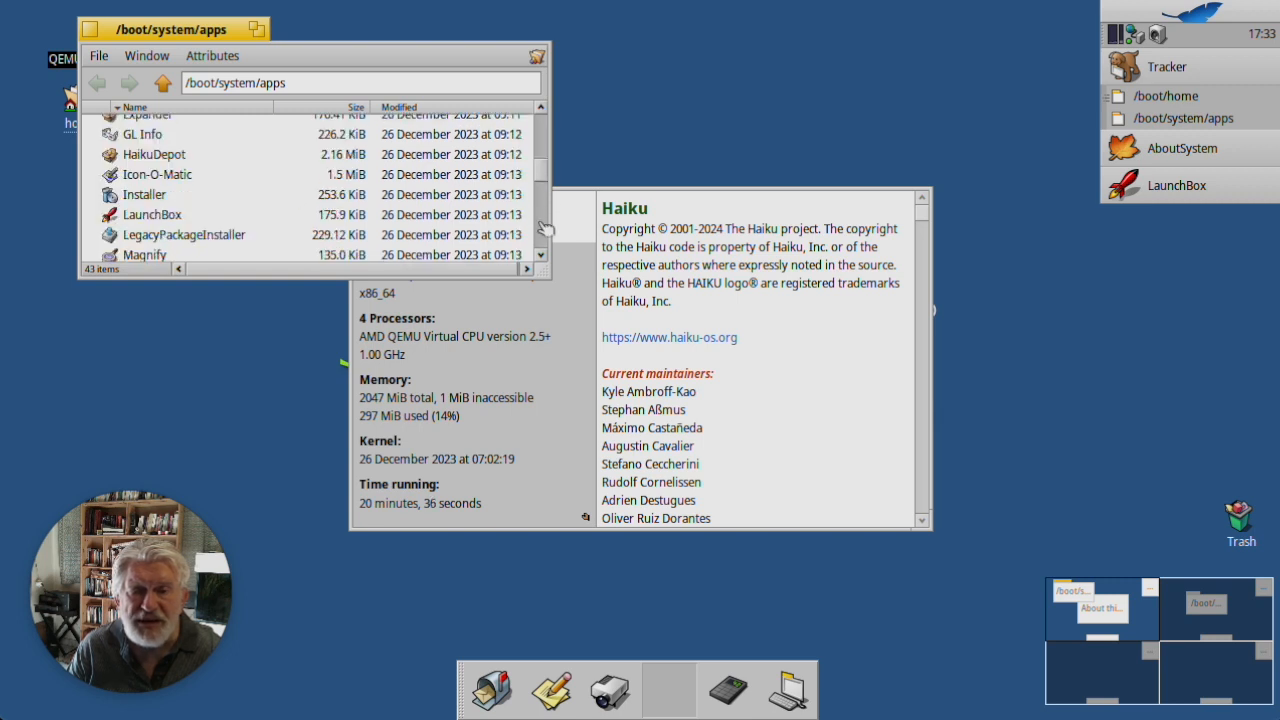
{"action": "scroll", "scroll_direction": "down", "scroll_amount": 3}
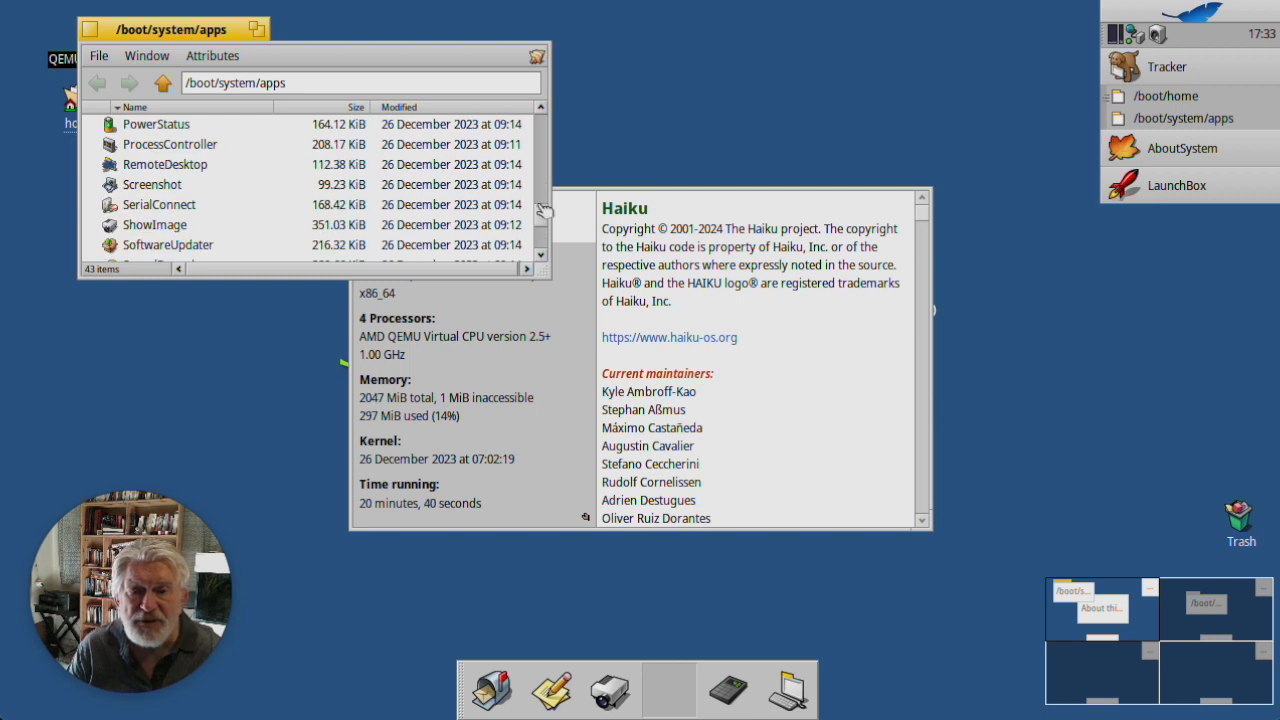
{"action": "scroll", "scroll_direction": "down", "scroll_amount": 3}
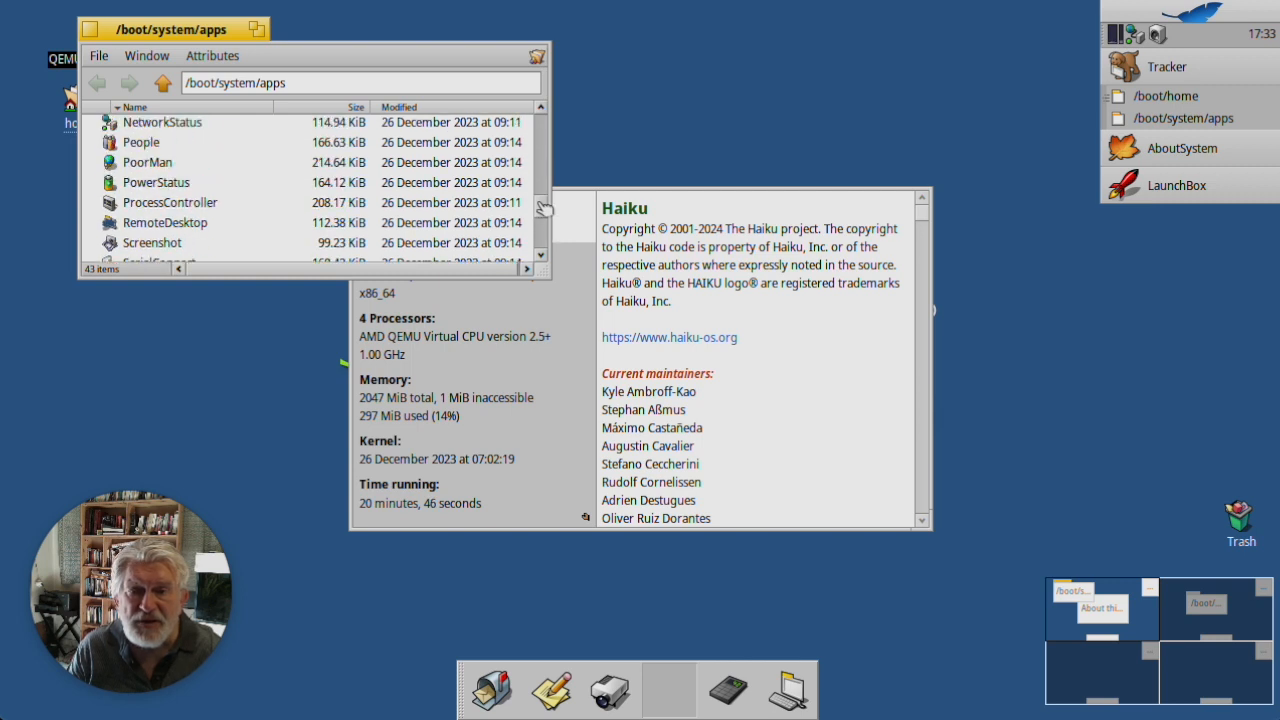
{"action": "scroll", "scroll_direction": "up", "scroll_amount": 3}
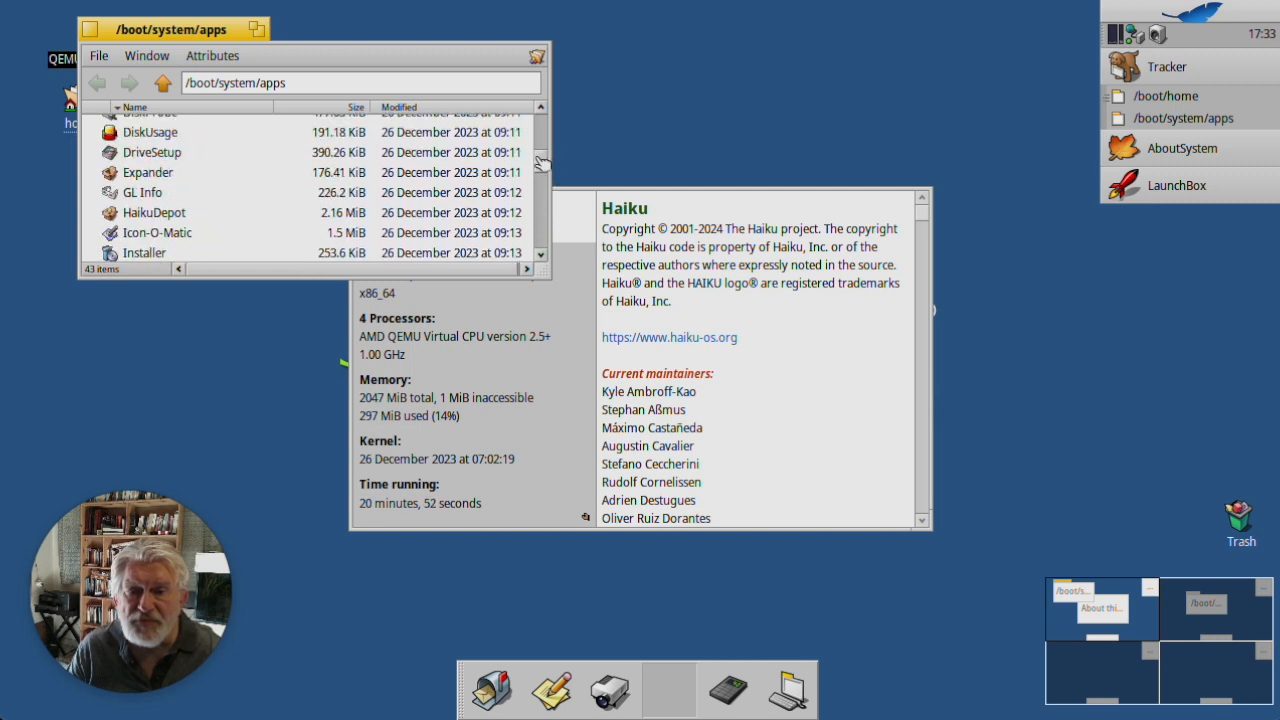
{"action": "mouse_move", "coordinate": [145, 178]}
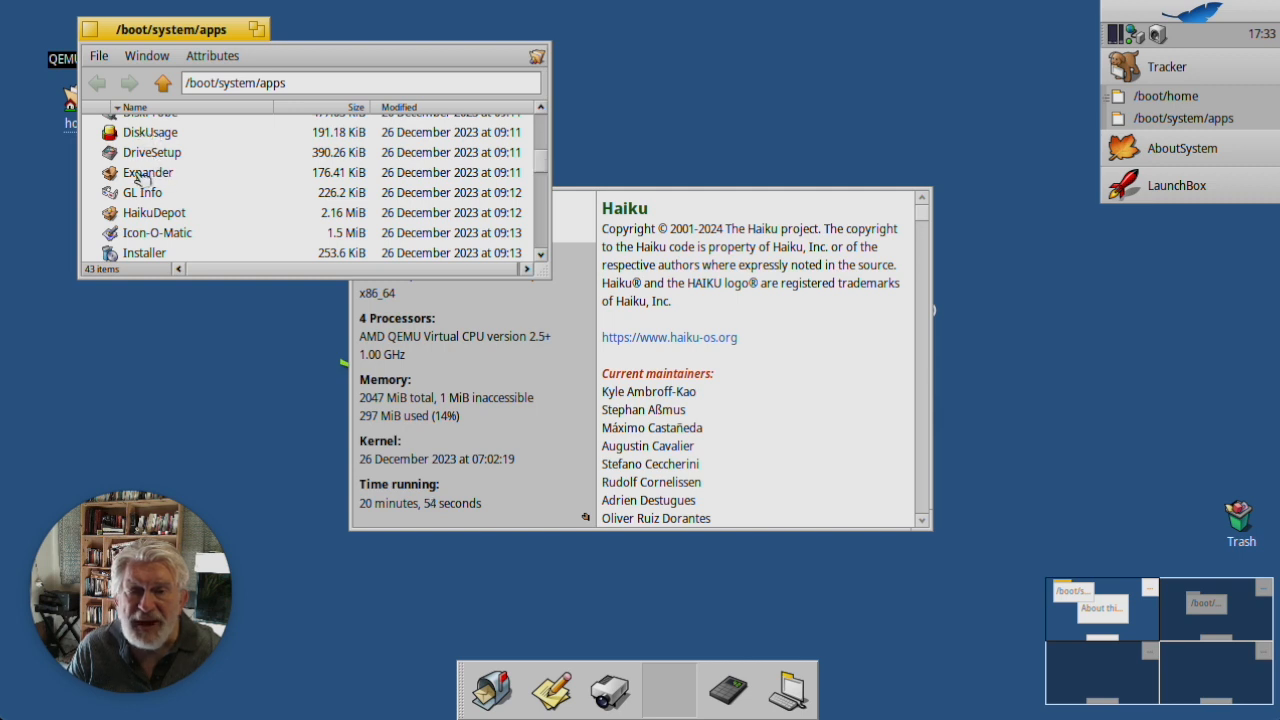
Step: Put Expander on the empty dock button and add a new button before it
{"action": "left_click", "coordinate": [148, 172]}
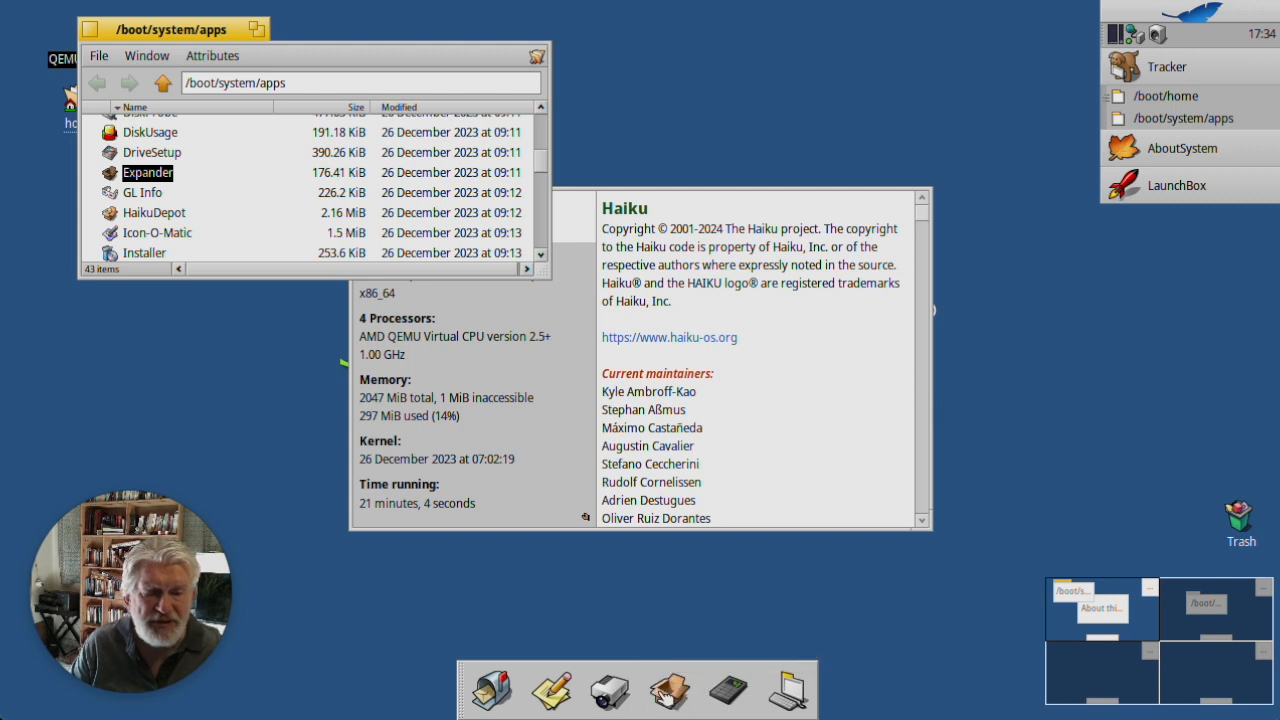
{"action": "right_click", "coordinate": [667, 690]}
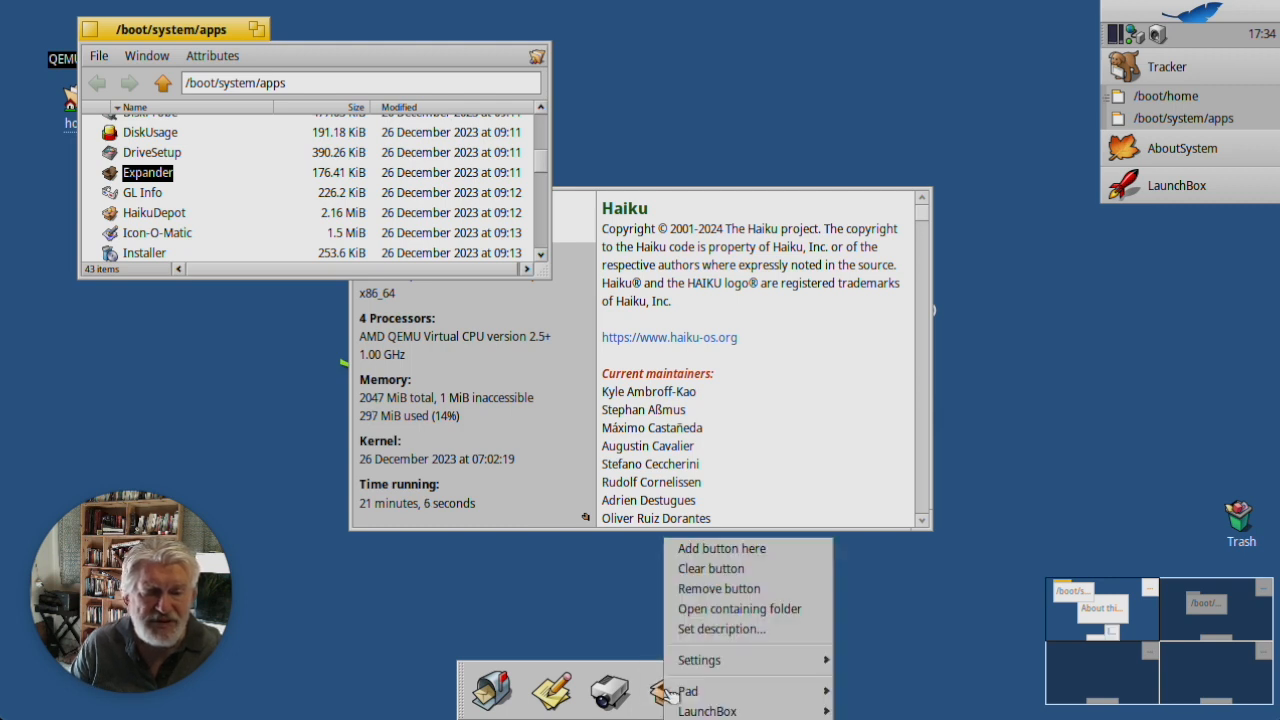
{"action": "mouse_move", "coordinate": [722, 548]}
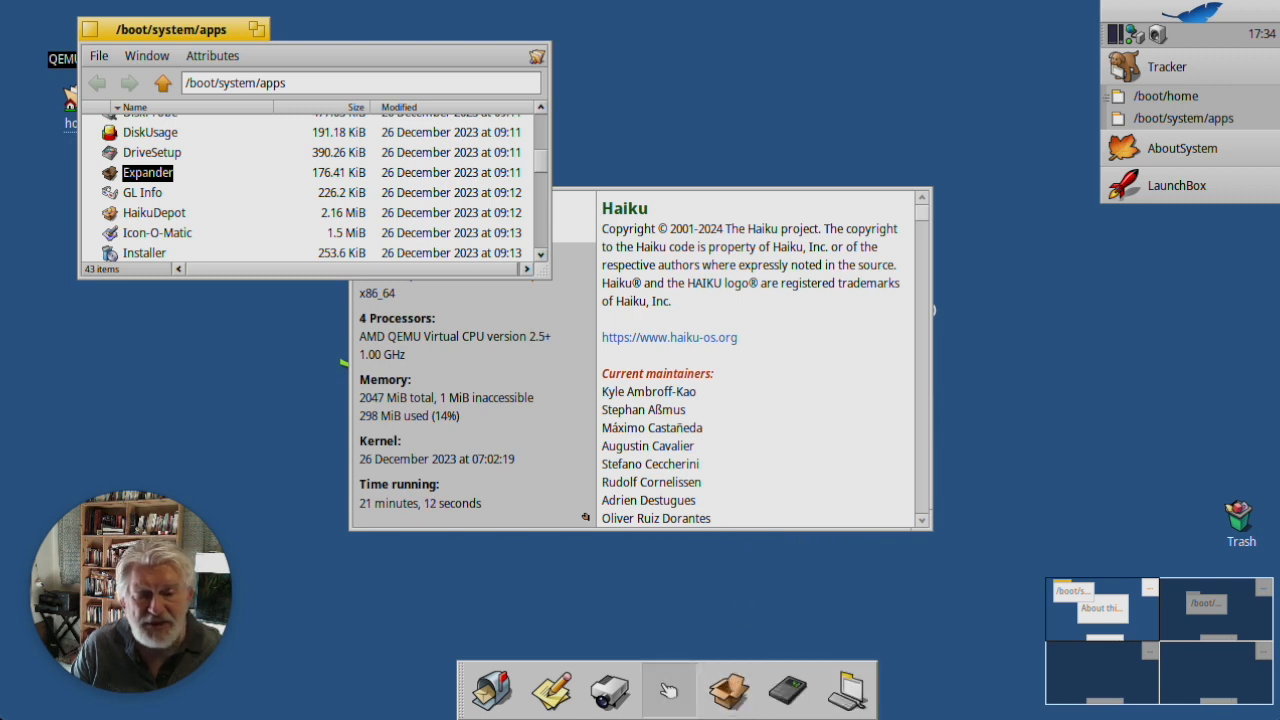
{"action": "mouse_move", "coordinate": [668, 690]}
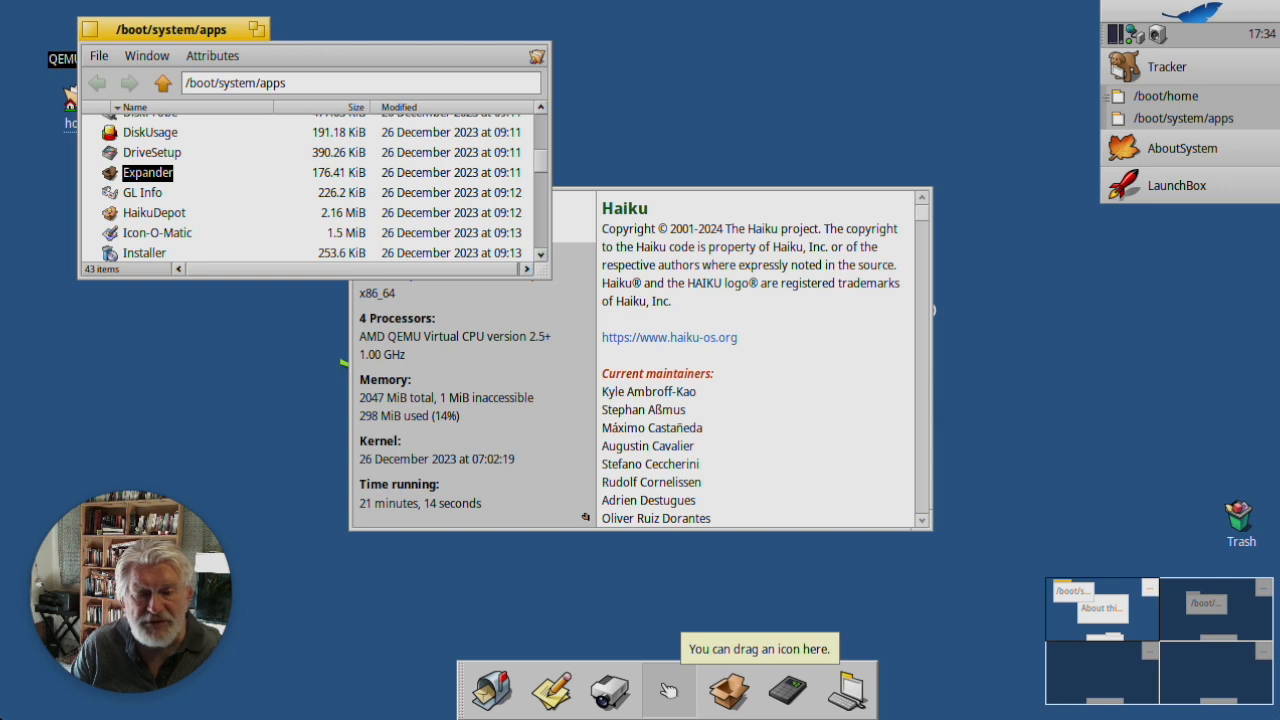
{"action": "mouse_move", "coordinate": [78, 456]}
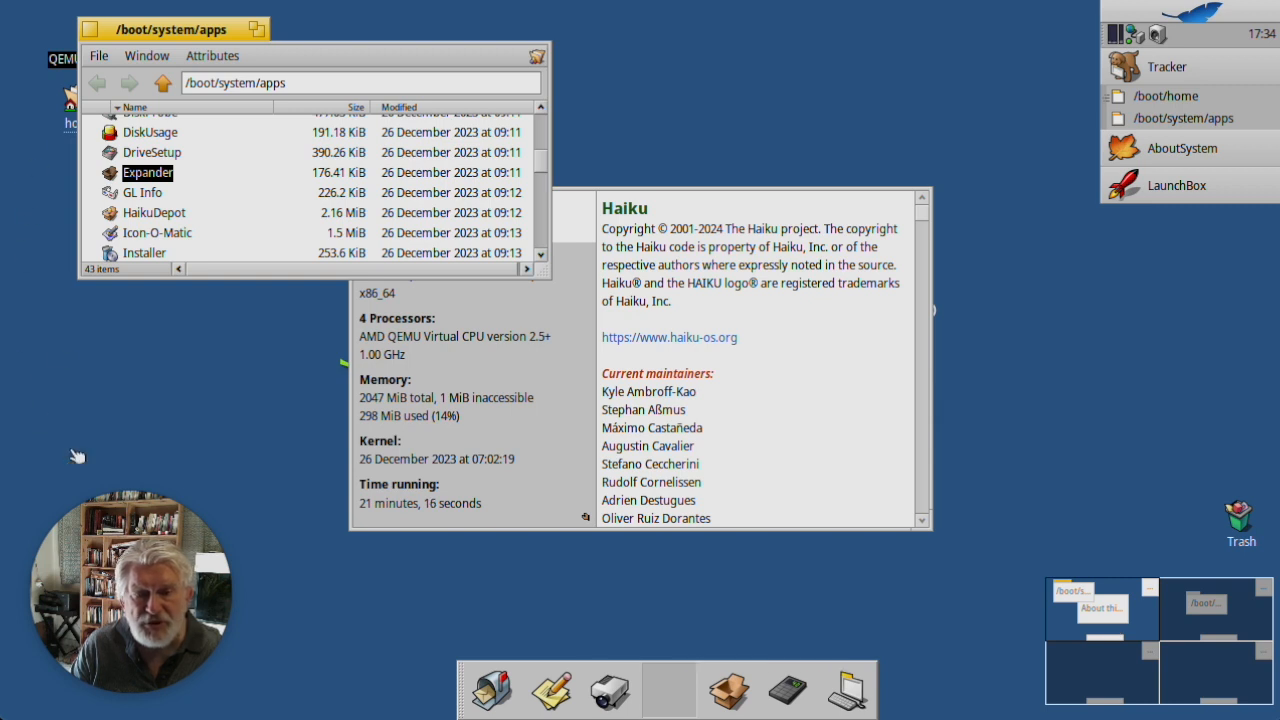
{"action": "mouse_move", "coordinate": [722, 636]}
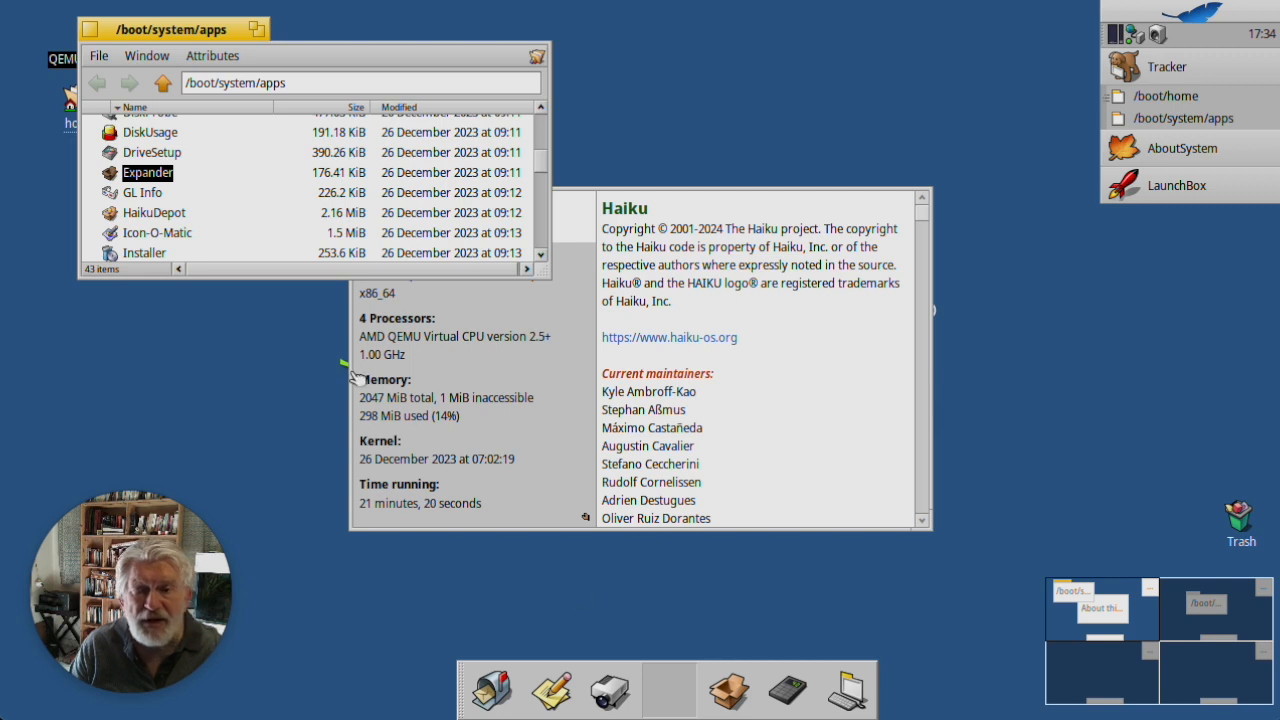
{"action": "left_click", "coordinate": [157, 233]}
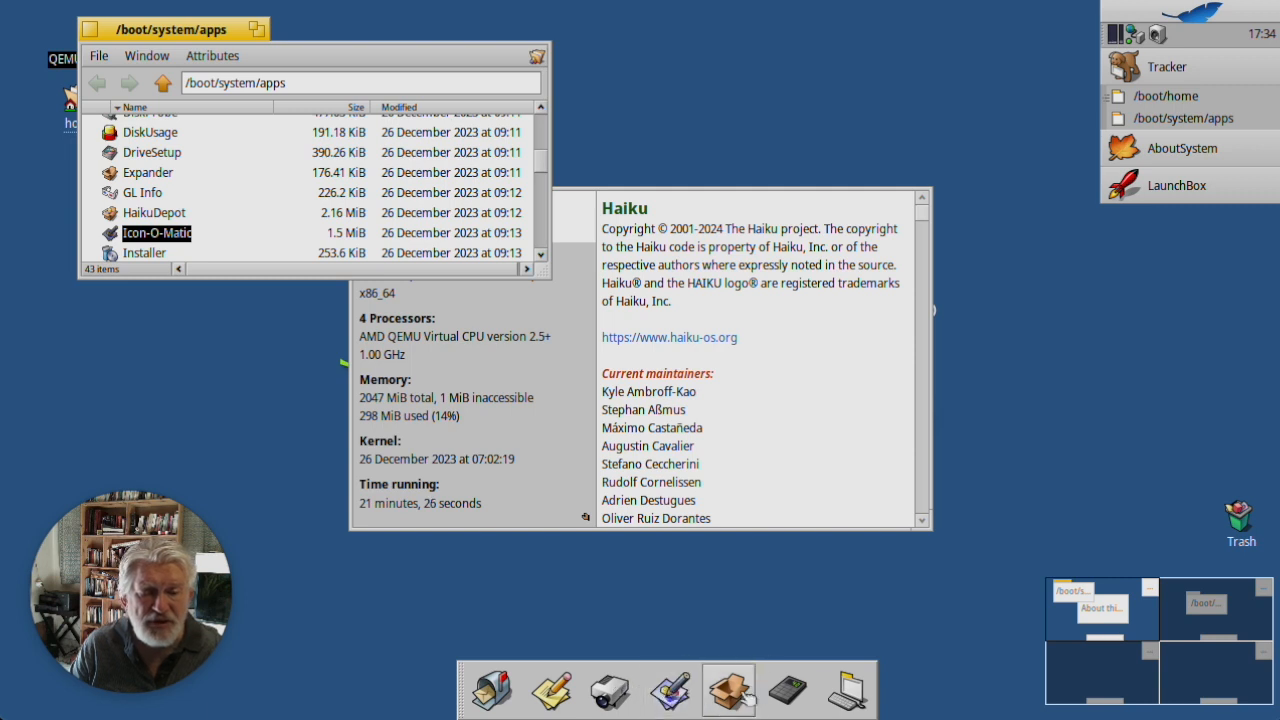
Step: Place Icon-O-Matic from the apps folder onto the new empty dock button
{"action": "double_click", "coordinate": [147, 172]}
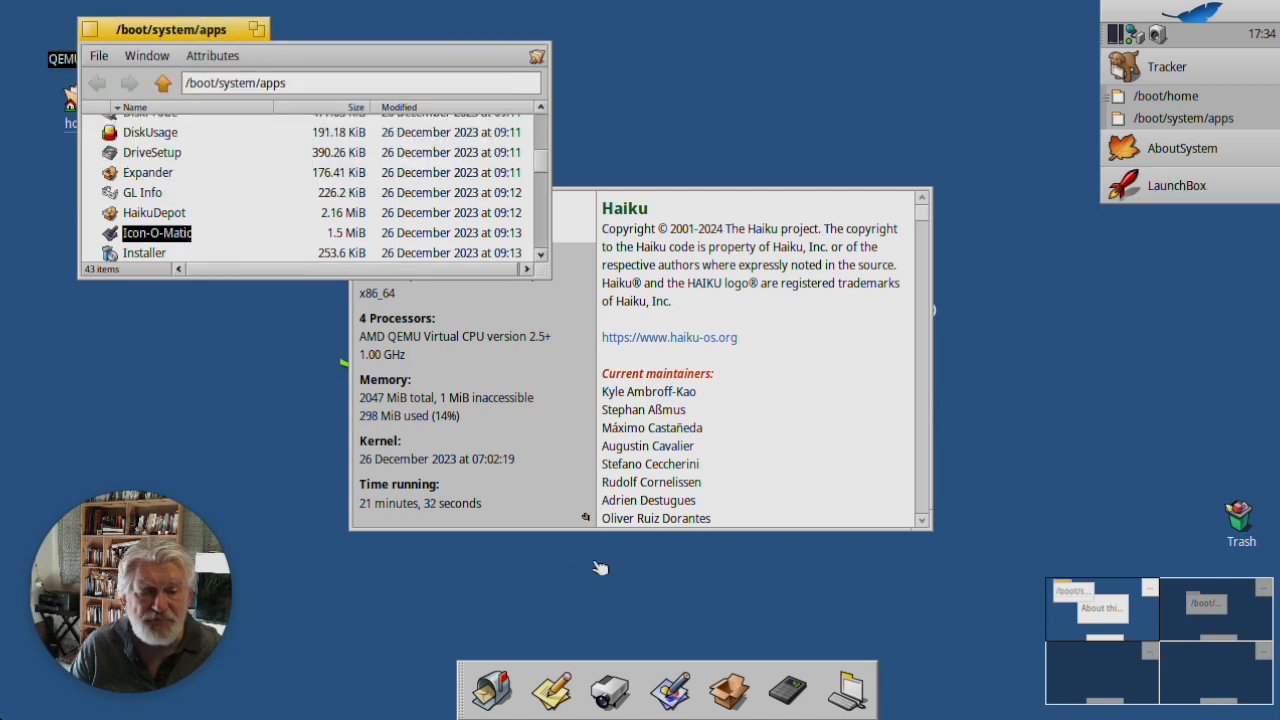
{"action": "mouse_move", "coordinate": [332, 614]}
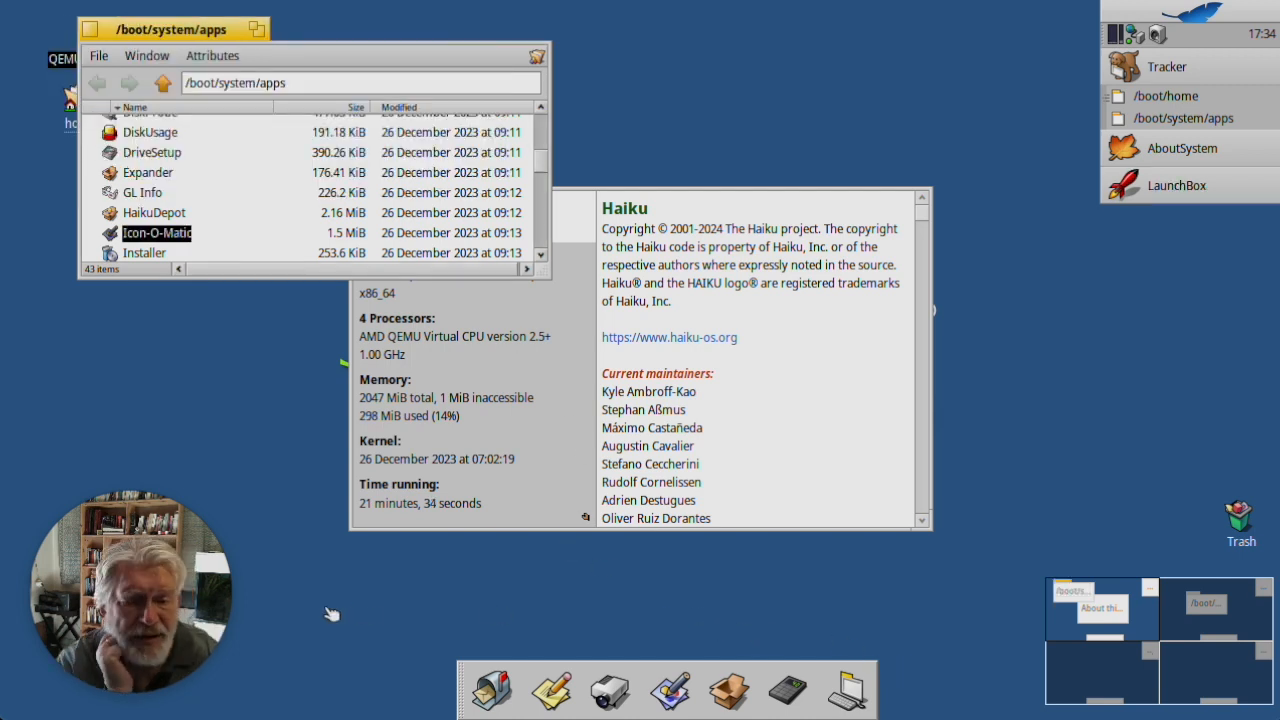
{"action": "mouse_move", "coordinate": [503, 630]}
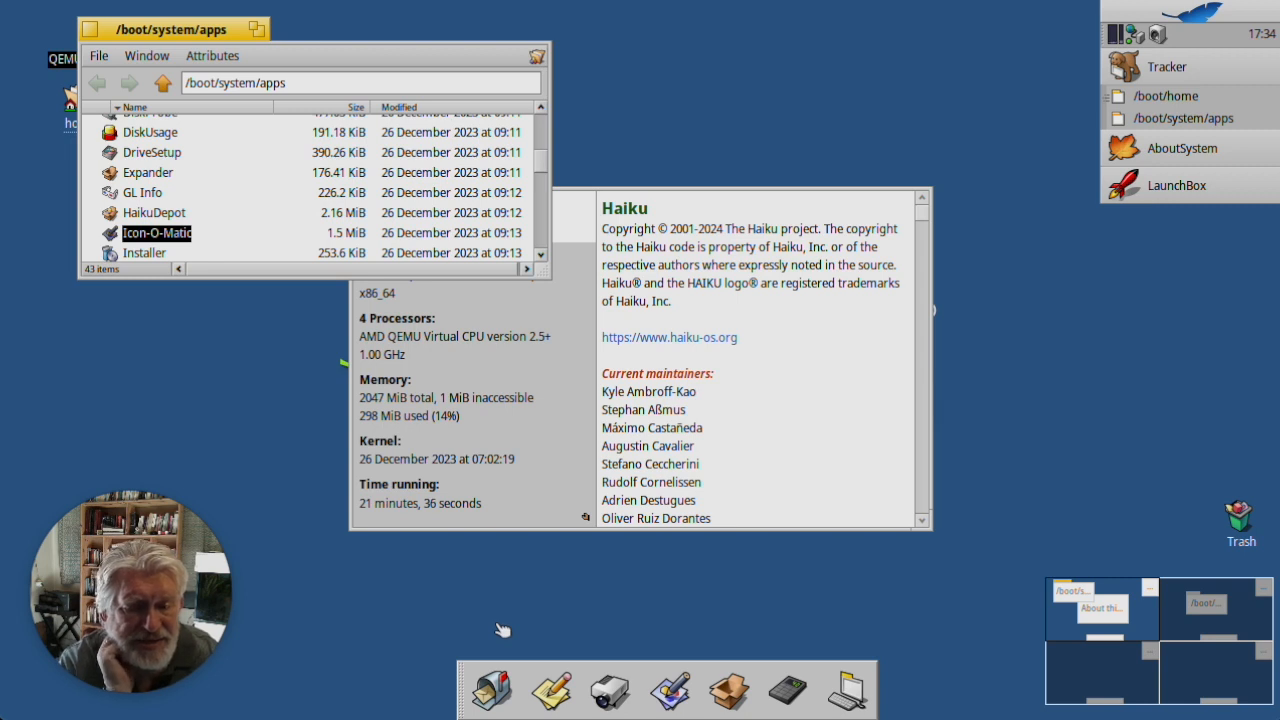
{"action": "mouse_move", "coordinate": [605, 644]}
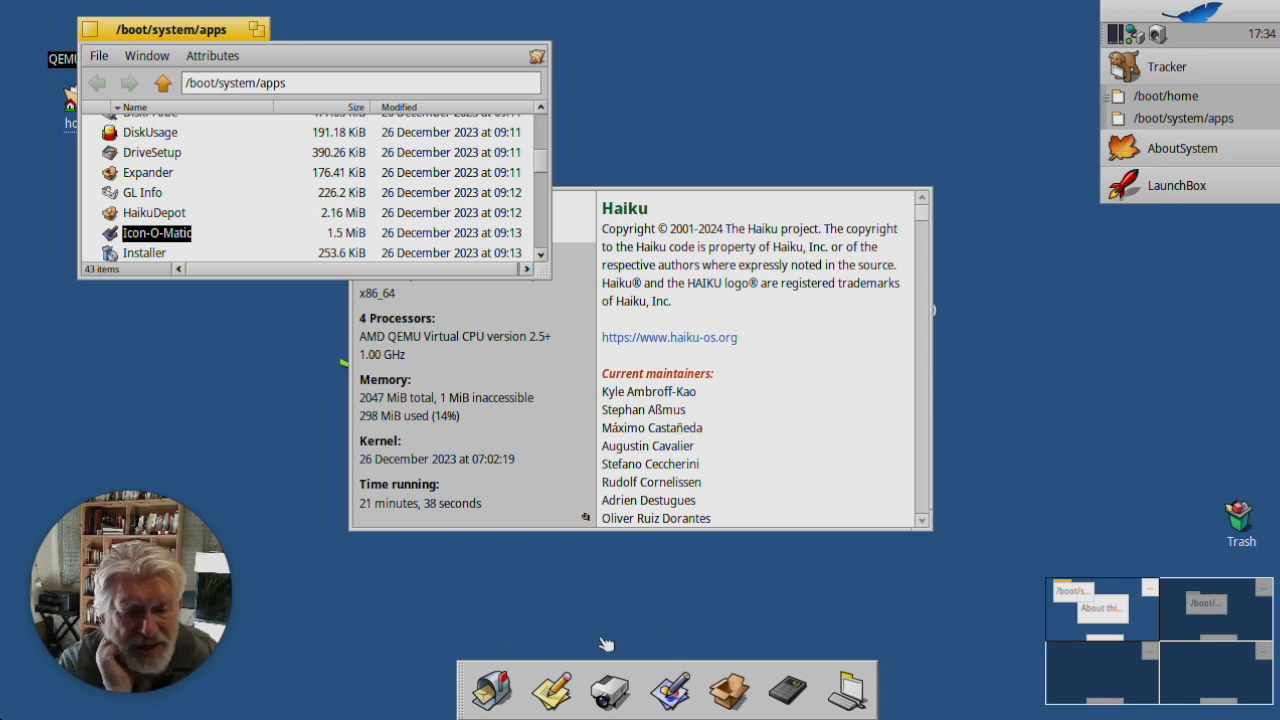
{"action": "mouse_move", "coordinate": [609, 690]}
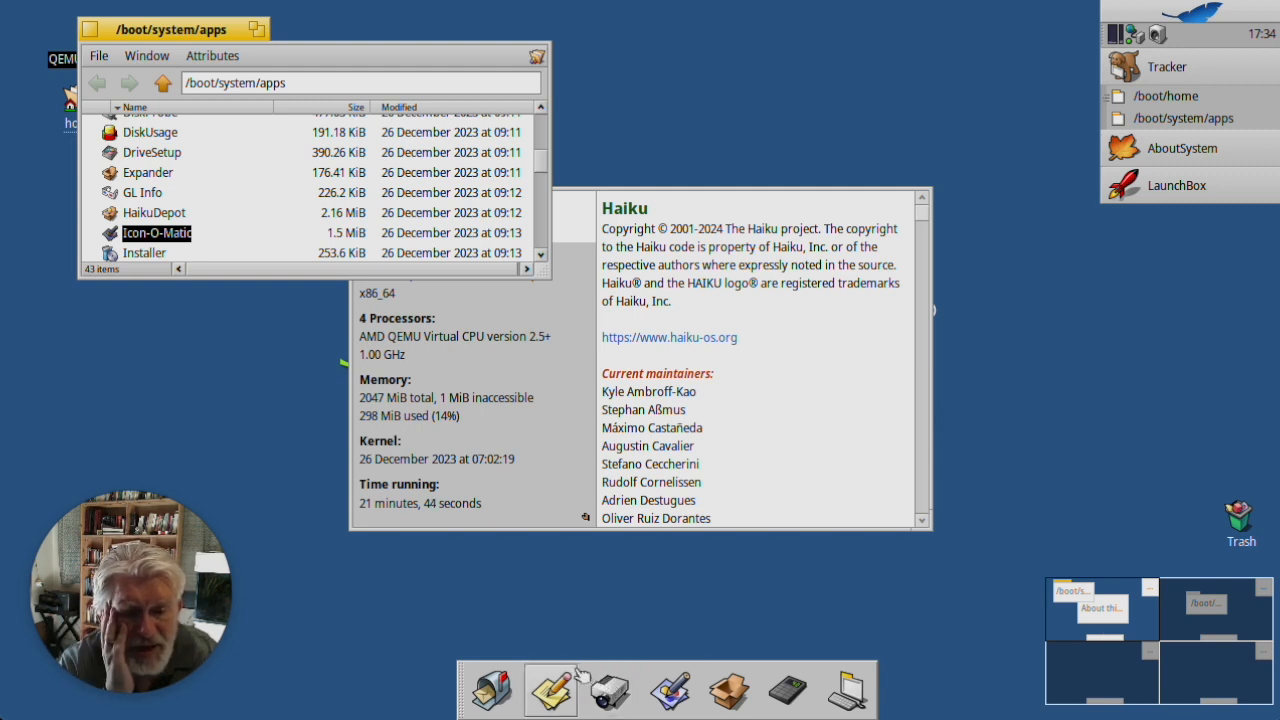
{"action": "mouse_move", "coordinate": [430, 648]}
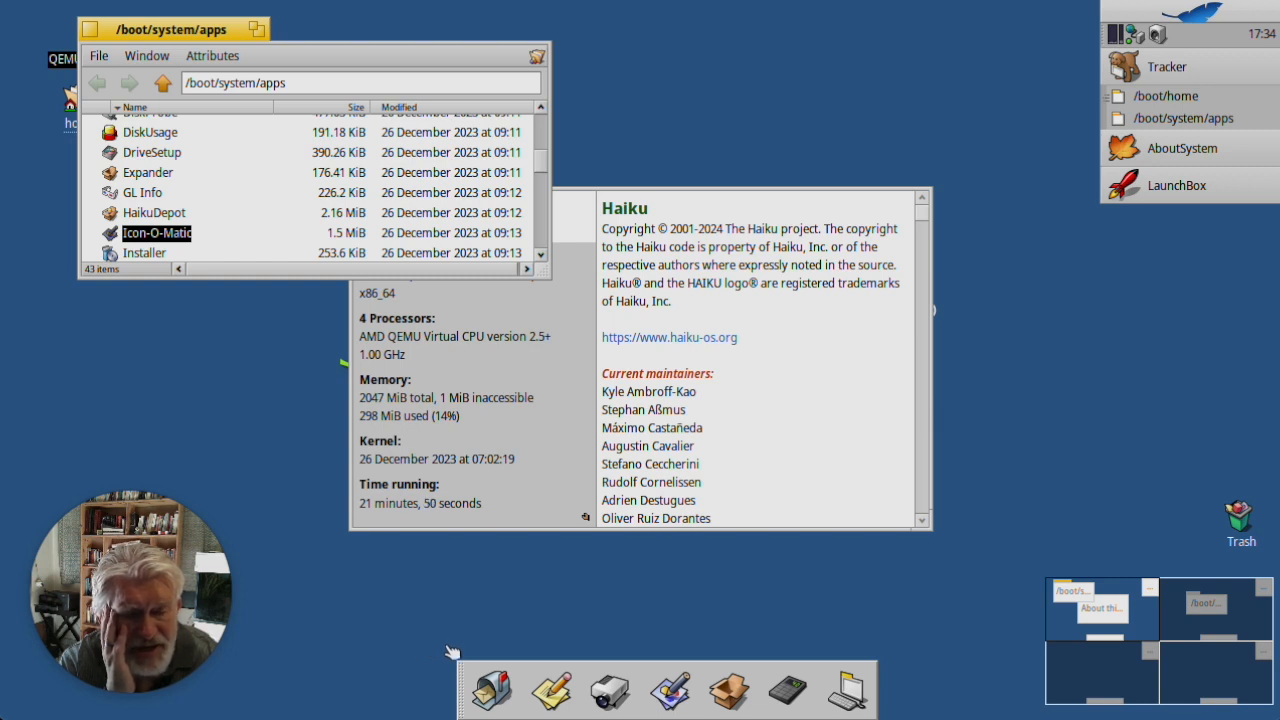
{"action": "mouse_move", "coordinate": [230, 355]}
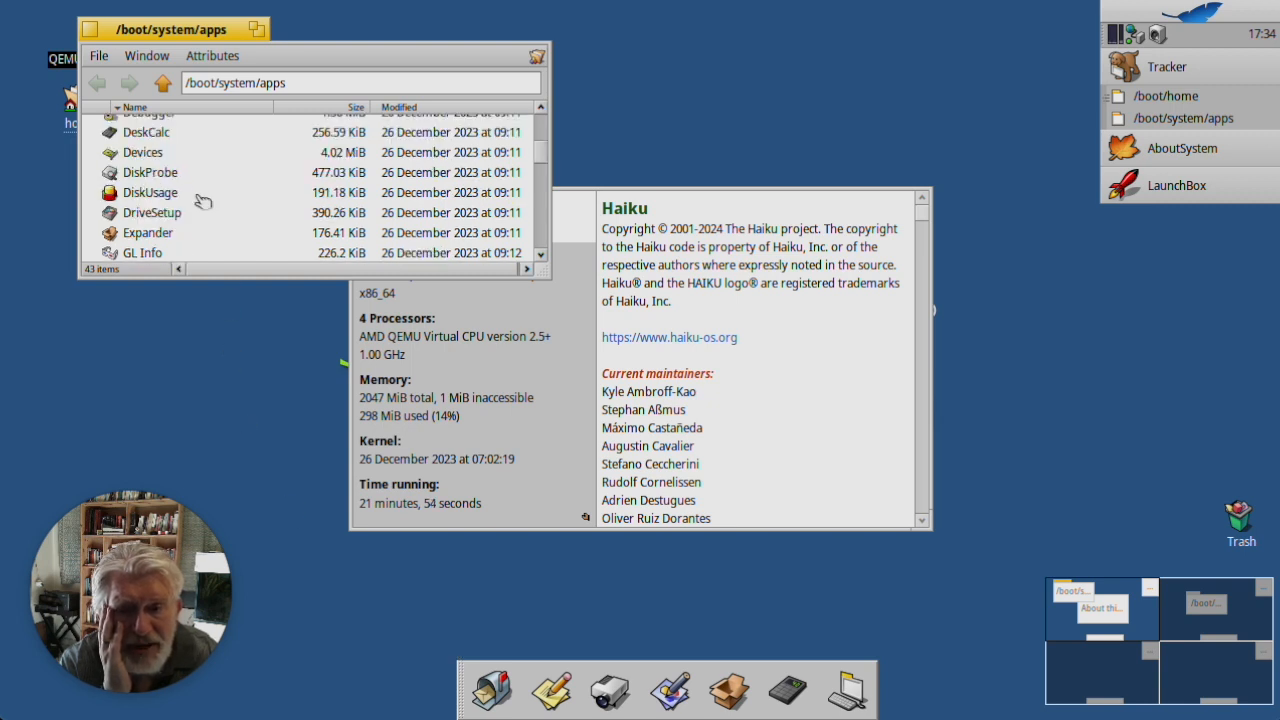
Step: Select LaunchBox in the apps listing and move the window down-left to uncover home
{"action": "scroll", "scroll_direction": "up", "scroll_amount": 3}
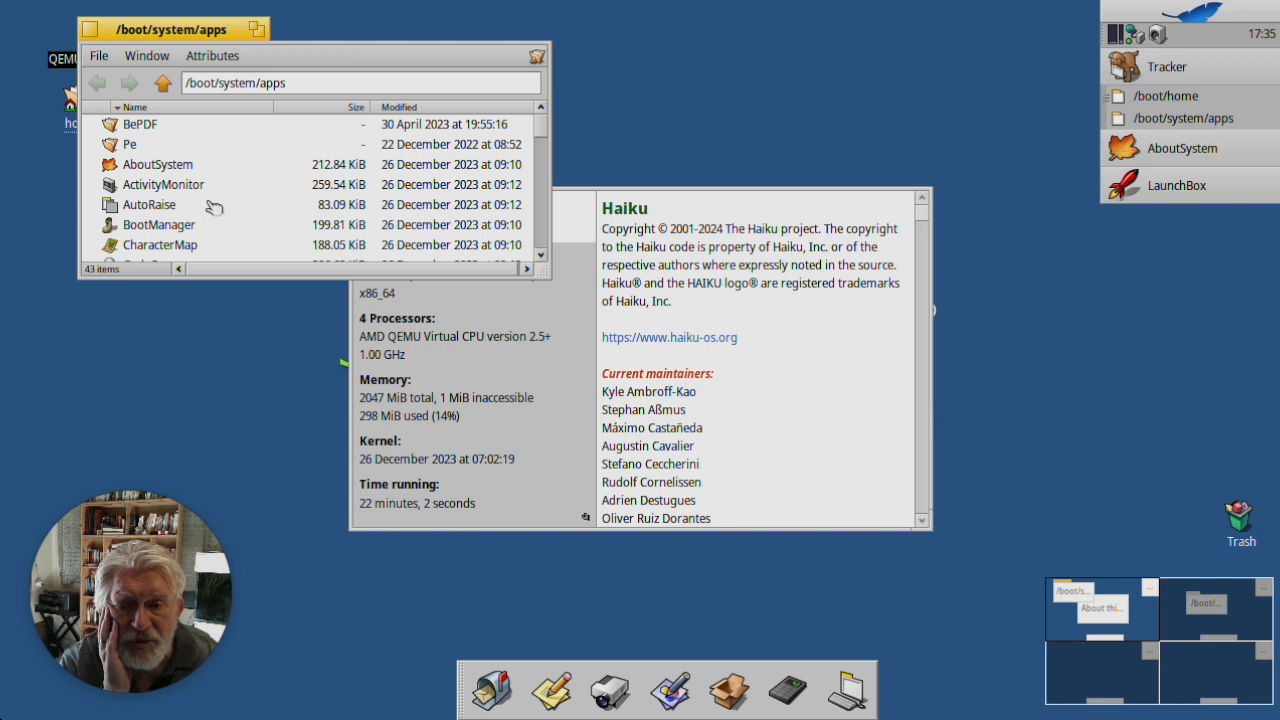
{"action": "scroll", "scroll_direction": "down", "scroll_amount": 3}
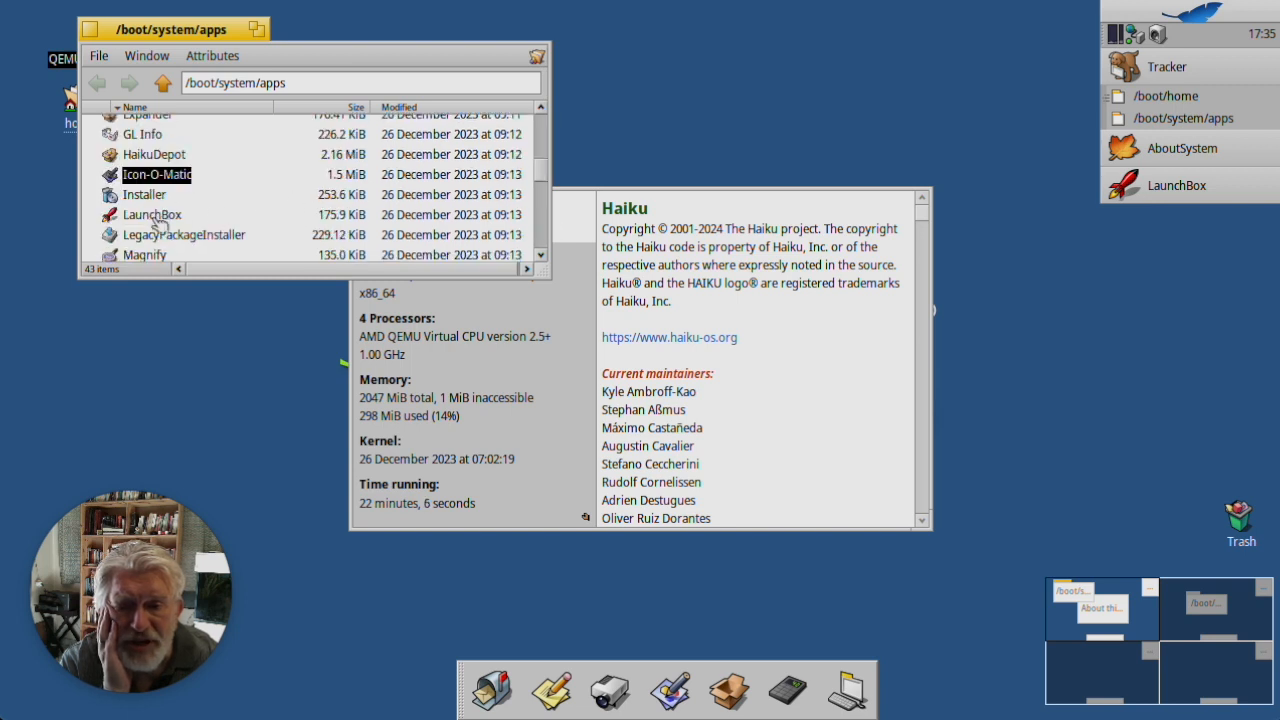
{"action": "left_click", "coordinate": [151, 214]}
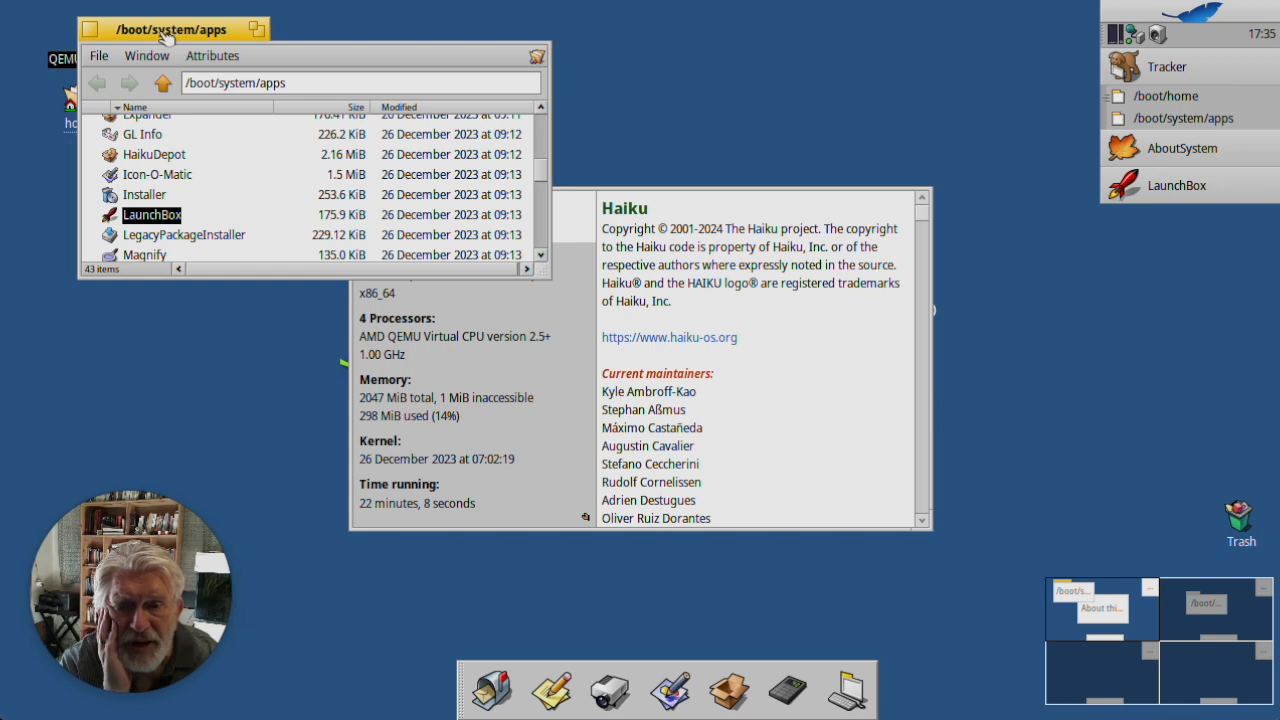
{"action": "left_click_drag", "start_coordinate": [172, 29], "coordinate": [120, 170]}
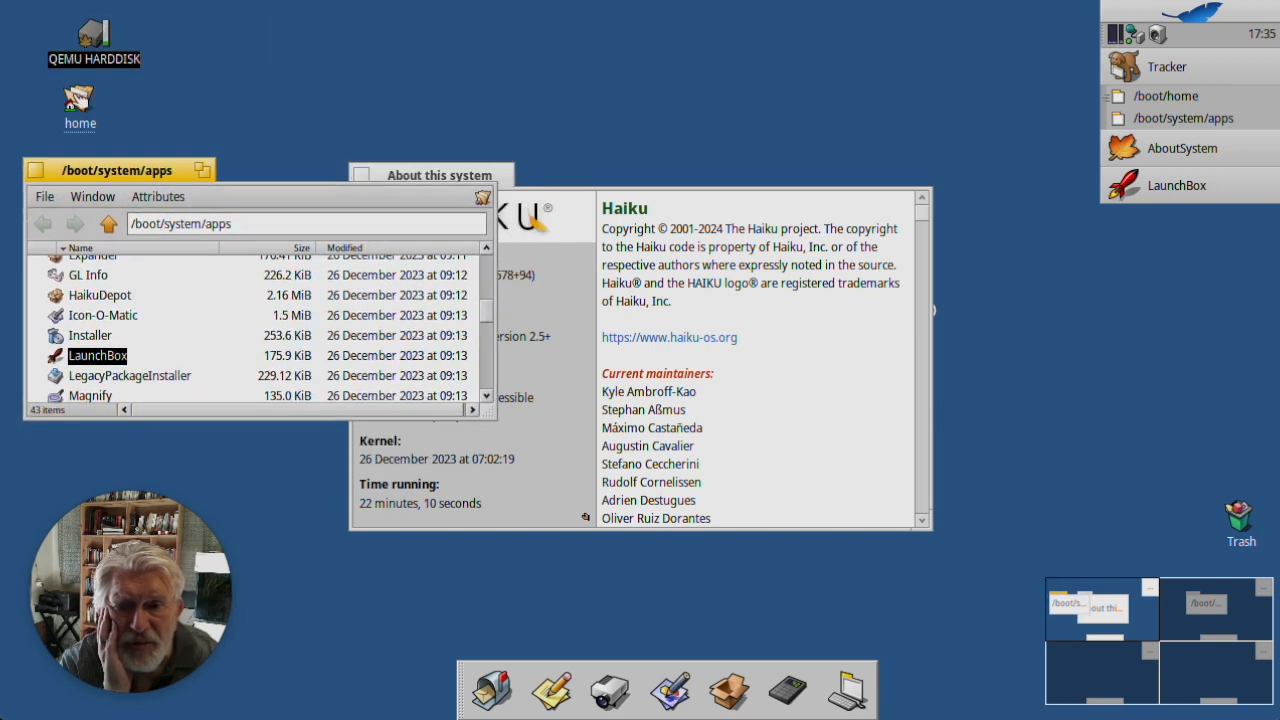
Step: Open home > config > settings > boot > launch and drop LaunchBox into it
{"action": "right_click", "coordinate": [79, 103]}
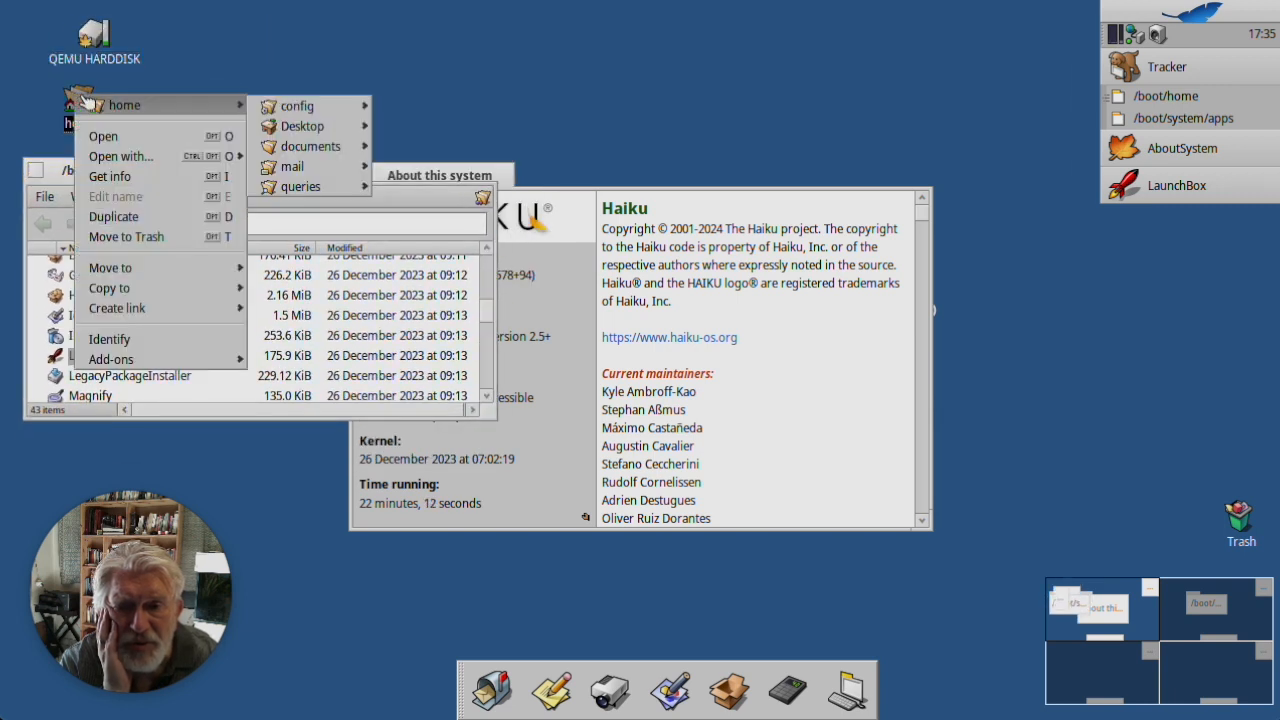
{"action": "mouse_move", "coordinate": [296, 106]}
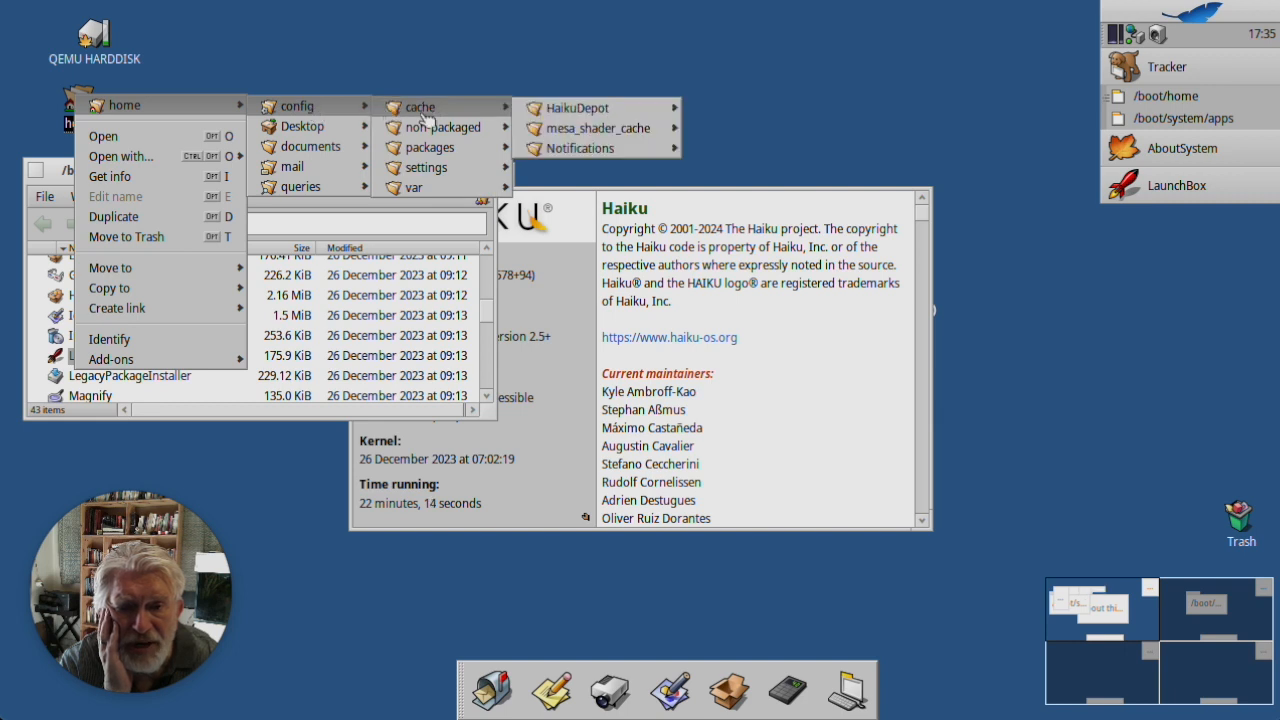
{"action": "mouse_move", "coordinate": [427, 167]}
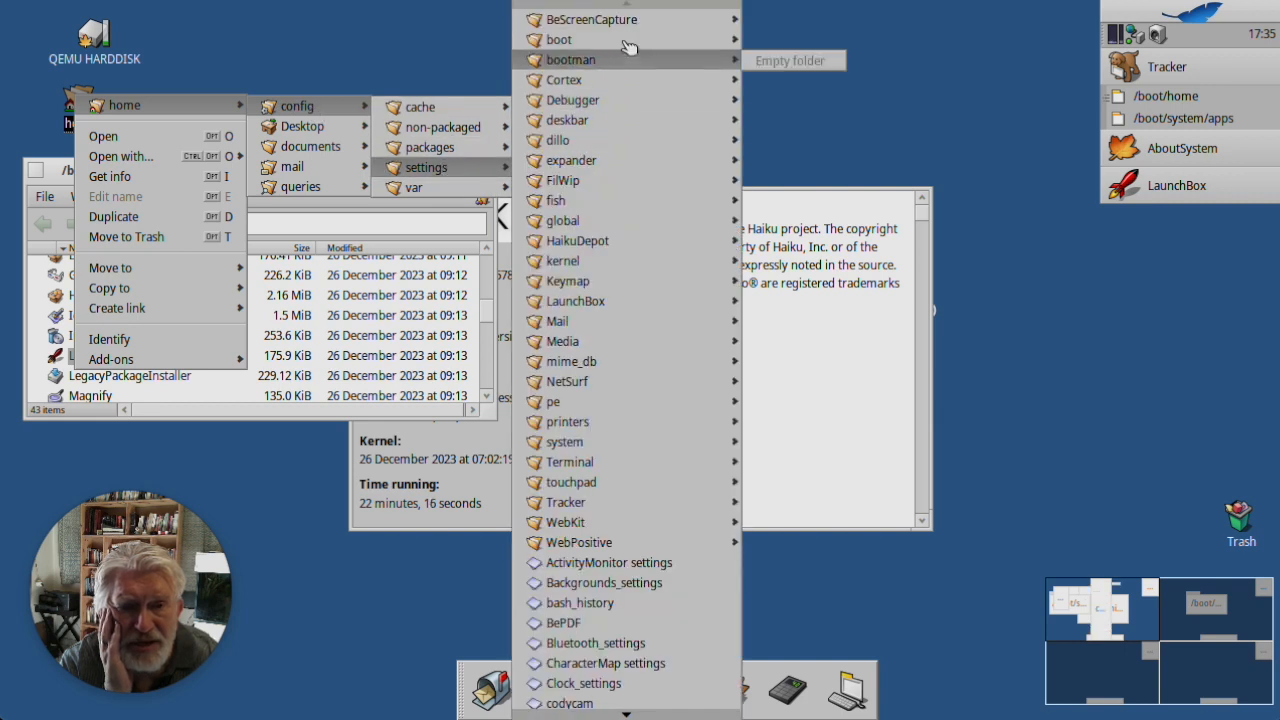
{"action": "mouse_move", "coordinate": [559, 40]}
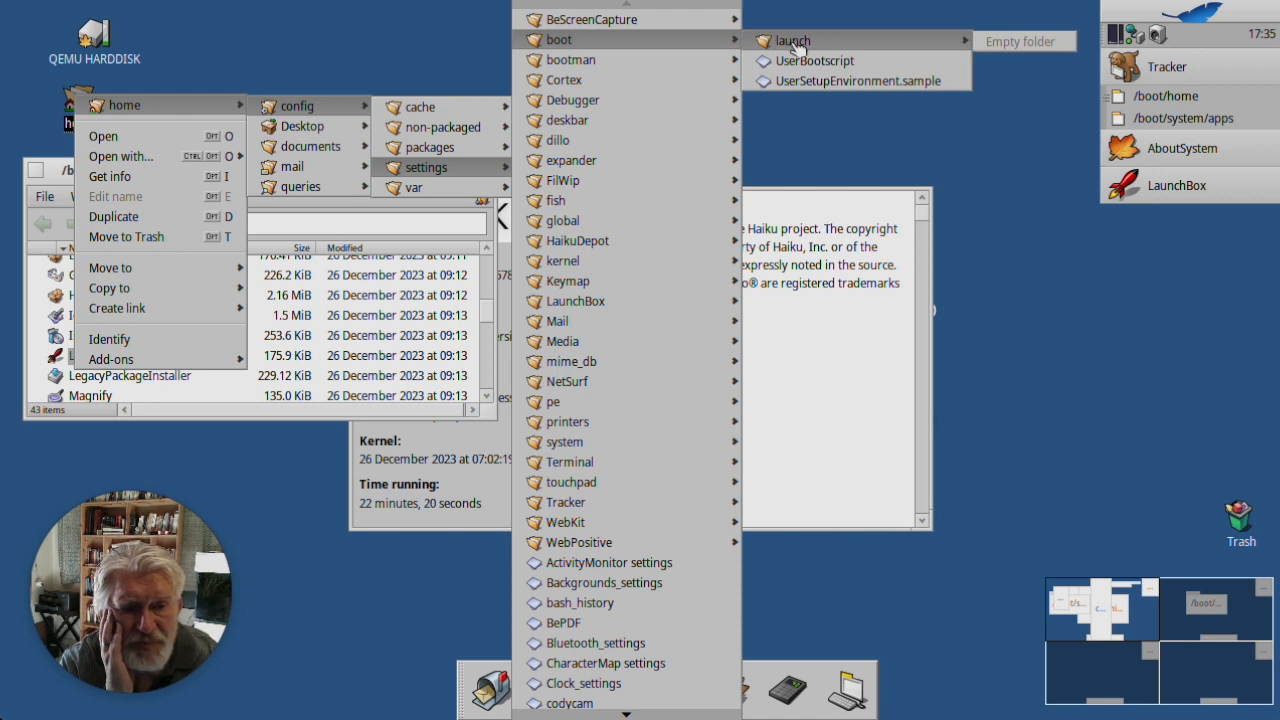
{"action": "left_click", "coordinate": [792, 41]}
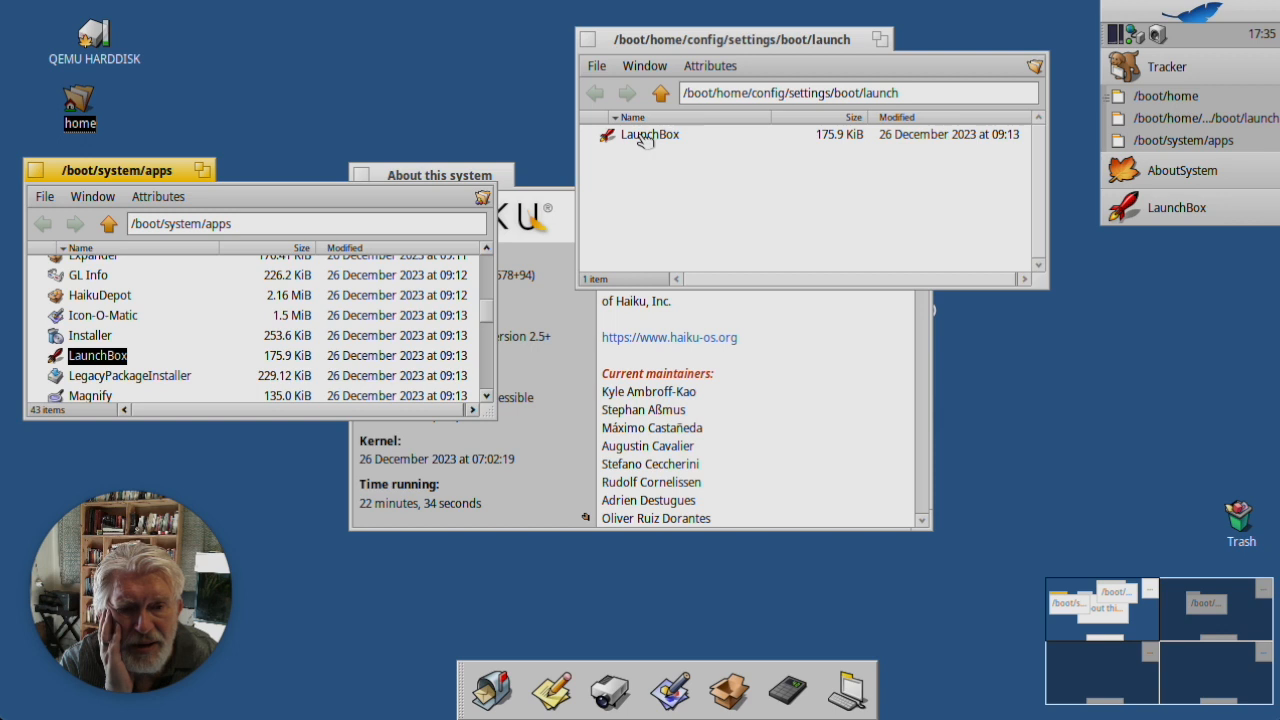
Step: Trash the LaunchBox copy in launch and create a link there from /boot/system/apps
{"action": "right_click", "coordinate": [648, 134]}
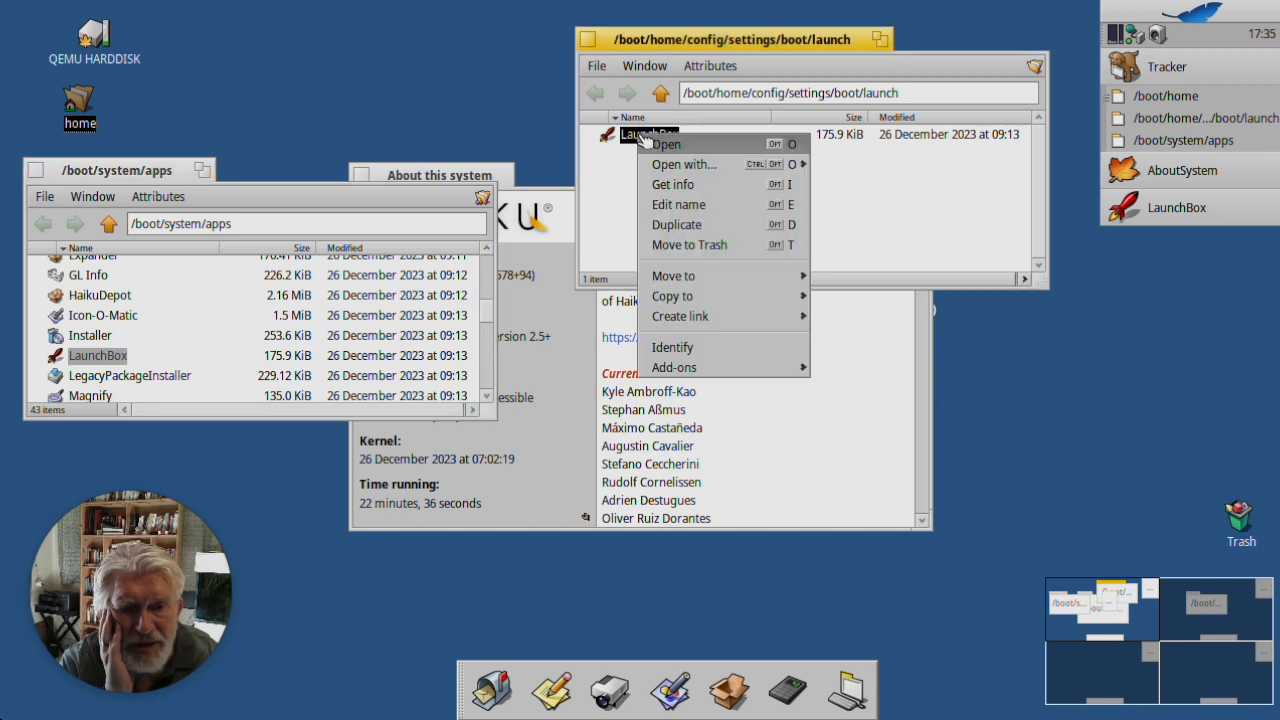
{"action": "left_click", "coordinate": [666, 144]}
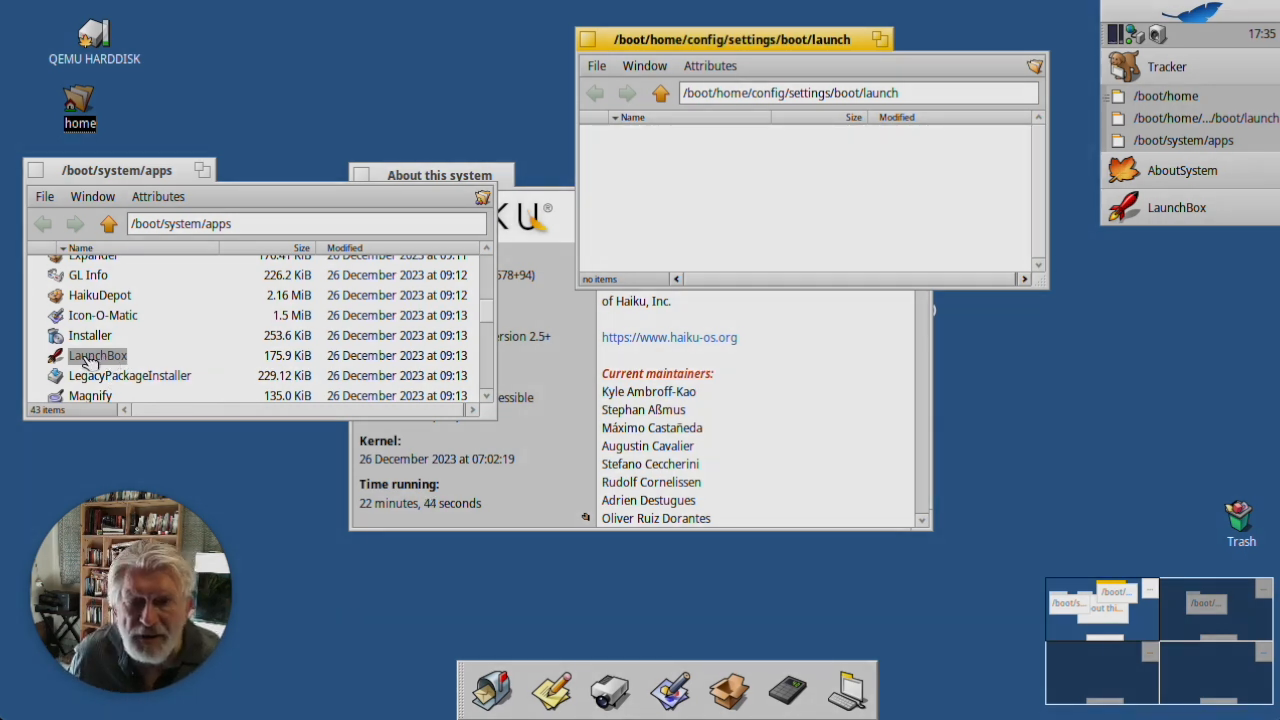
{"action": "left_click", "coordinate": [97, 355]}
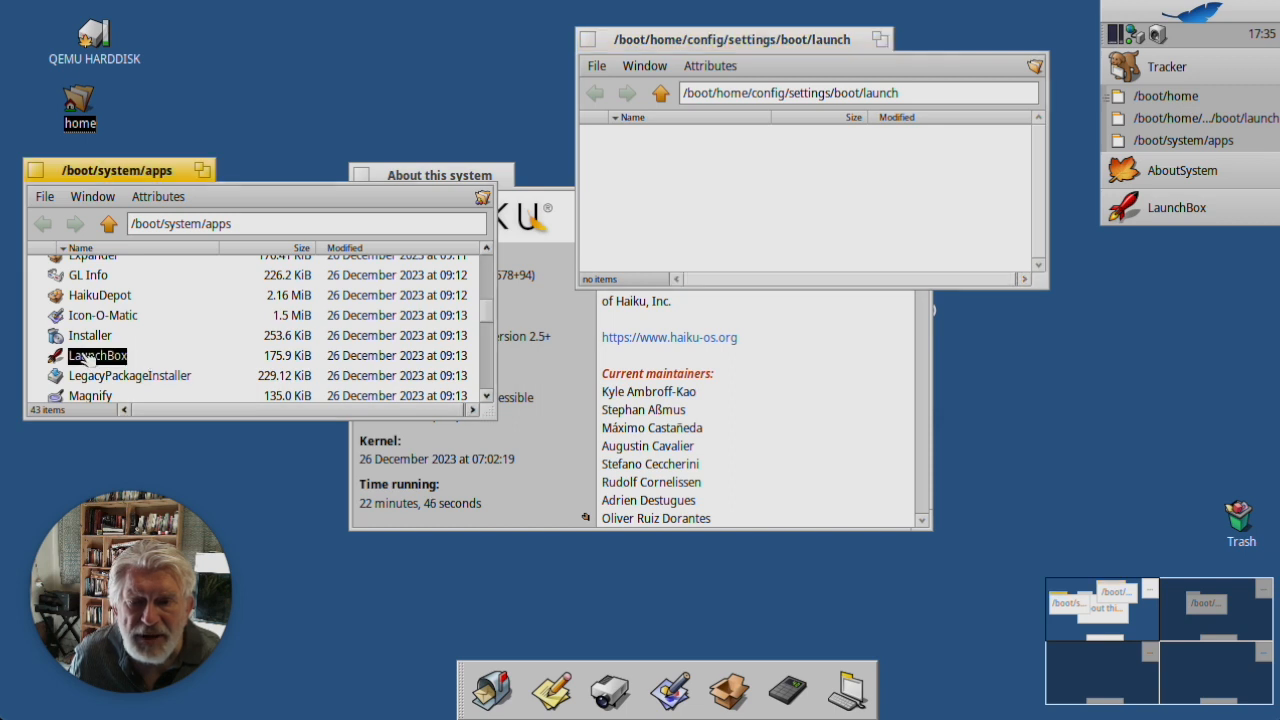
{"action": "right_click", "coordinate": [97, 355]}
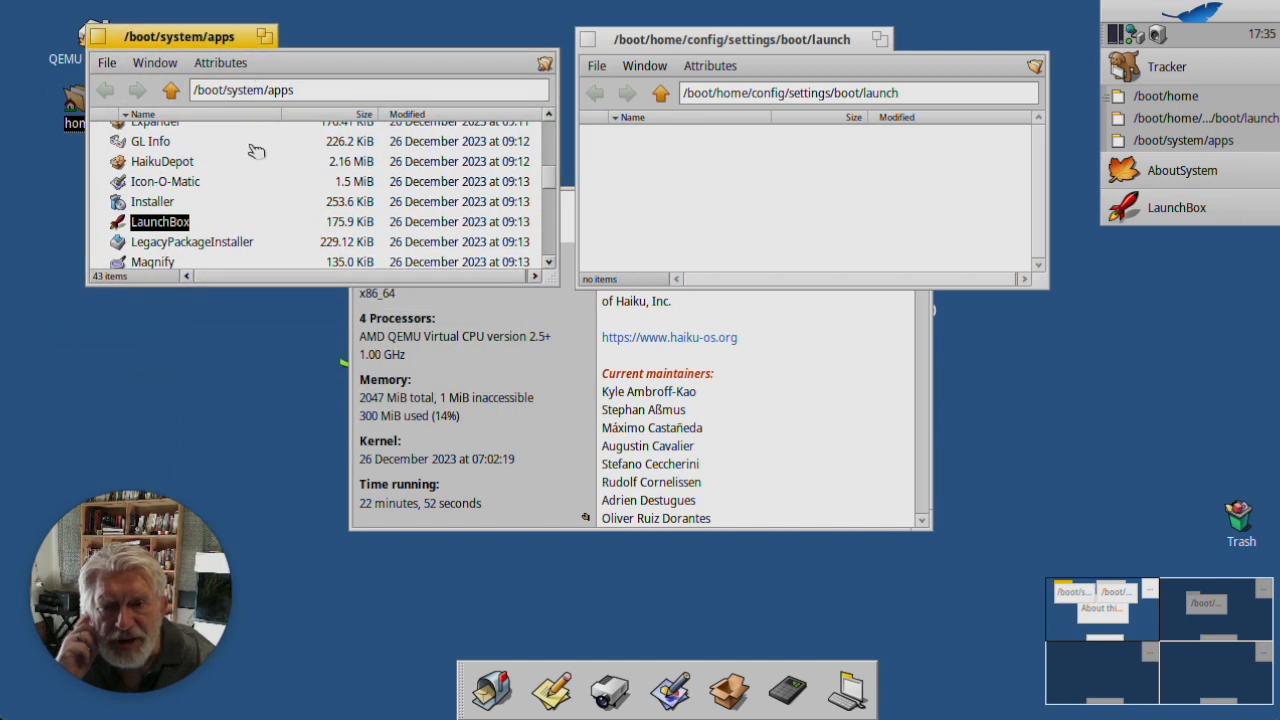
{"action": "right_click", "coordinate": [160, 221]}
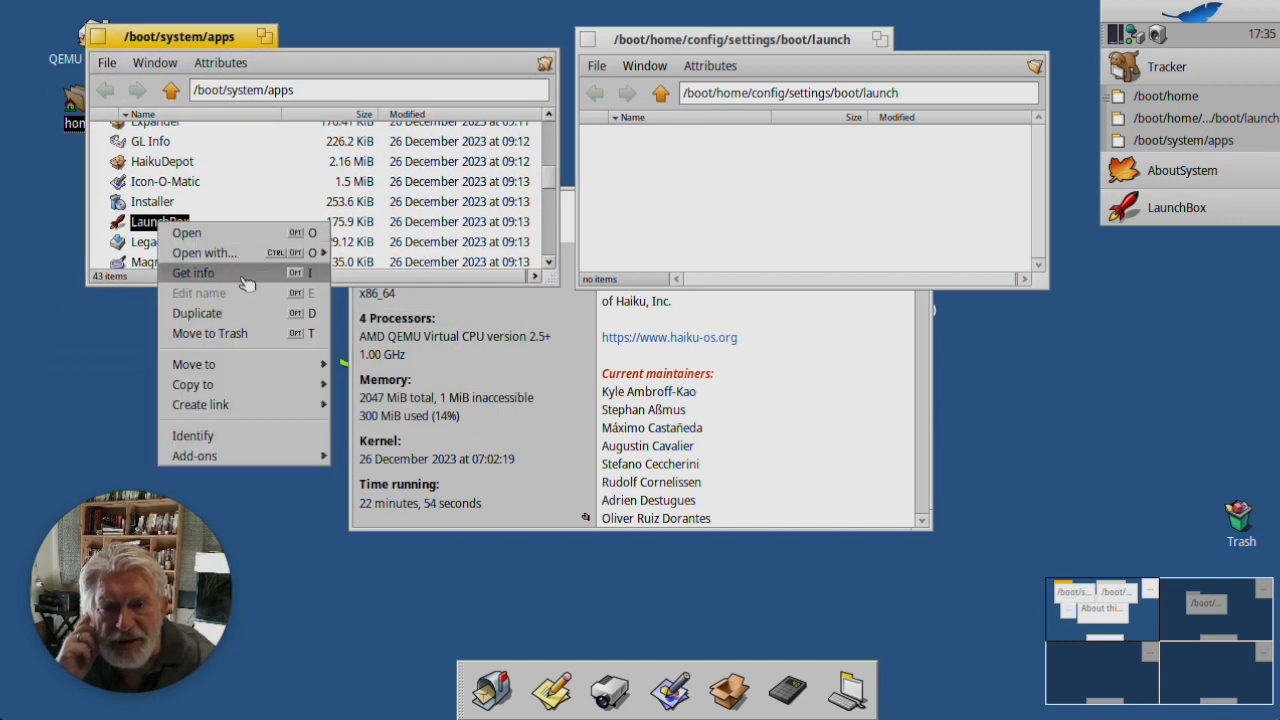
{"action": "mouse_move", "coordinate": [200, 404]}
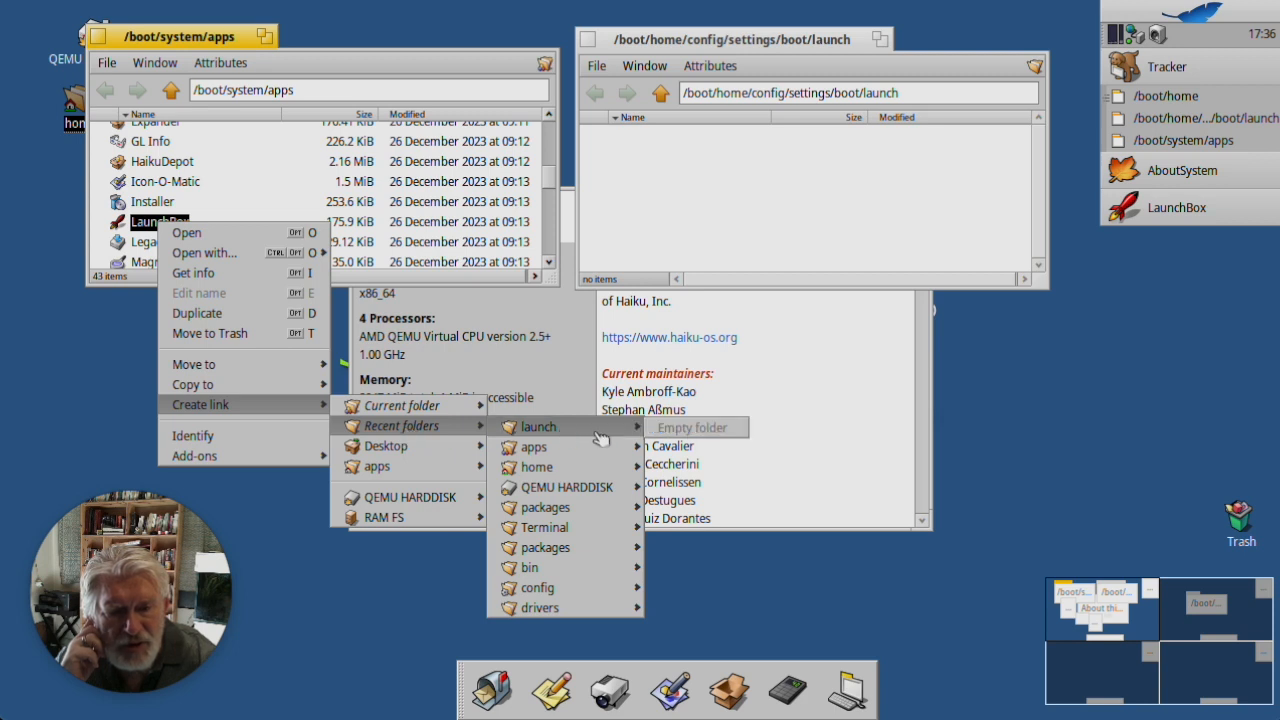
{"action": "left_click", "coordinate": [691, 427]}
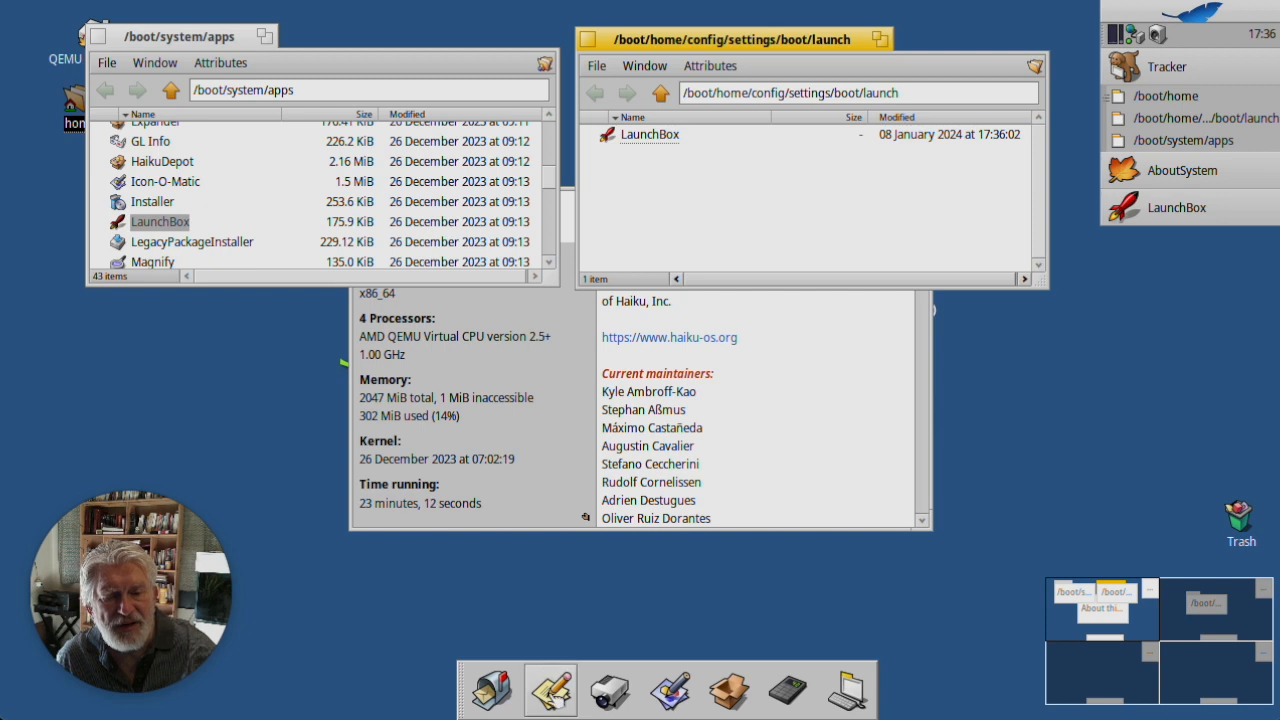
Step: Restart LaunchBox from its link in the boot launch folder
{"action": "right_click", "coordinate": [550, 690]}
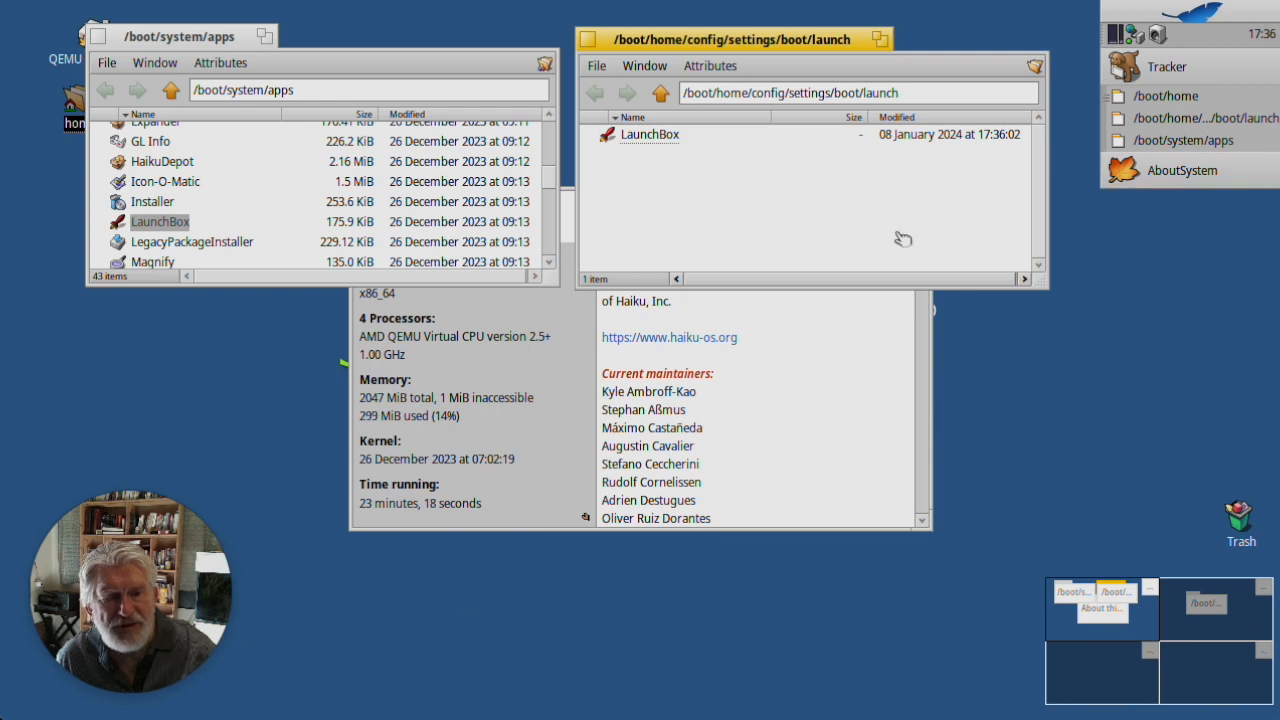
{"action": "left_click", "coordinate": [649, 134]}
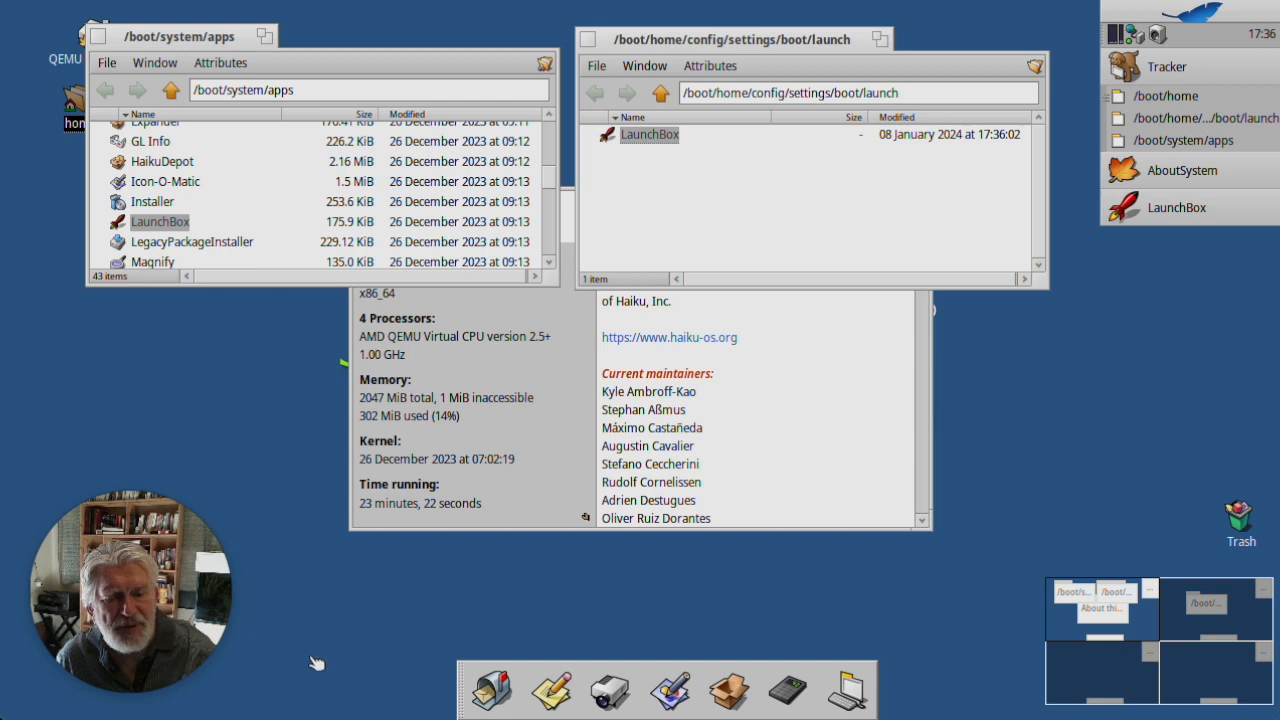
{"action": "mouse_move", "coordinate": [462, 628]}
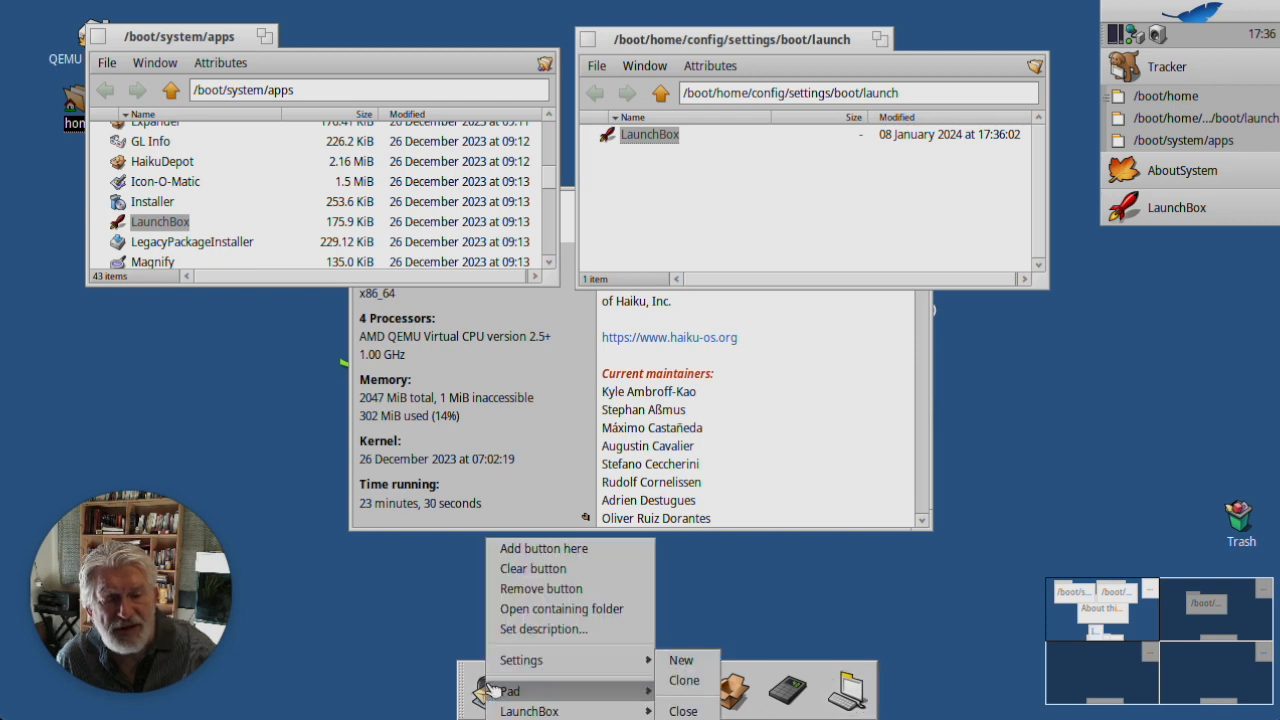
{"action": "mouse_move", "coordinate": [520, 660]}
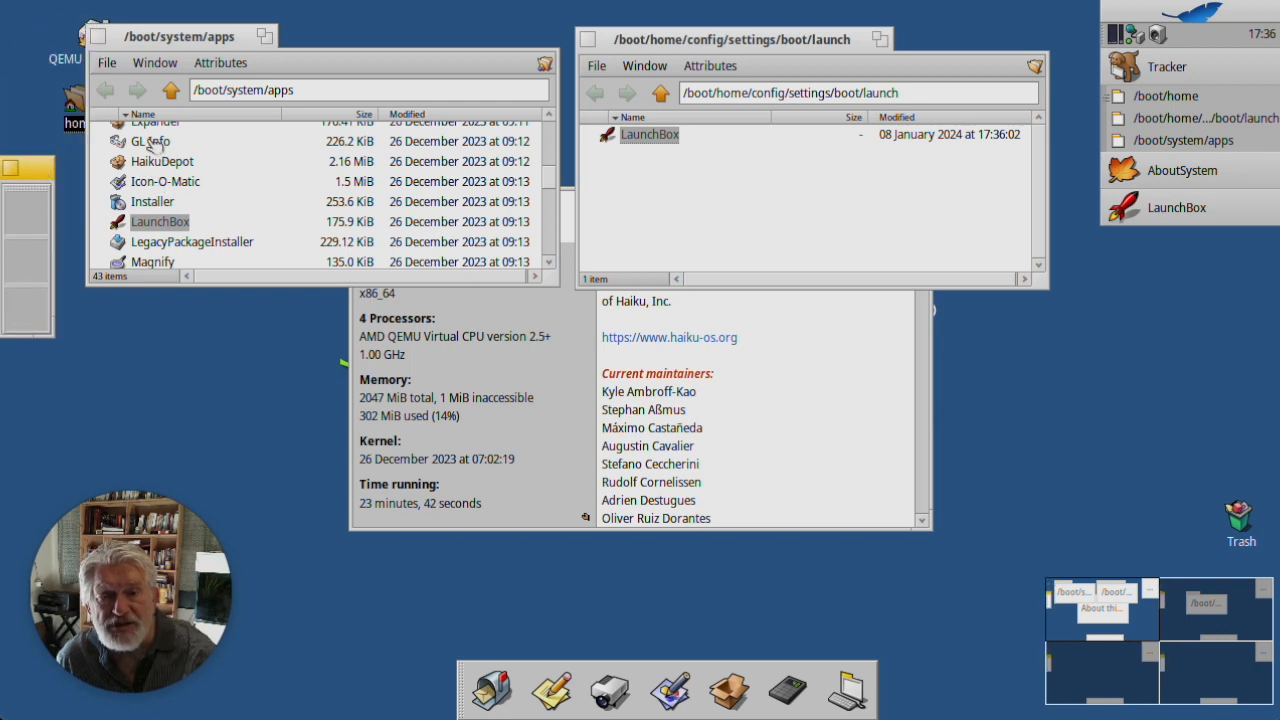
Step: Add GL Info, Debugger and CharacterMap as the pad's first three buttons
{"action": "left_click", "coordinate": [150, 141]}
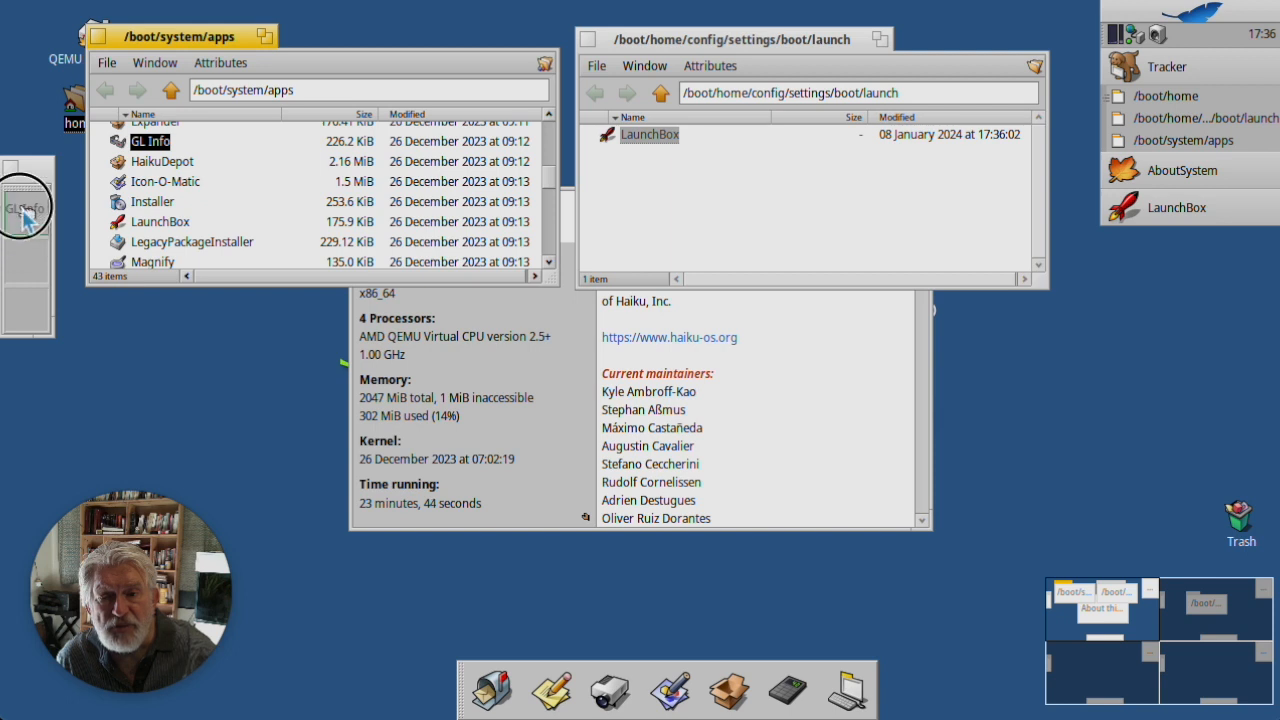
{"action": "scroll", "scroll_direction": "up", "scroll_amount": 3}
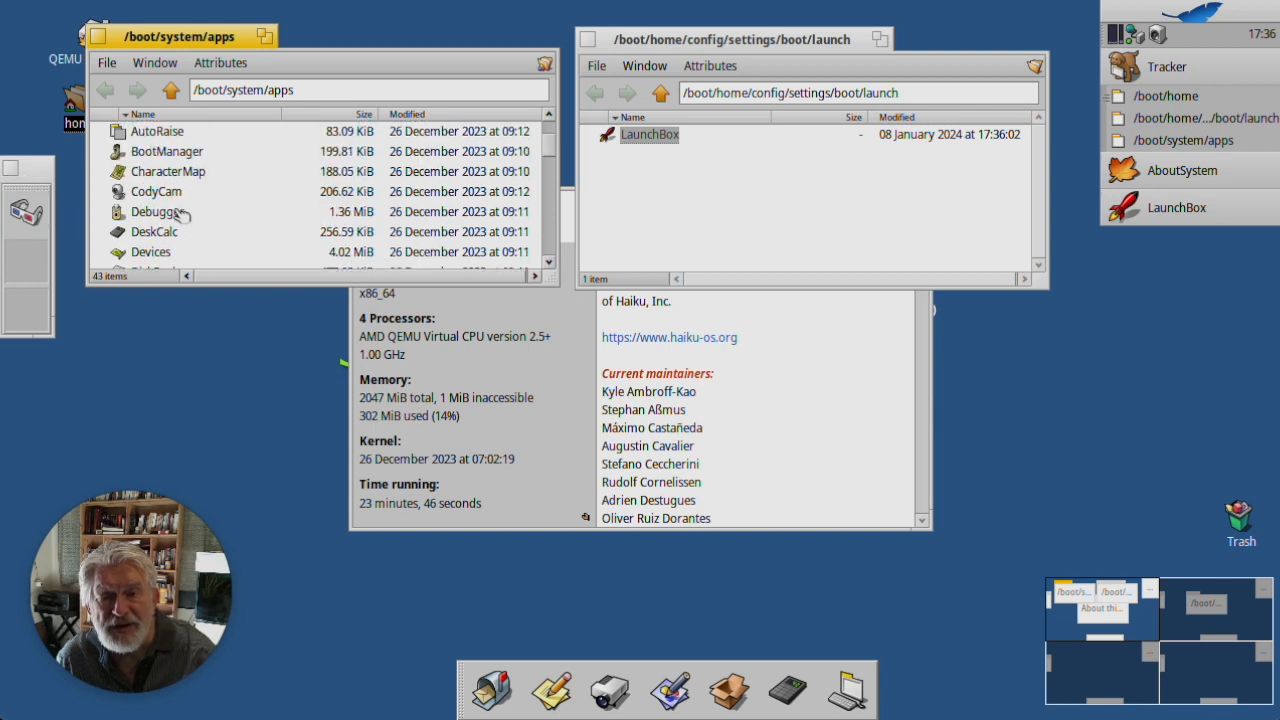
{"action": "left_click", "coordinate": [157, 211]}
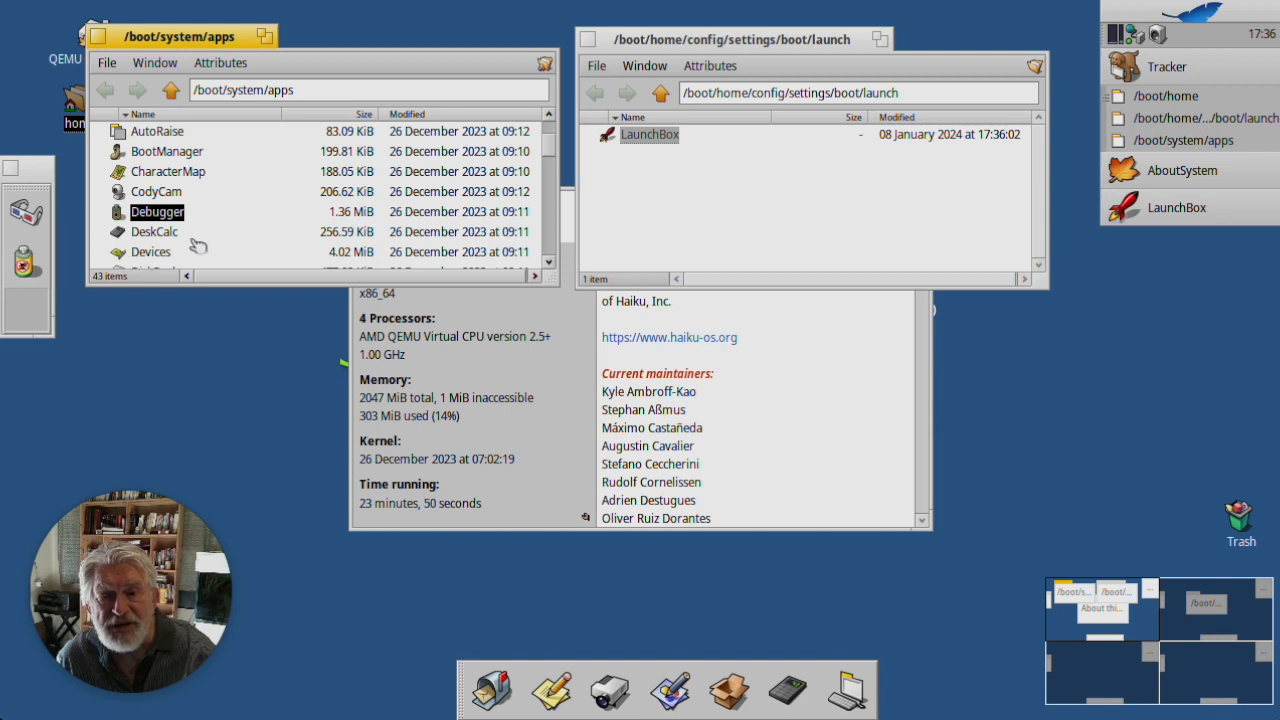
{"action": "scroll", "scroll_direction": "up", "scroll_amount": 3}
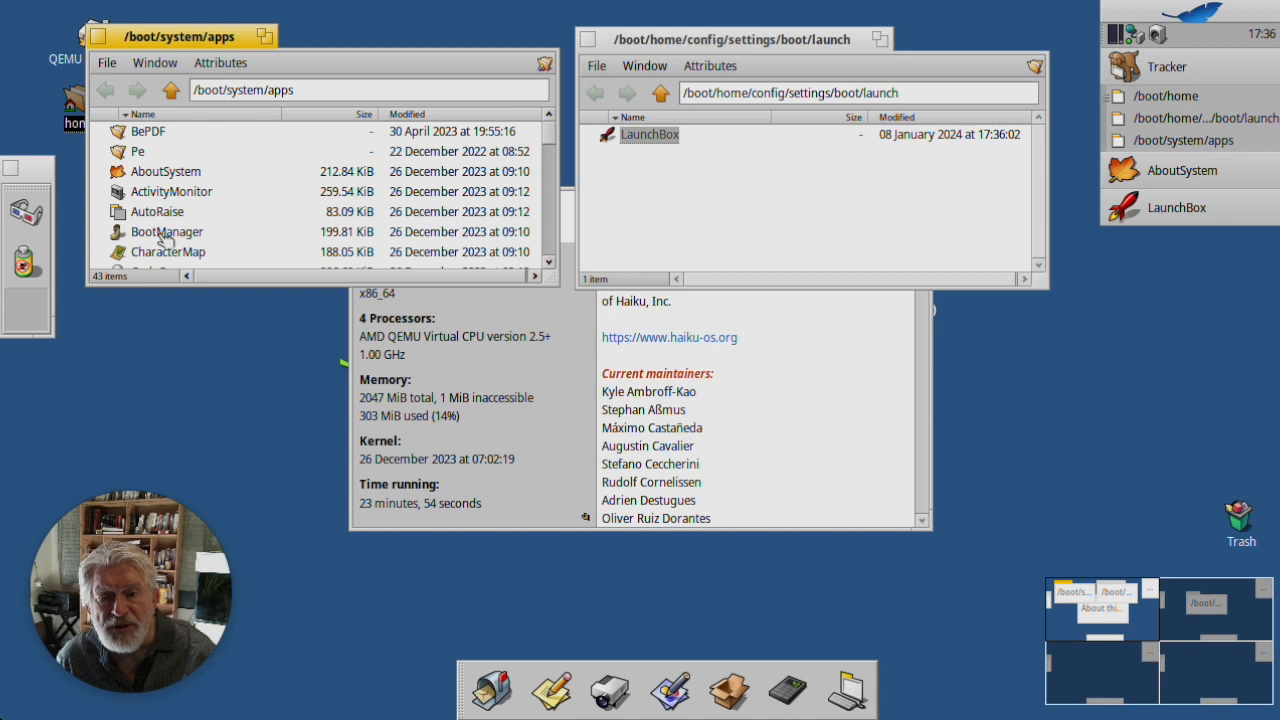
{"action": "left_click", "coordinate": [168, 252]}
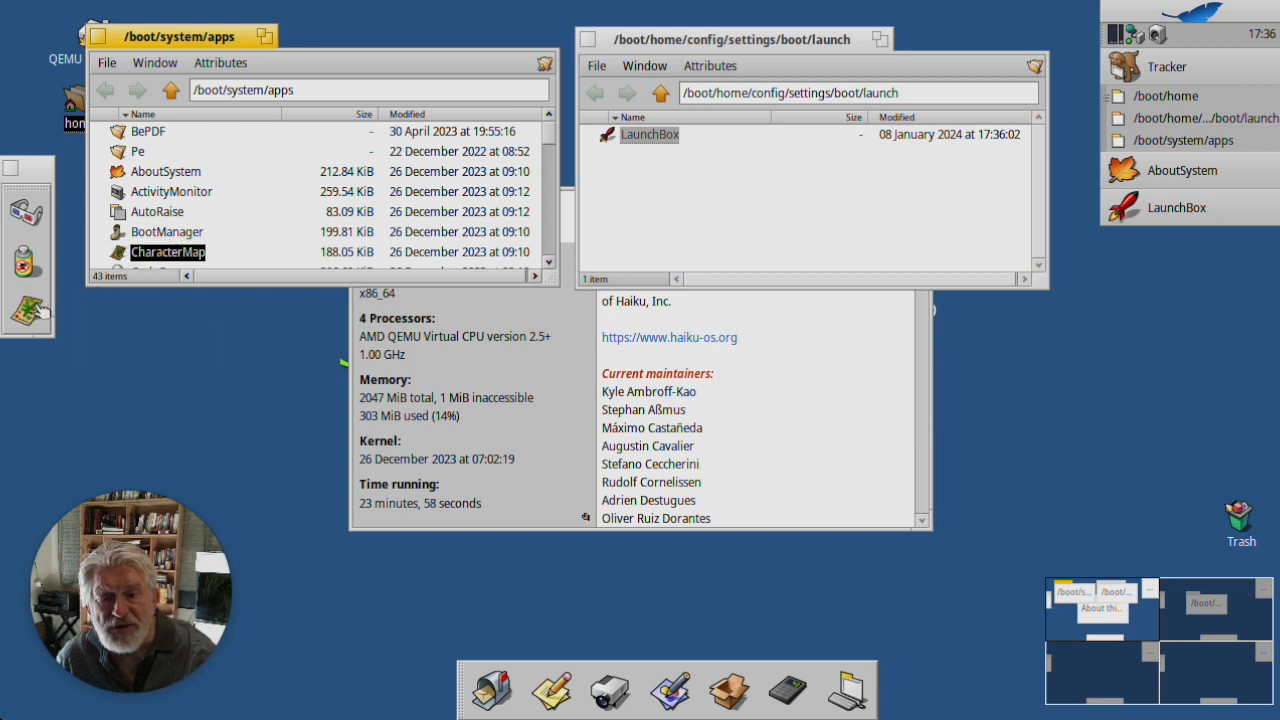
{"action": "mouse_move", "coordinate": [193, 343]}
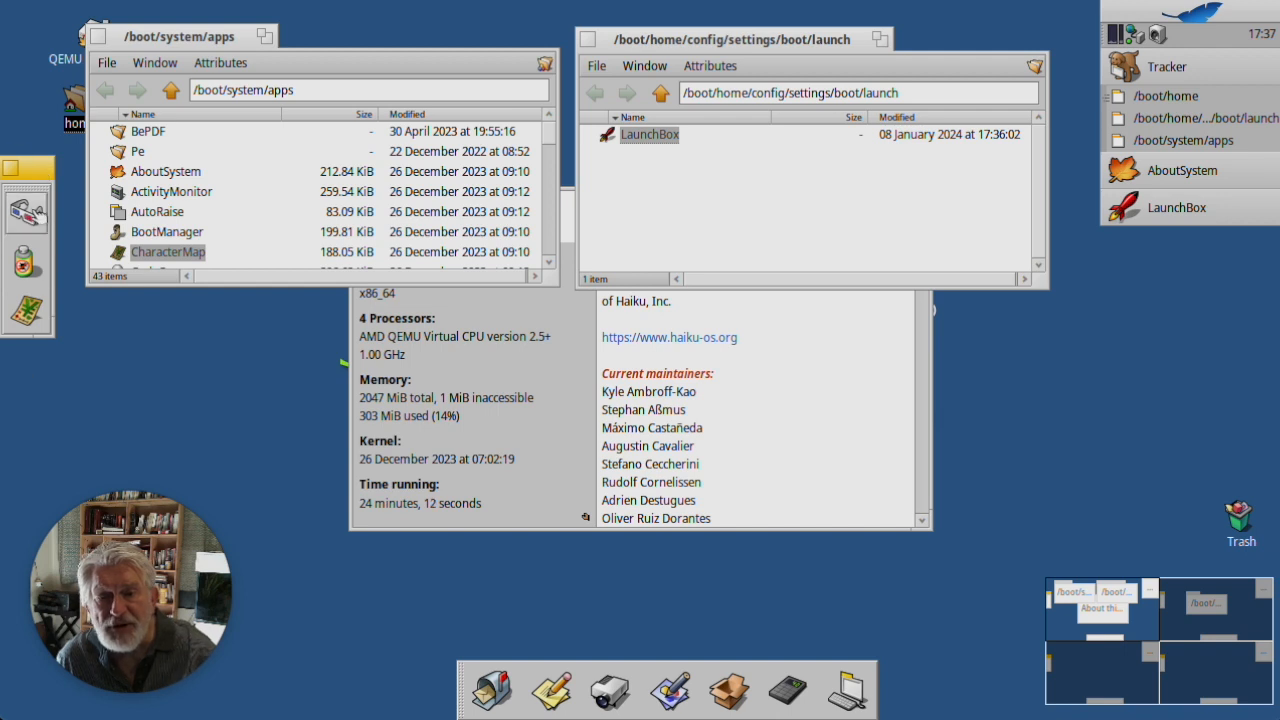
{"action": "right_click", "coordinate": [25, 200]}
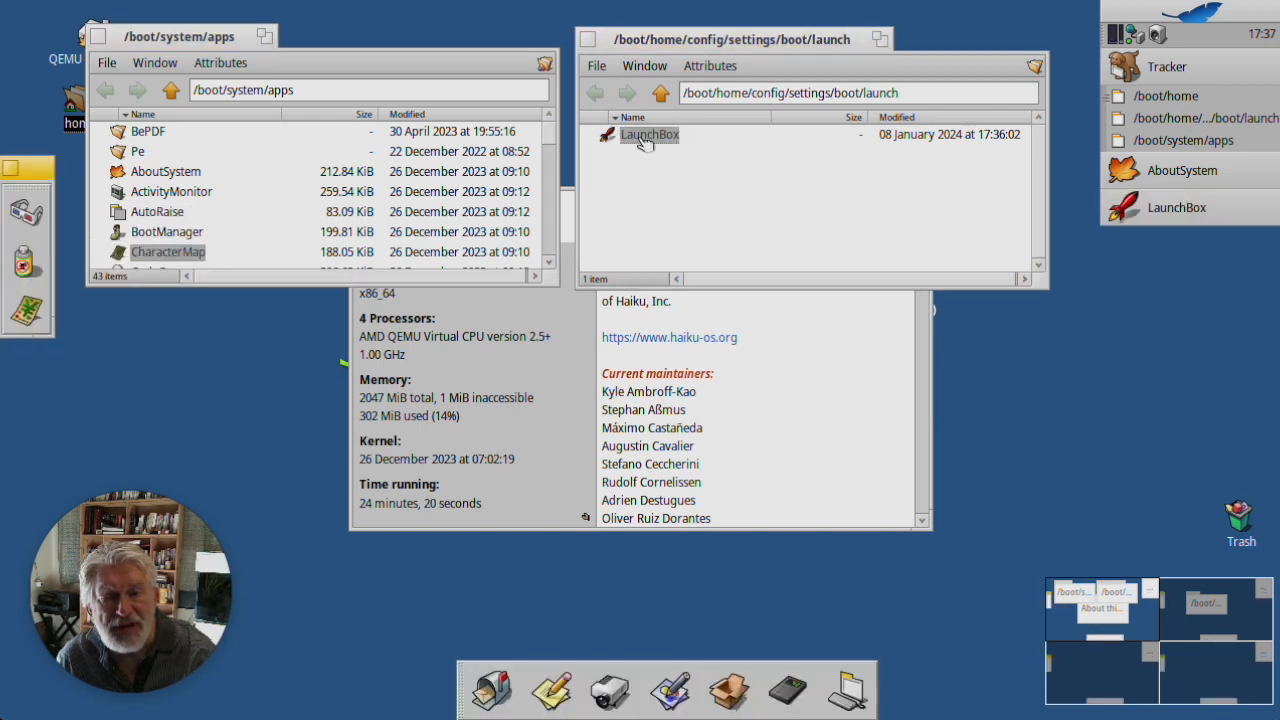
{"action": "mouse_move", "coordinate": [256, 430]}
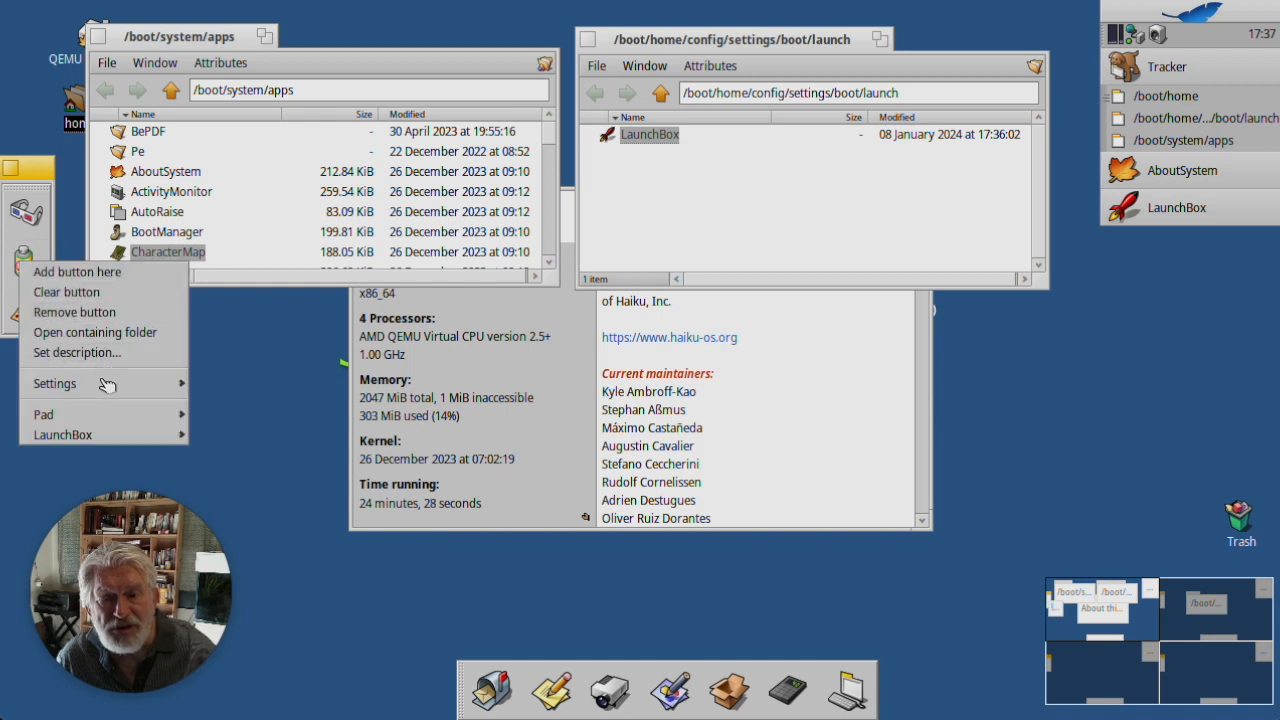
Step: Browse the pad's settings and switch its buttons to a smaller icon size
{"action": "left_click", "coordinate": [54, 383]}
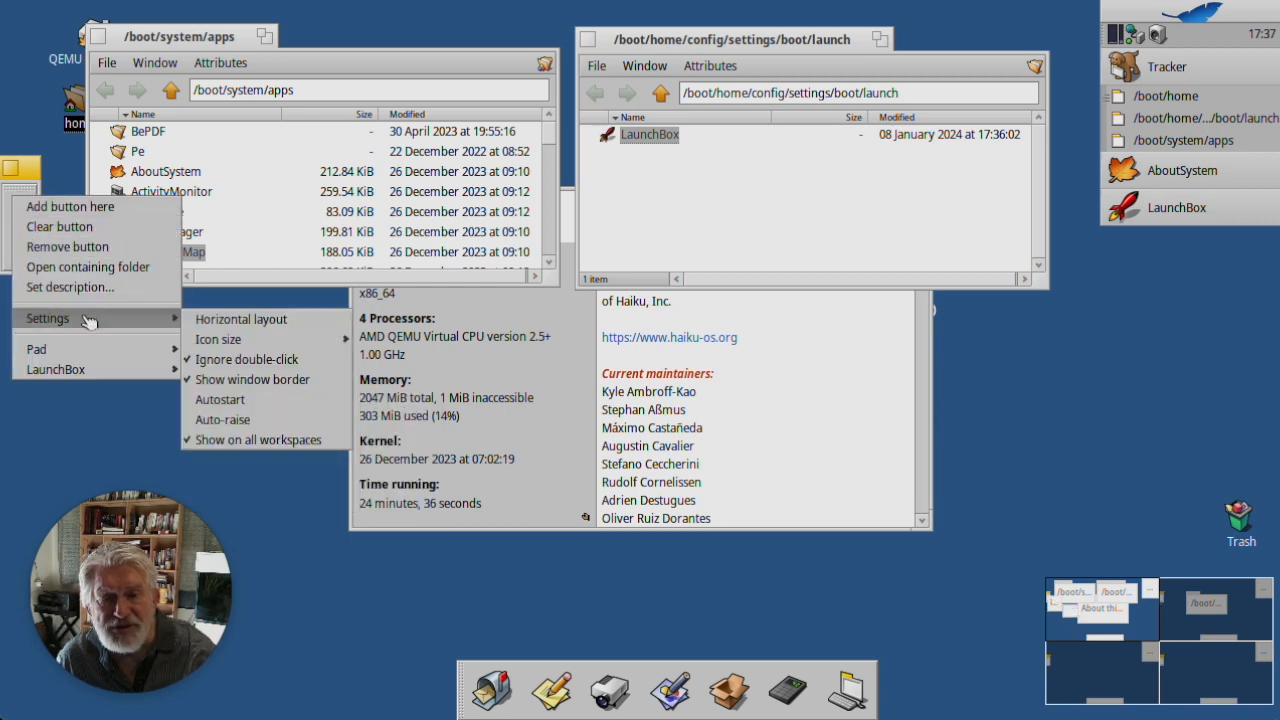
{"action": "mouse_move", "coordinate": [230, 419]}
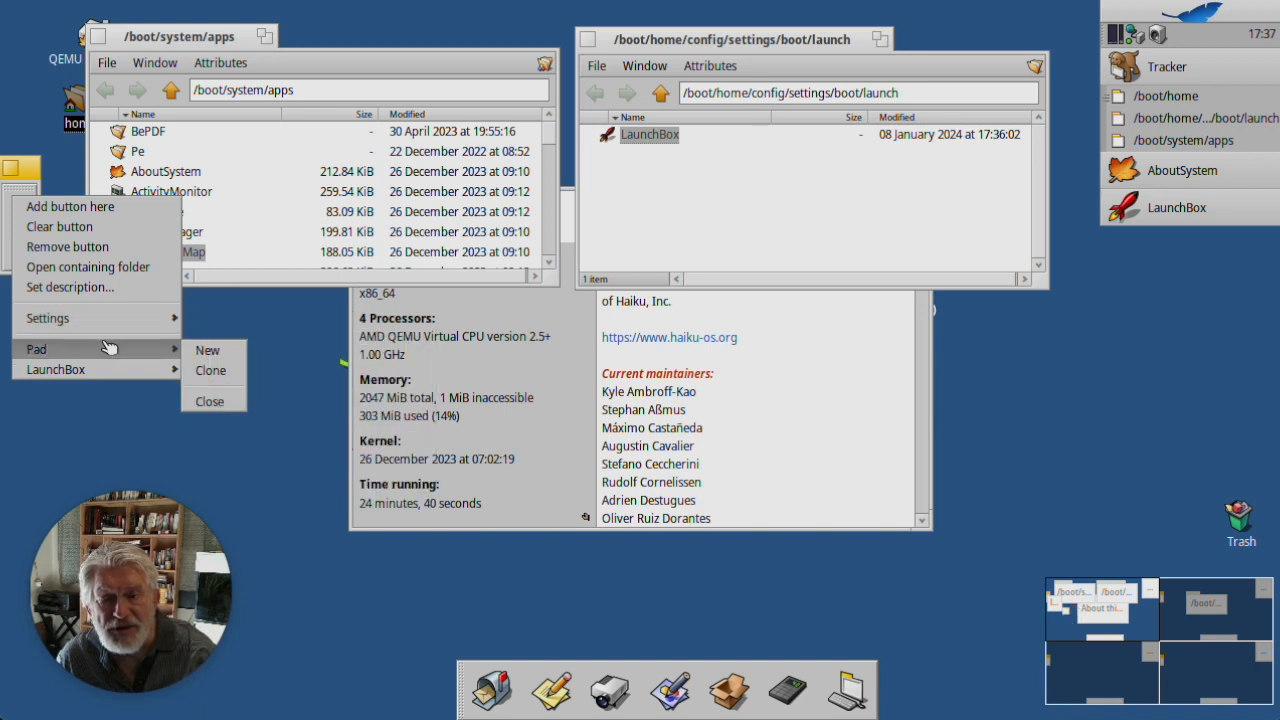
{"action": "mouse_move", "coordinate": [59, 226]}
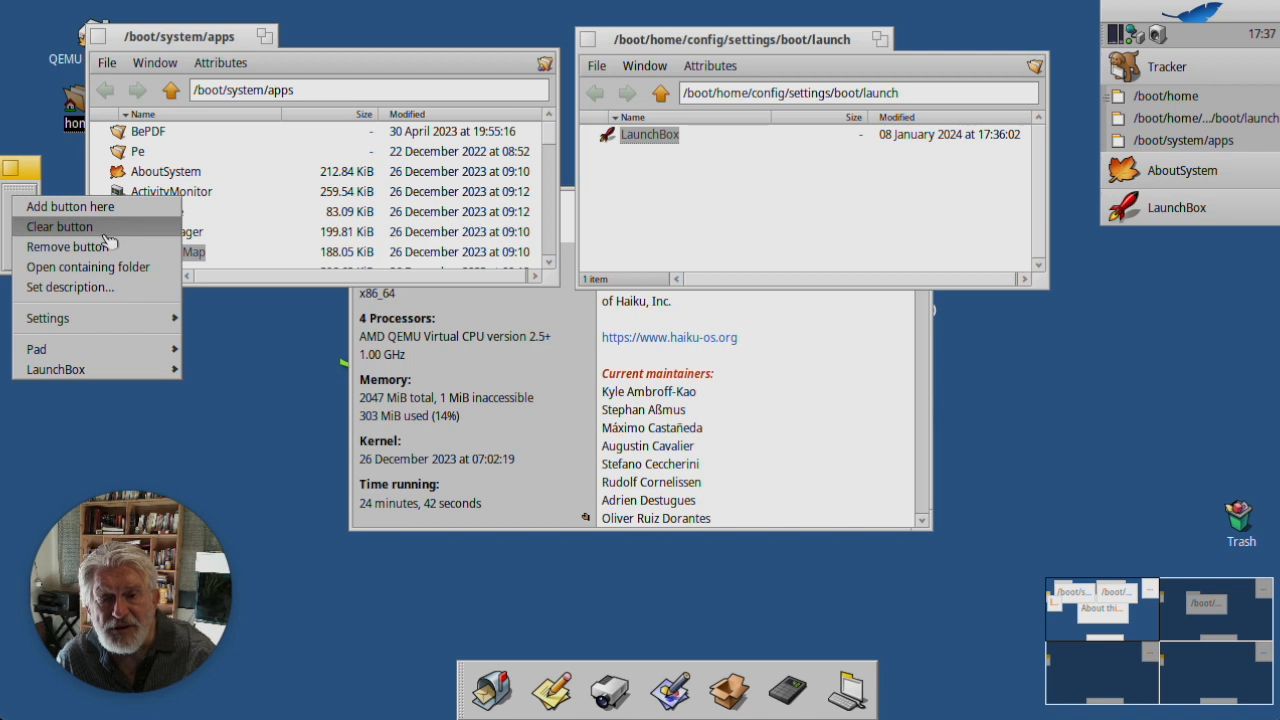
{"action": "mouse_move", "coordinate": [88, 267]}
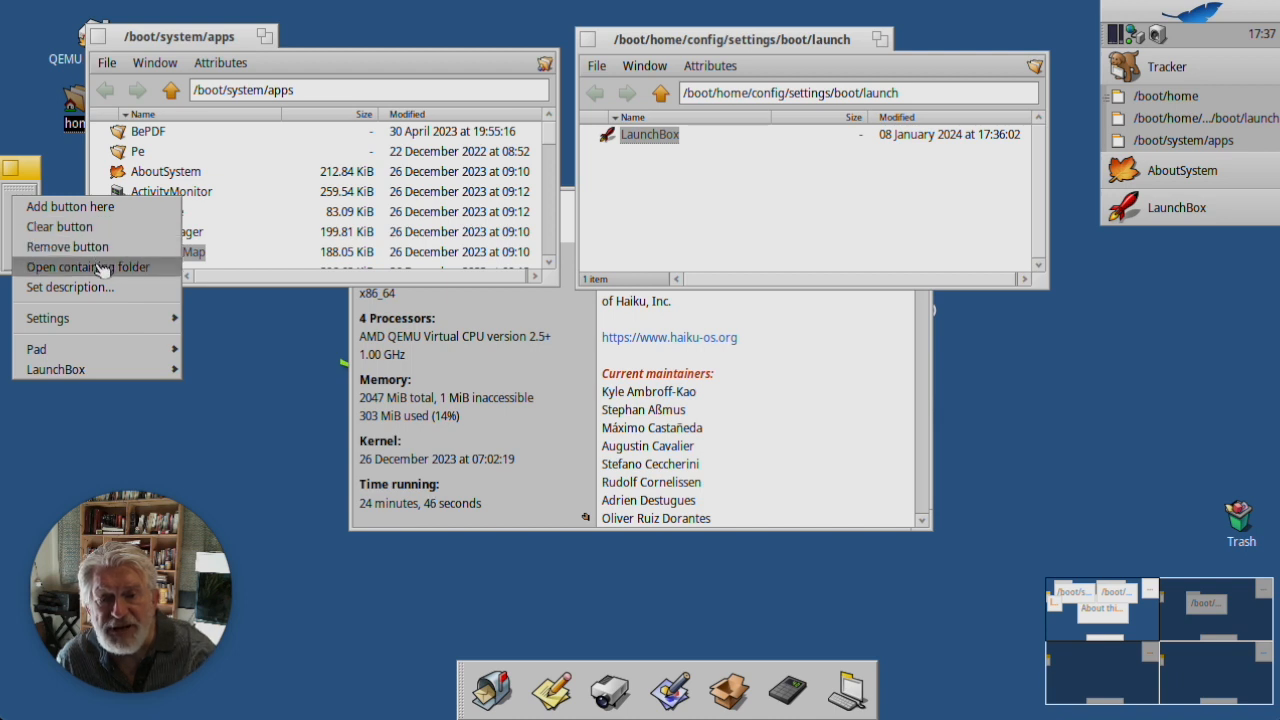
{"action": "left_click", "coordinate": [88, 266]}
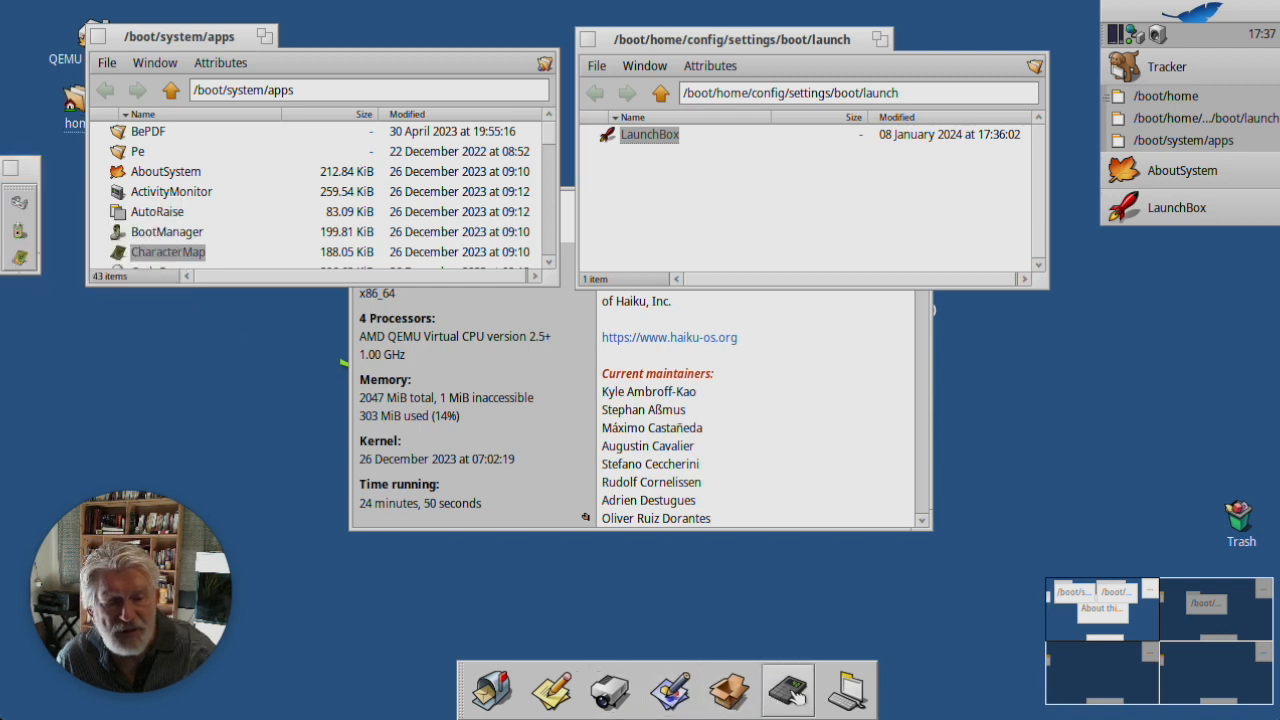
{"action": "right_click", "coordinate": [787, 690]}
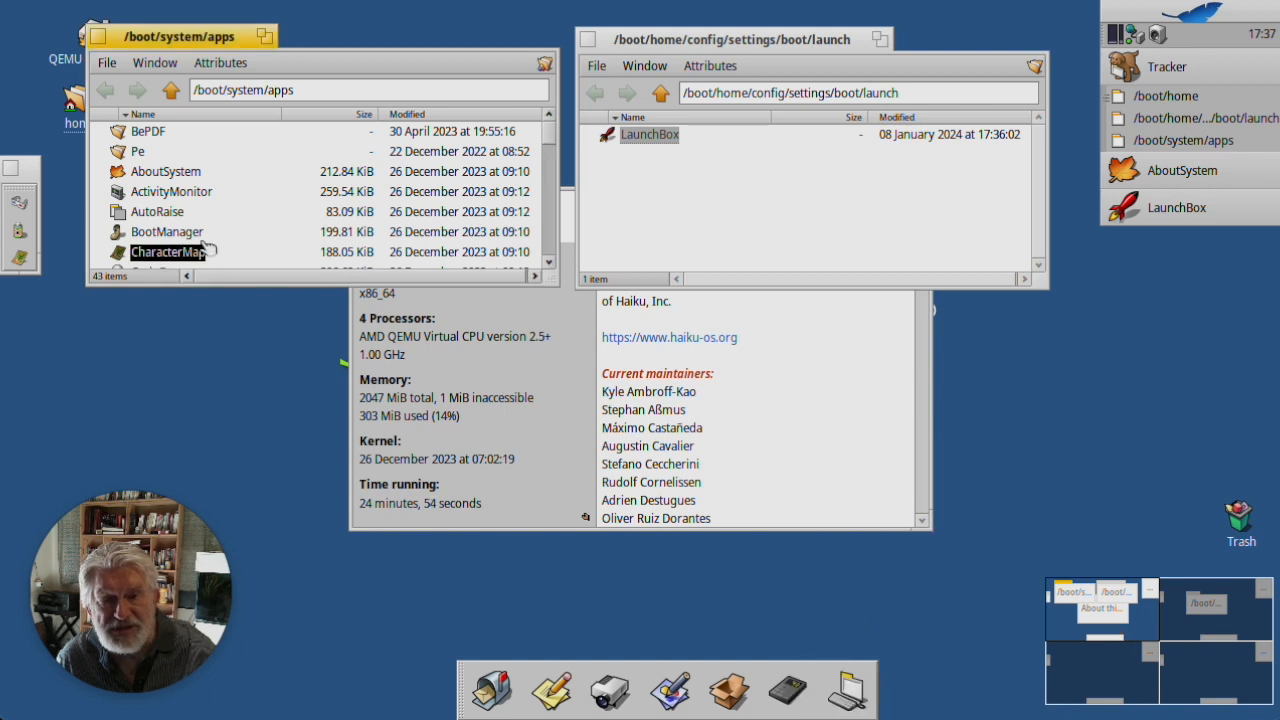
{"action": "mouse_move", "coordinate": [668, 690]}
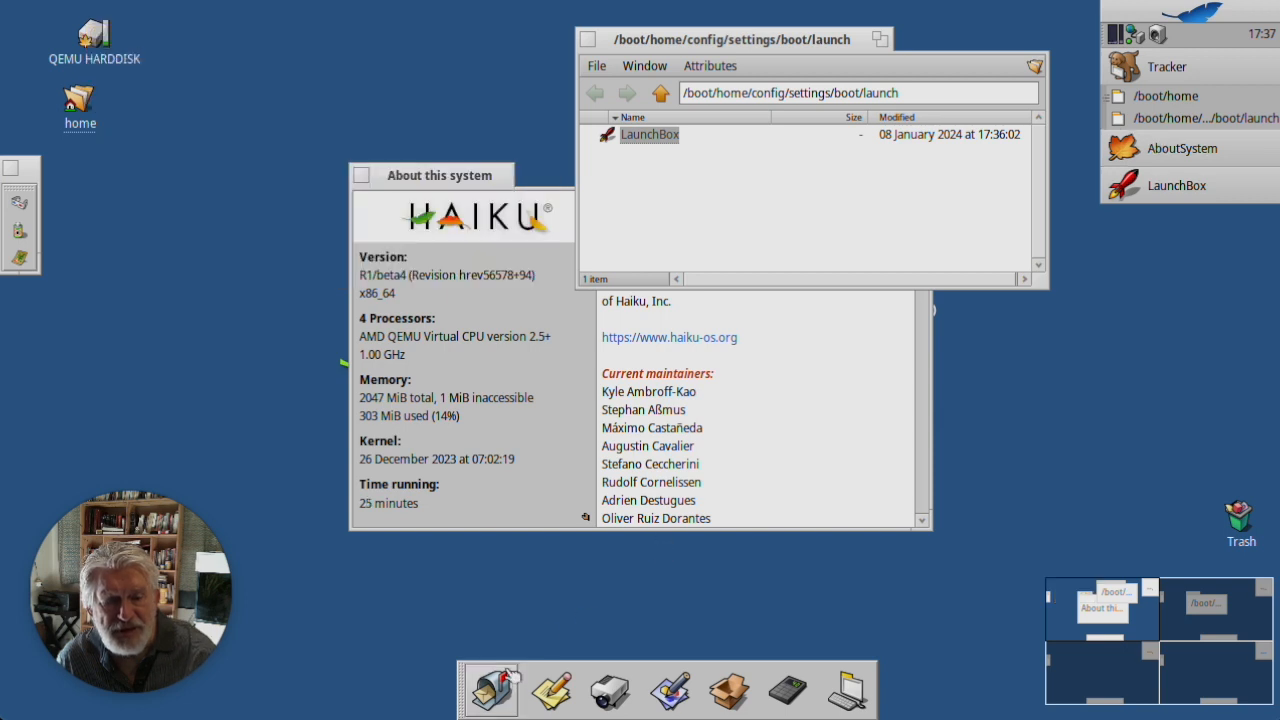
{"action": "right_click", "coordinate": [489, 688]}
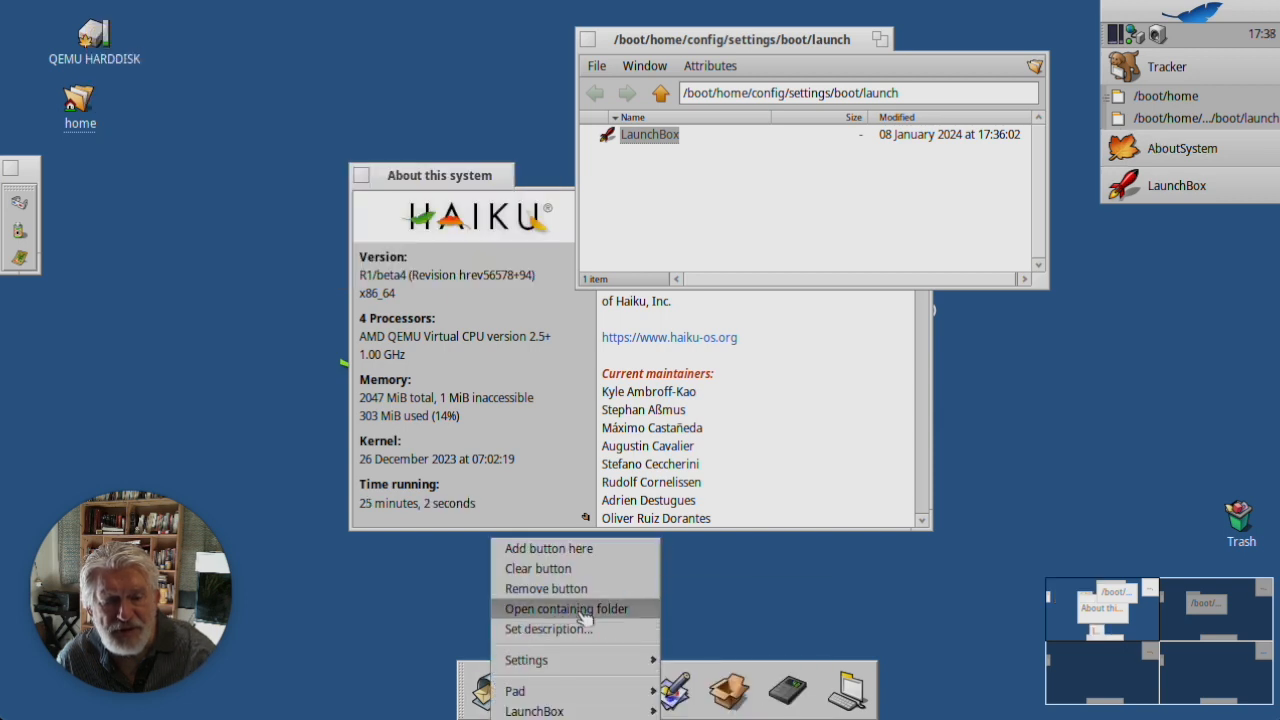
{"action": "left_click", "coordinate": [566, 608]}
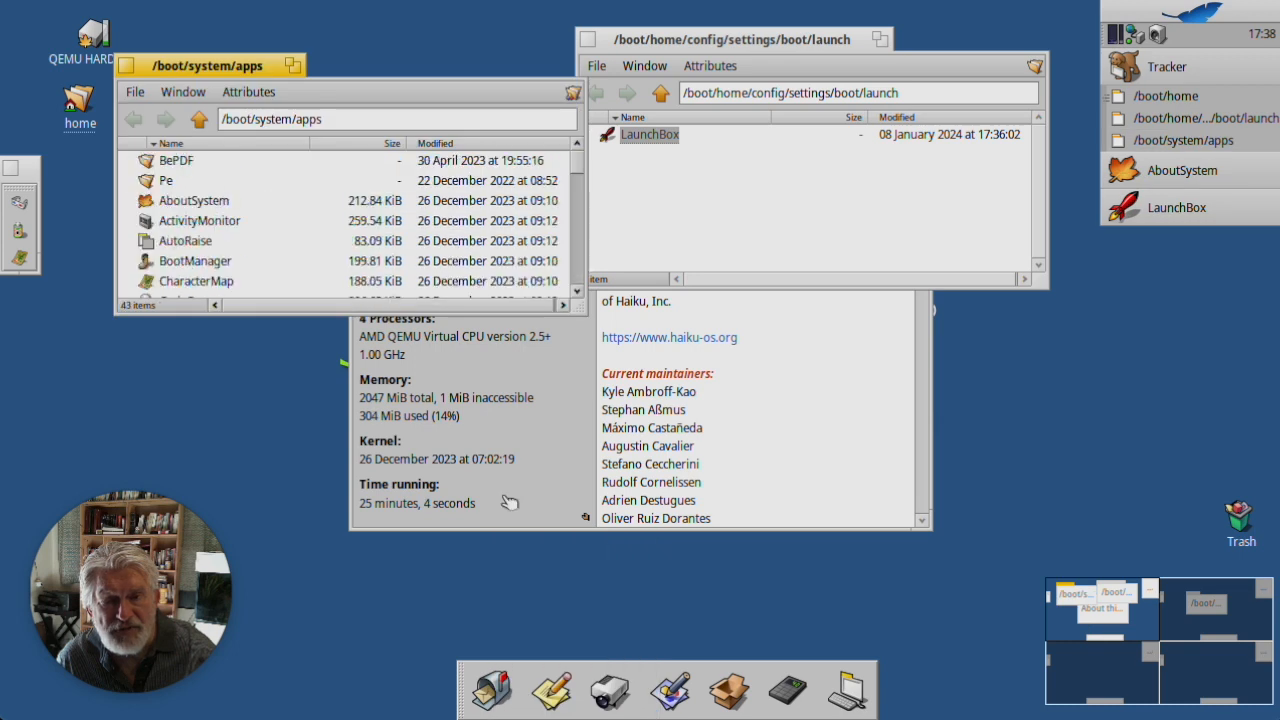
{"action": "mouse_move", "coordinate": [264, 218]}
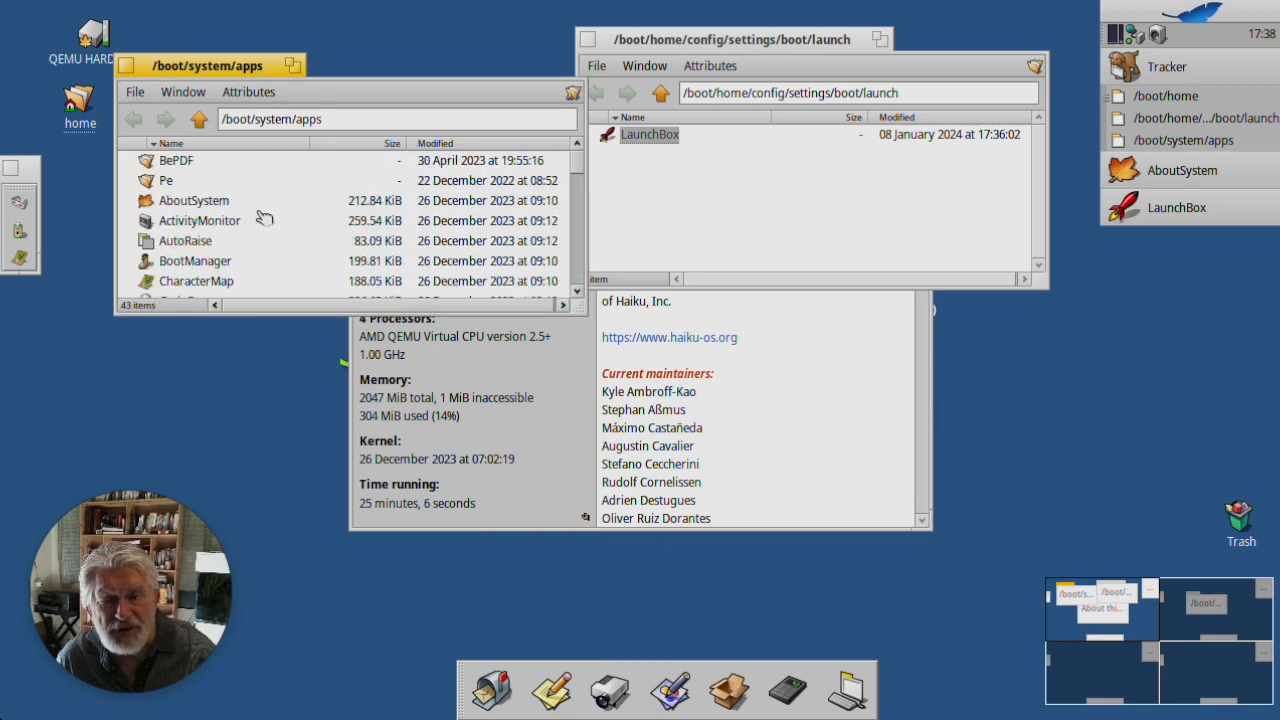
{"action": "mouse_move", "coordinate": [580, 168]}
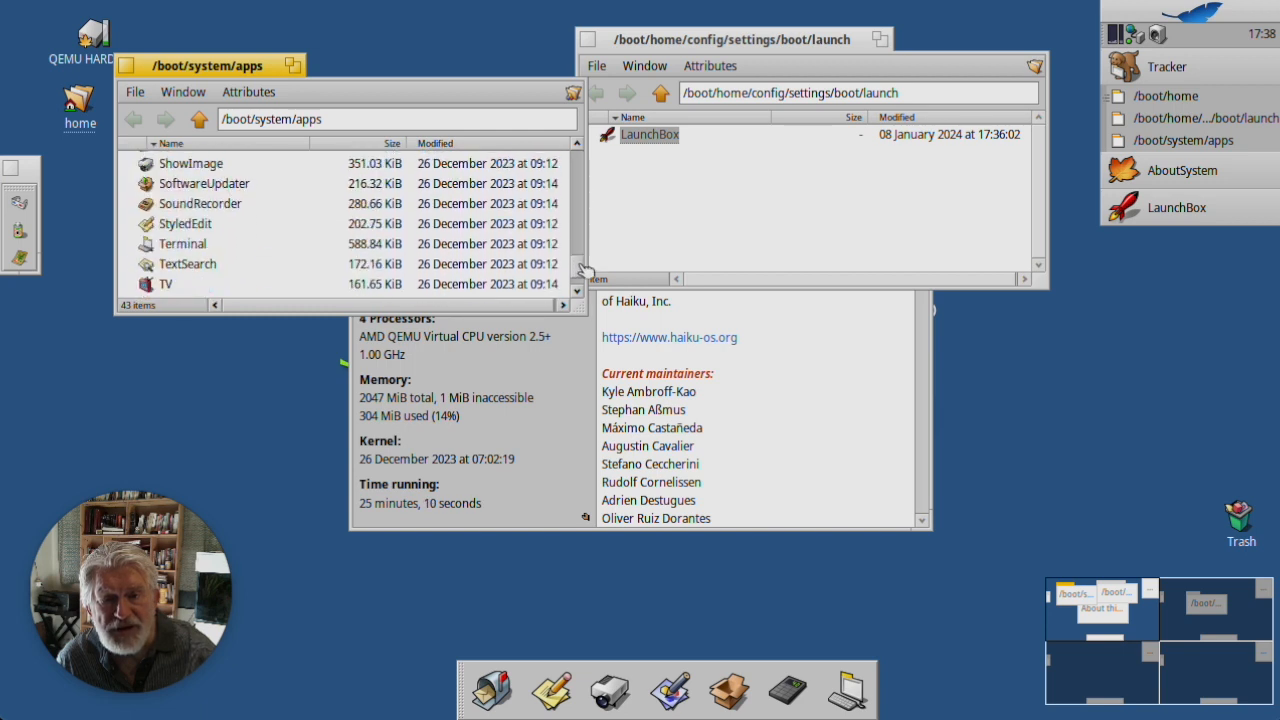
{"action": "scroll", "scroll_direction": "up", "scroll_amount": 3}
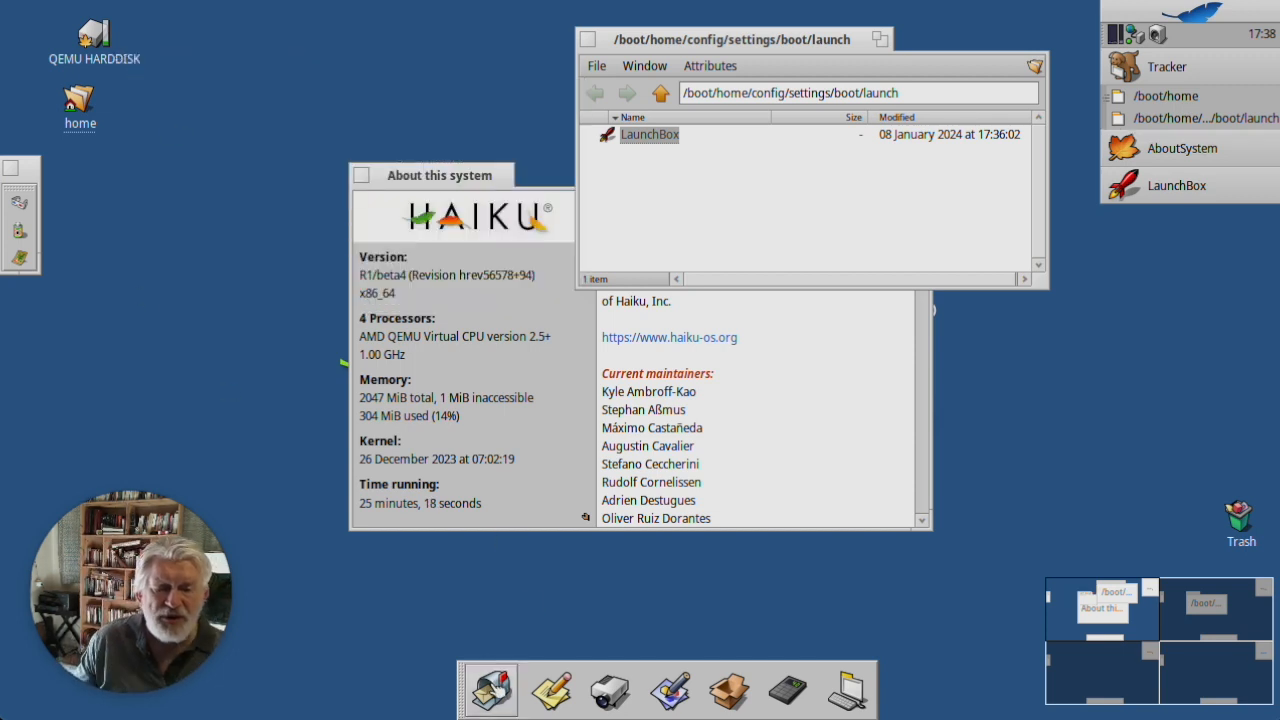
{"action": "mouse_move", "coordinate": [489, 689]}
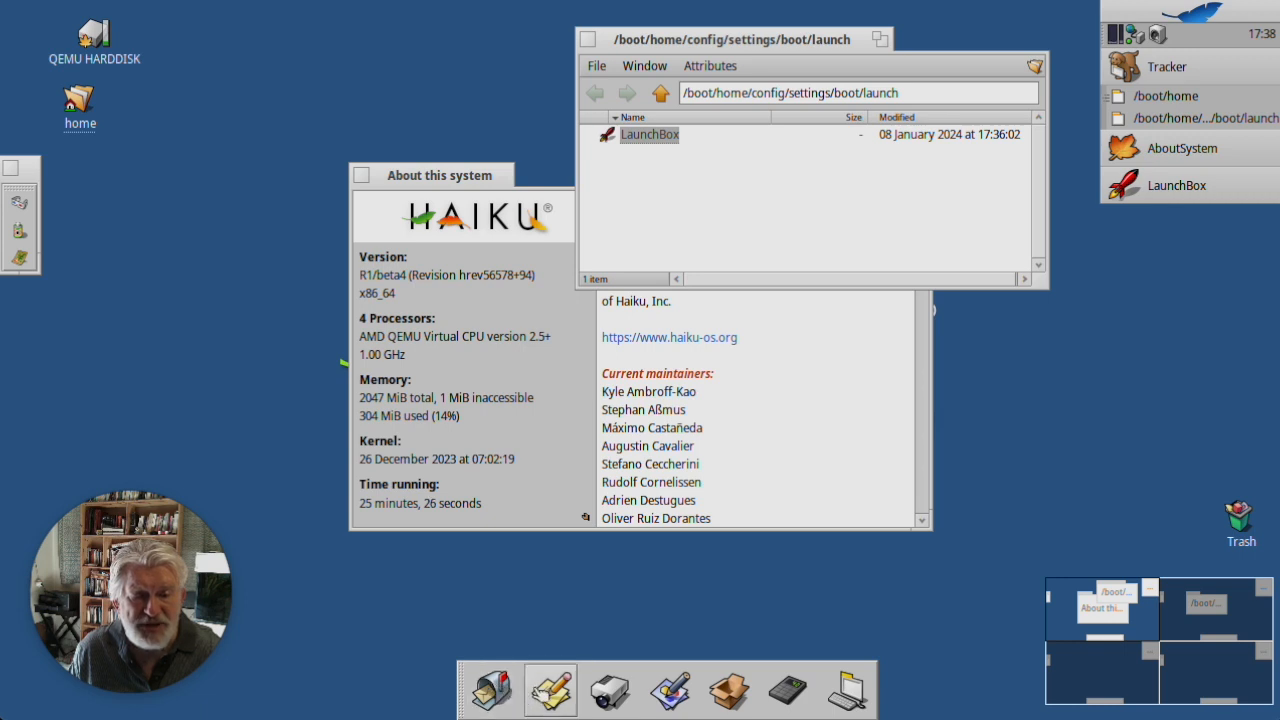
Step: Launch StyledEdit from its dock button and bring up that button's context menu
{"action": "left_click", "coordinate": [549, 690]}
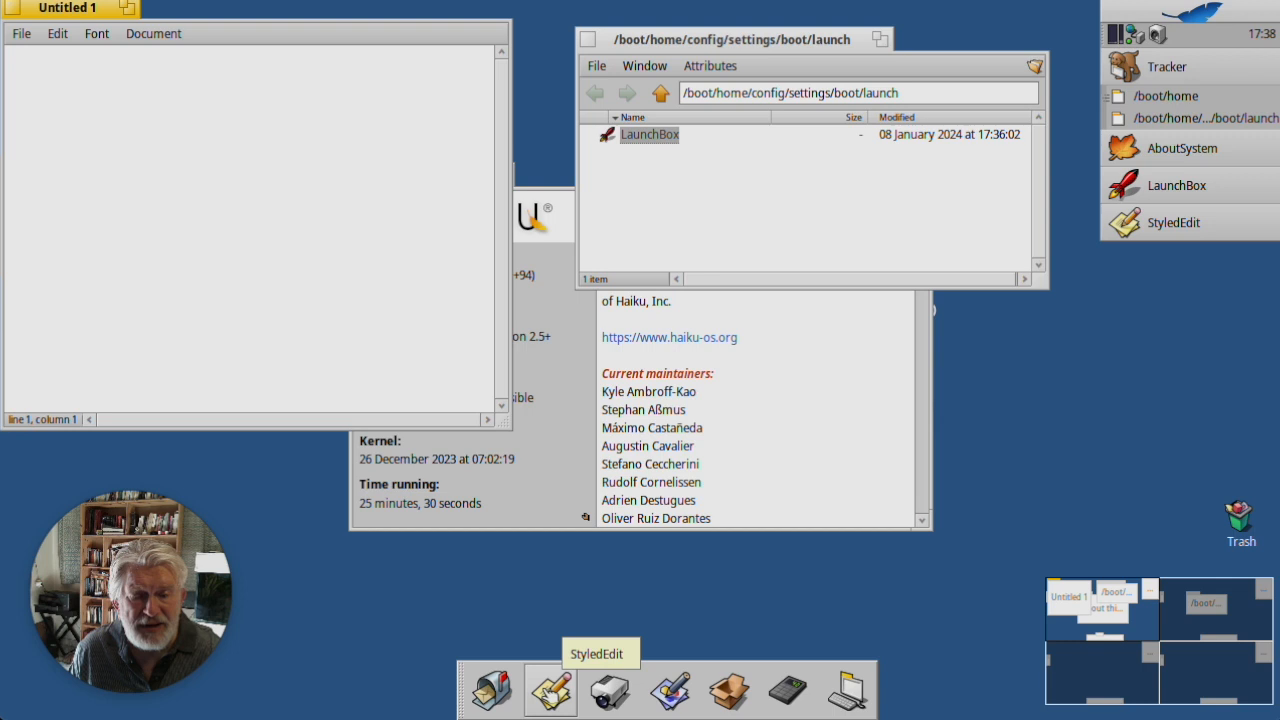
{"action": "right_click", "coordinate": [549, 690]}
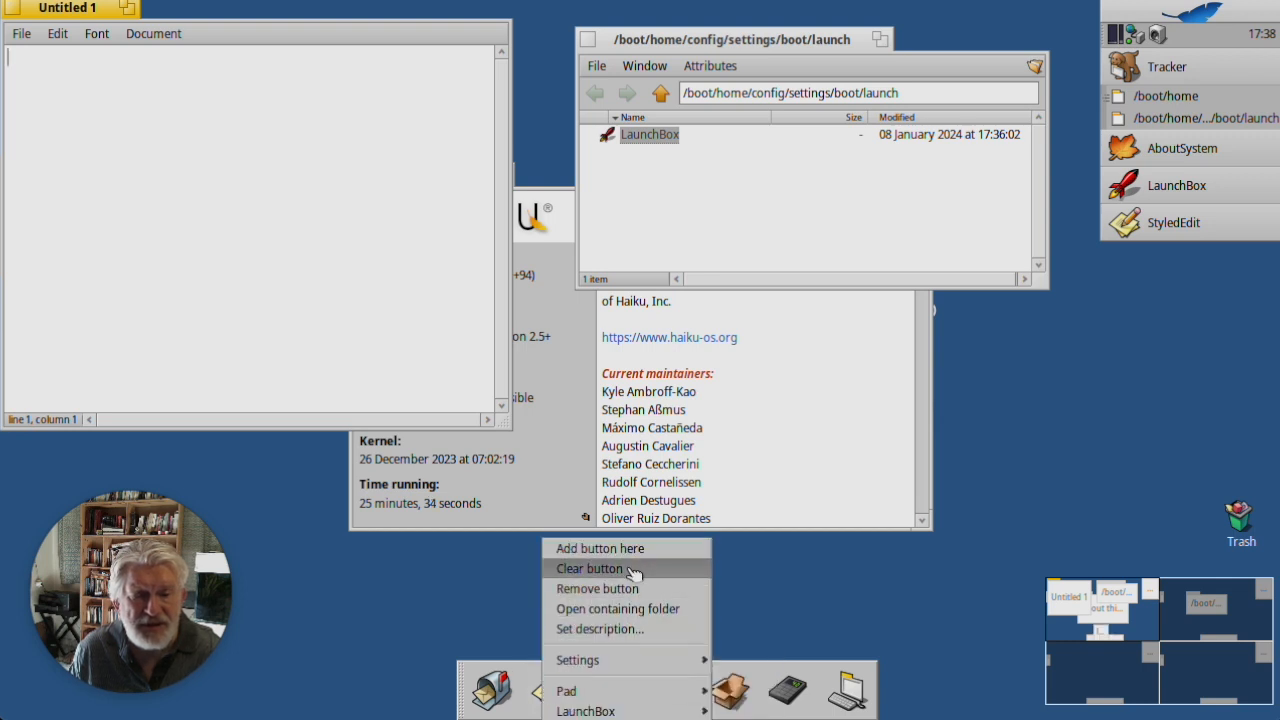
{"action": "mouse_move", "coordinate": [567, 691]}
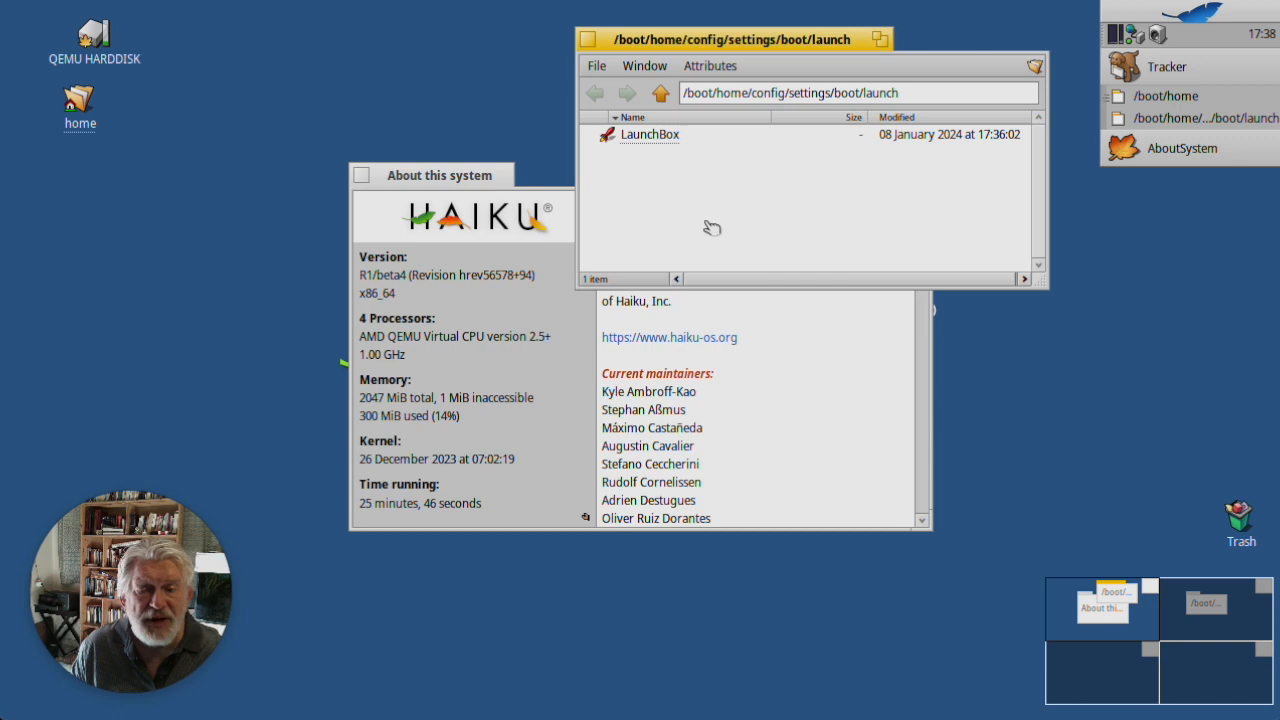
{"action": "mouse_move", "coordinate": [650, 134]}
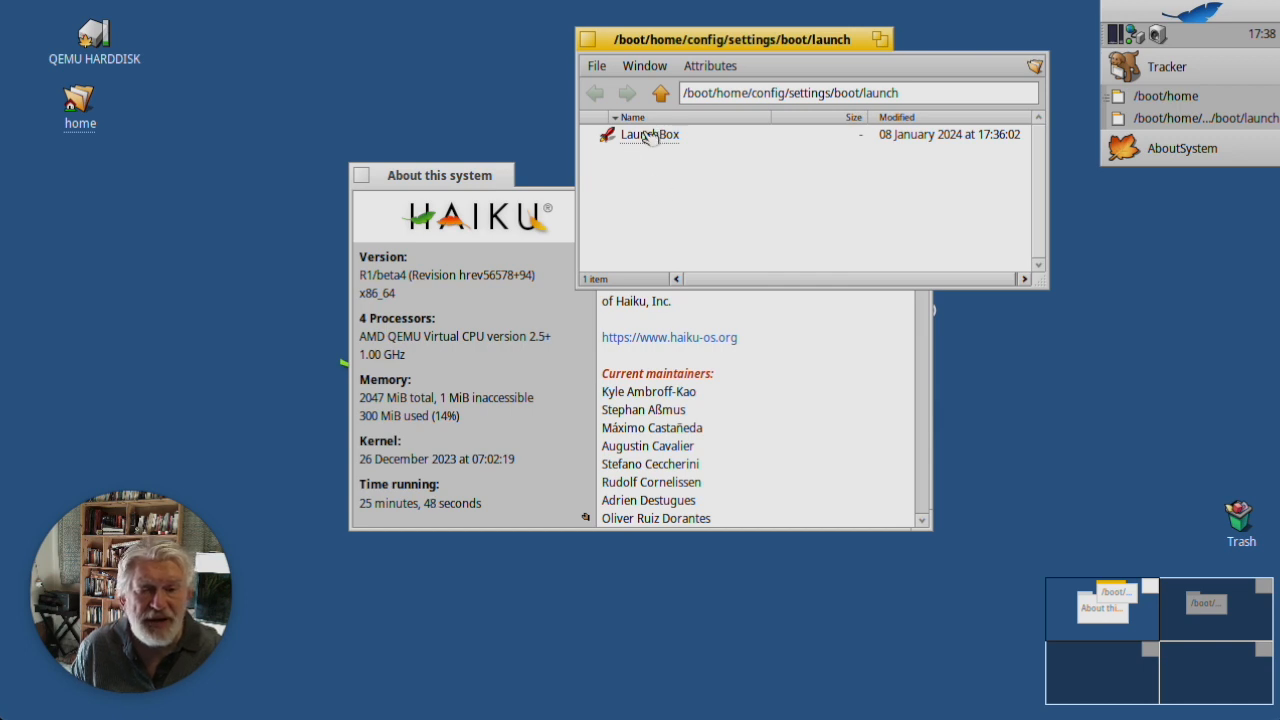
{"action": "mouse_move", "coordinate": [663, 152]}
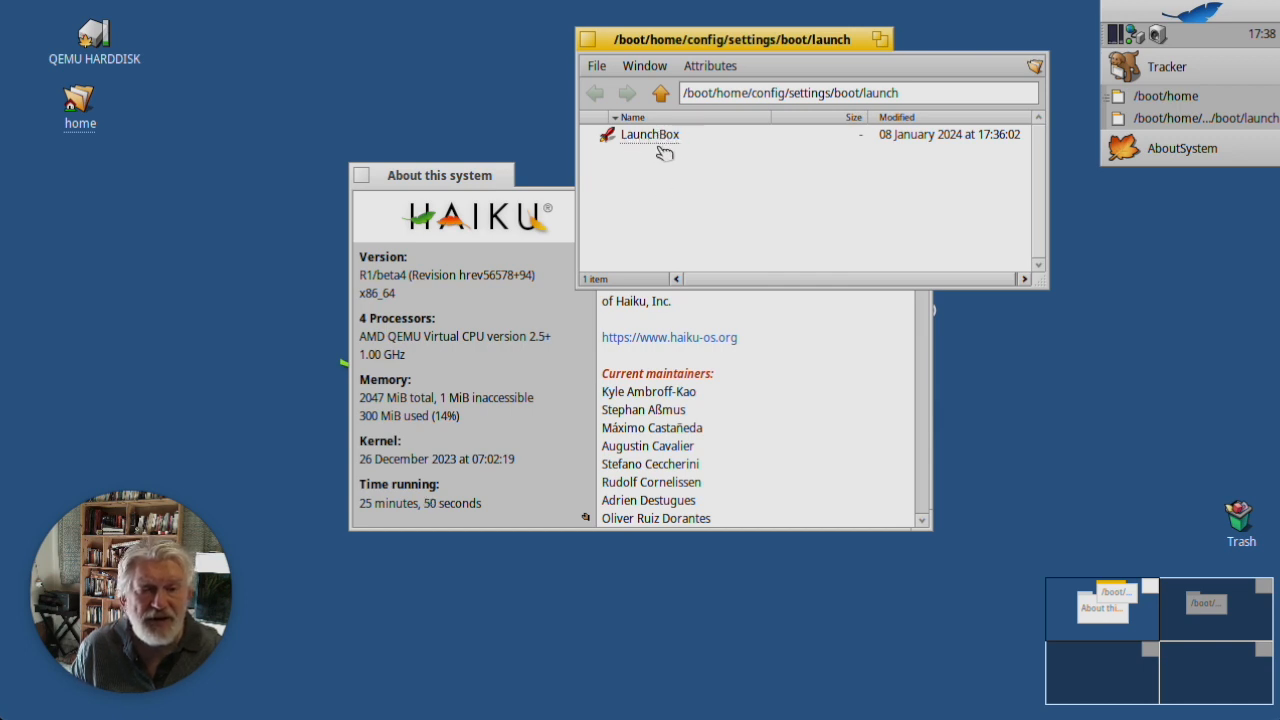
{"action": "mouse_move", "coordinate": [677, 178]}
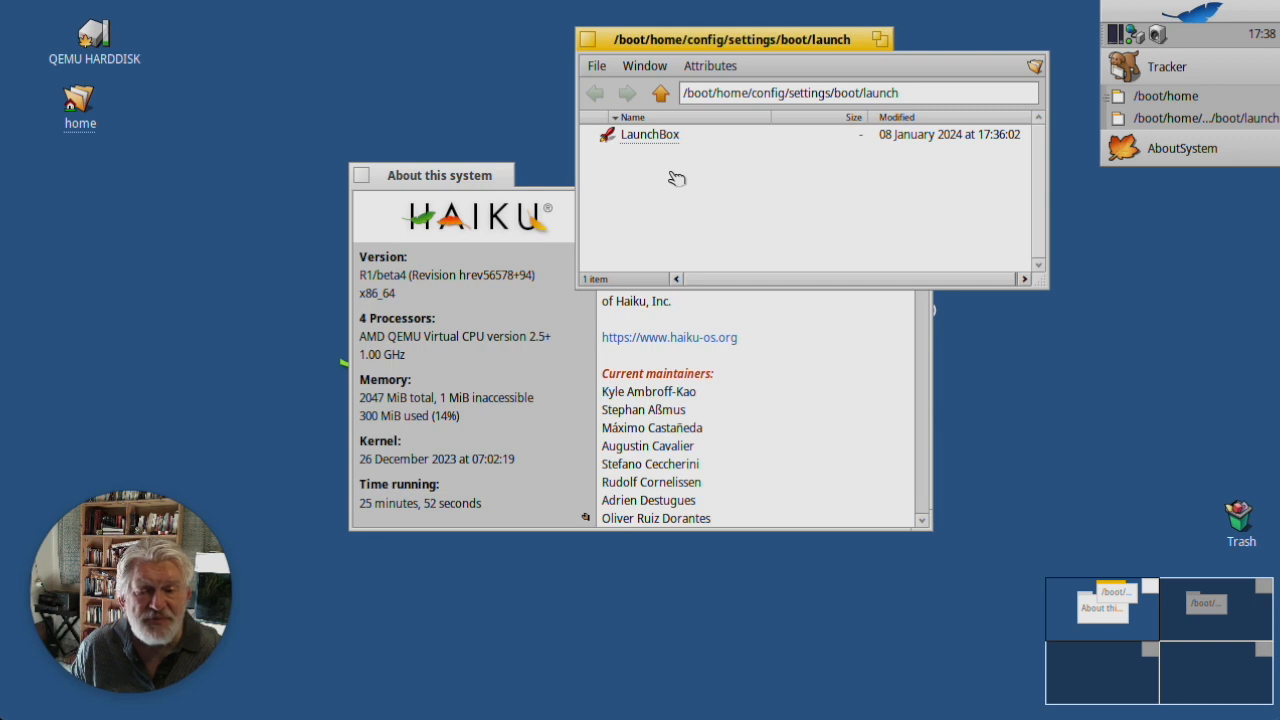
{"action": "mouse_move", "coordinate": [768, 131]}
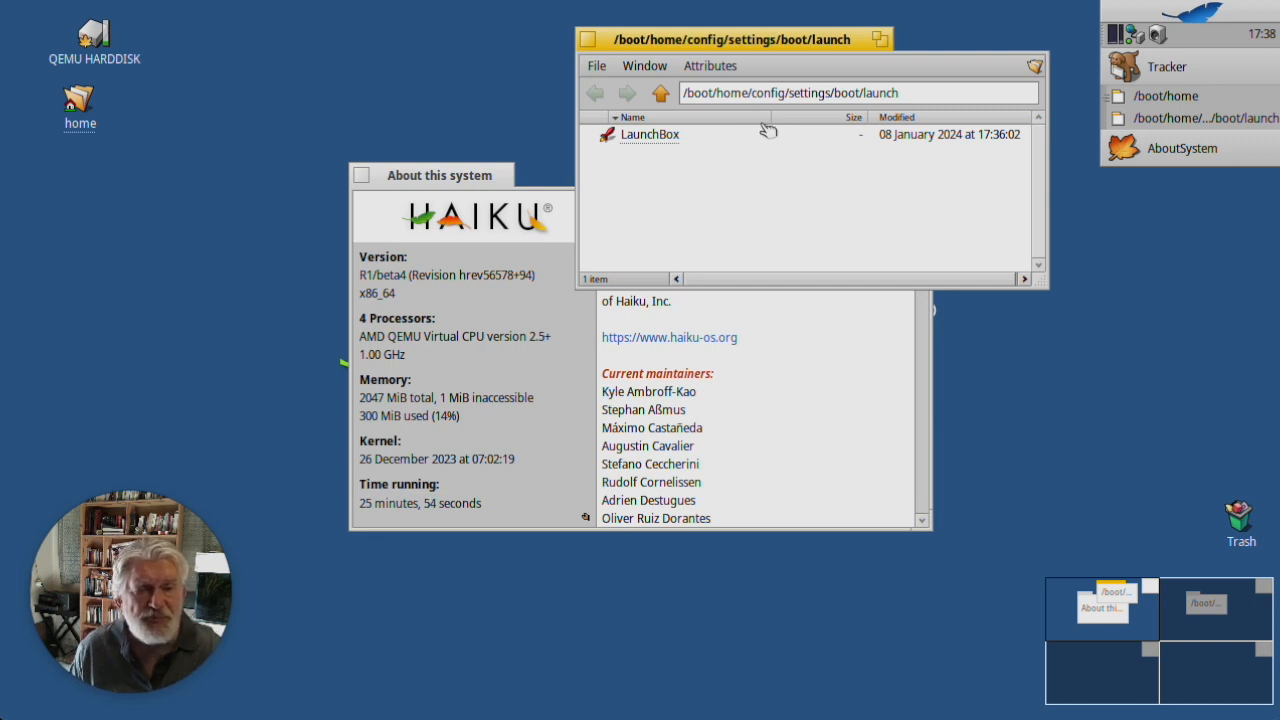
{"action": "mouse_move", "coordinate": [635, 193]}
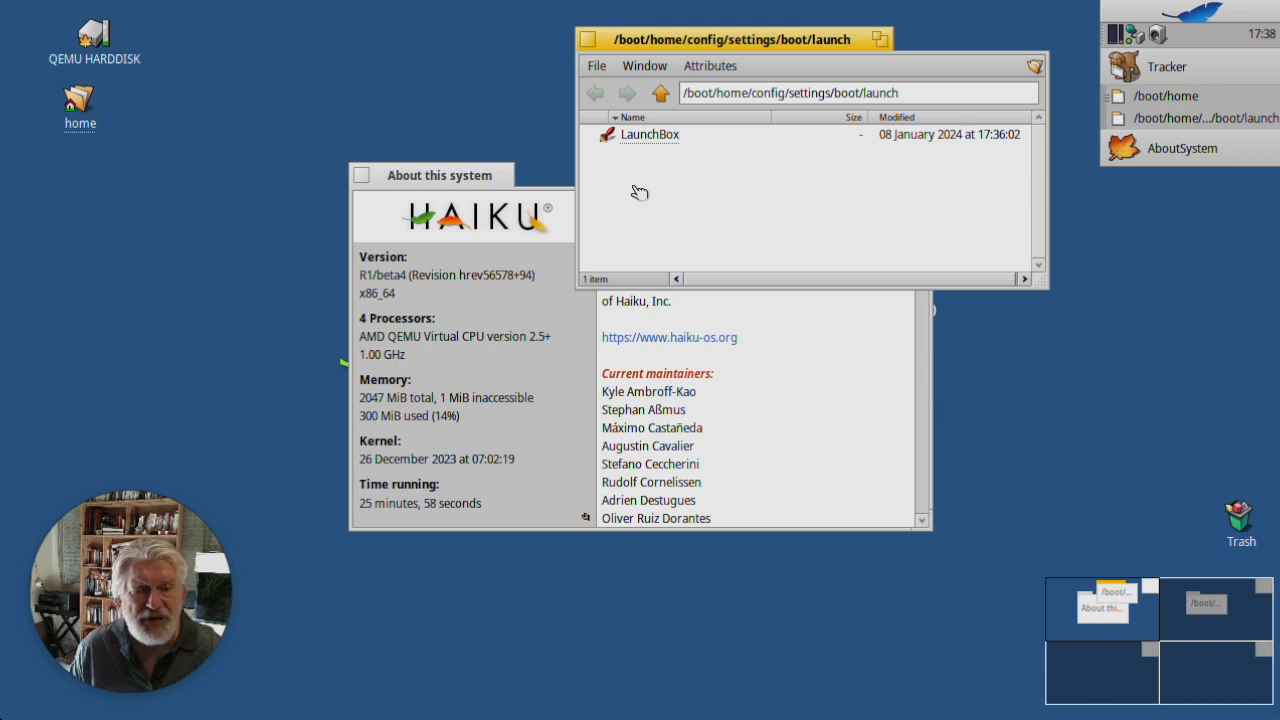
{"action": "mouse_move", "coordinate": [685, 191]}
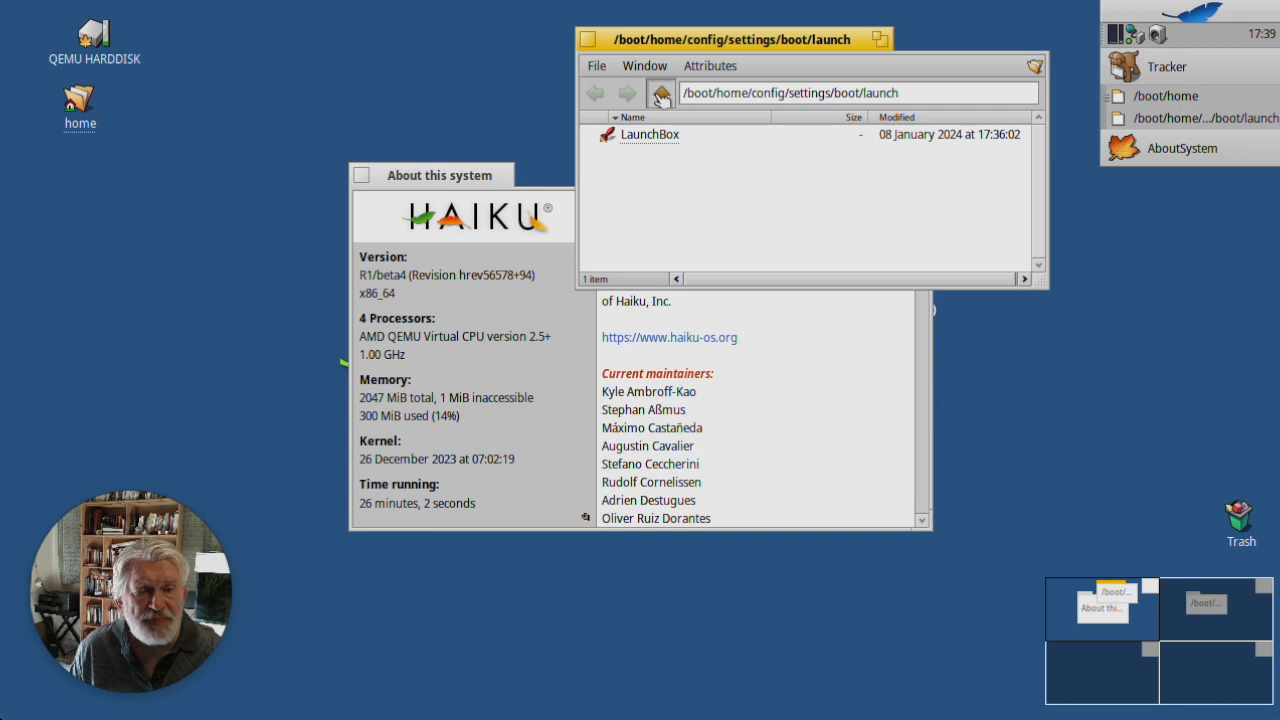
Step: Open UserBootscript from the boot settings folder, reopen the launch folder, and scroll through the script
{"action": "left_click", "coordinate": [660, 93]}
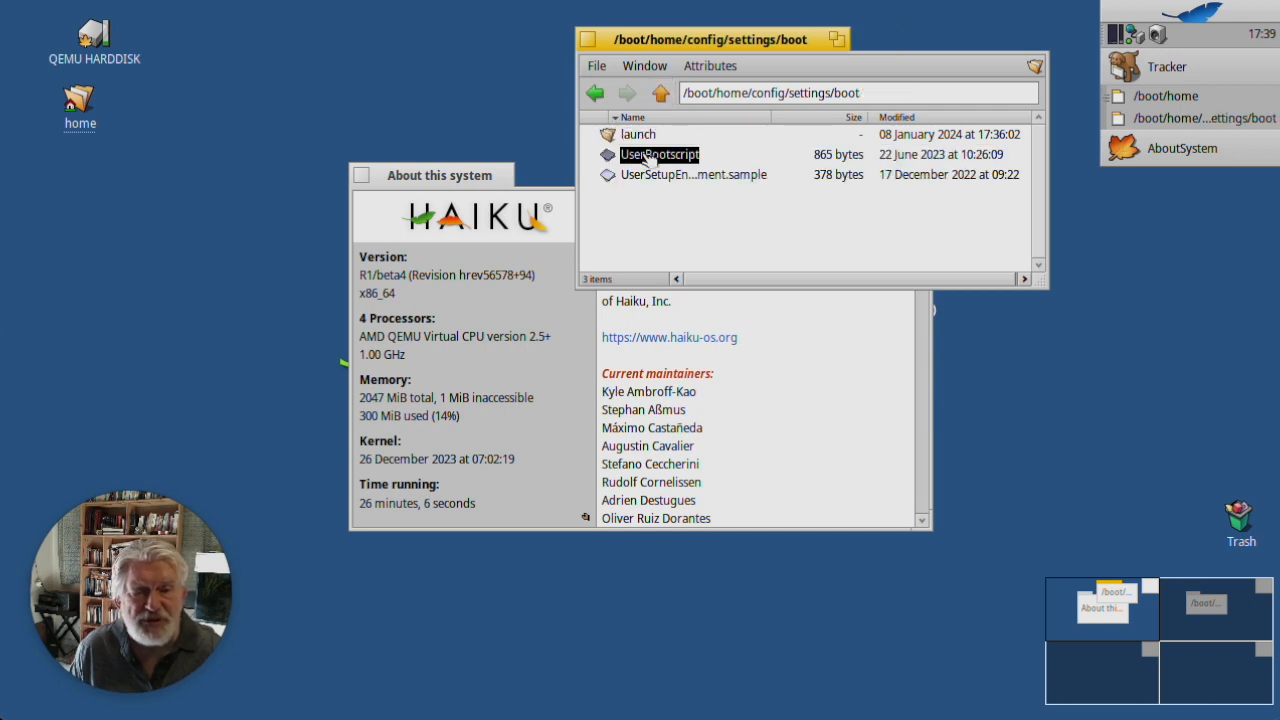
{"action": "double_click", "coordinate": [659, 154]}
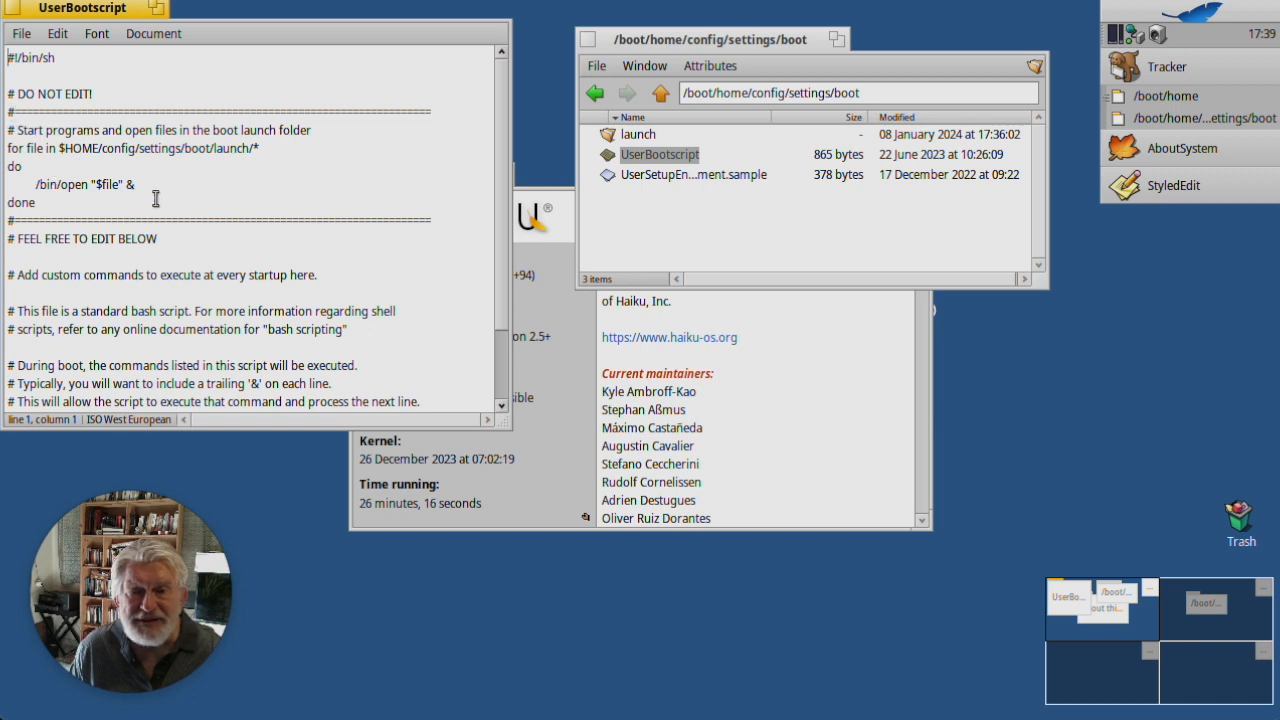
{"action": "left_click", "coordinate": [637, 134]}
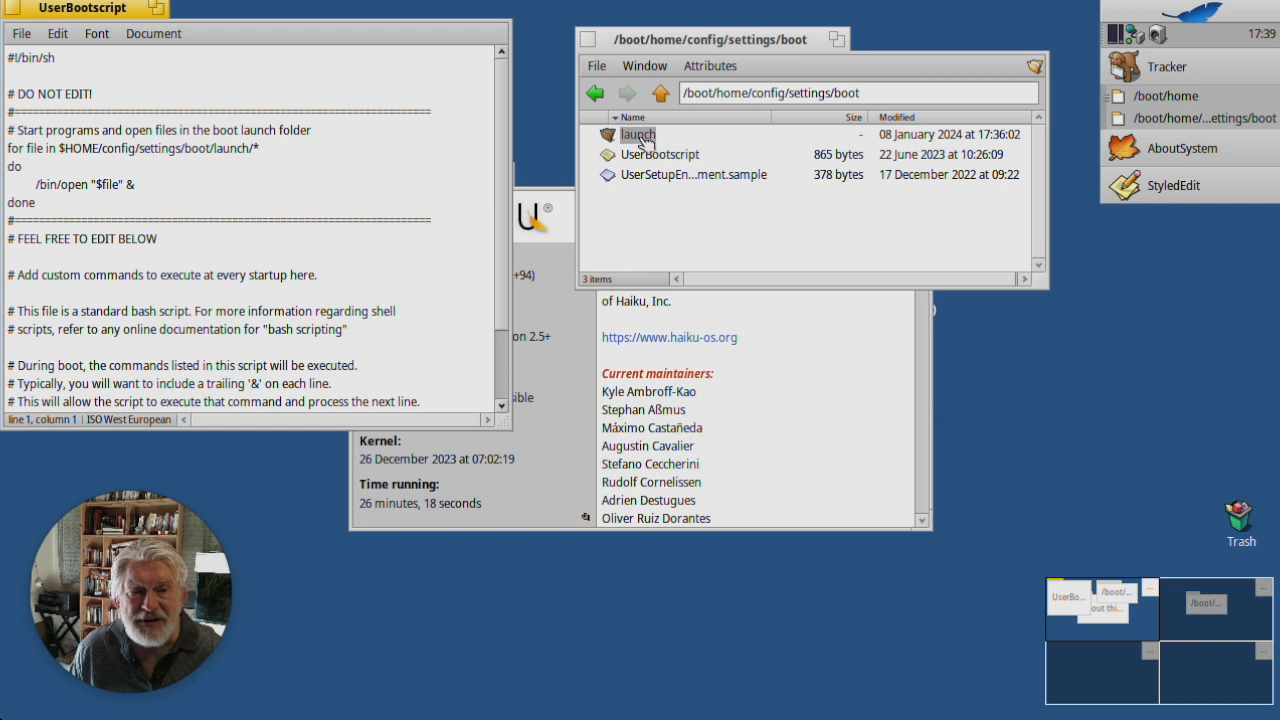
{"action": "double_click", "coordinate": [637, 134]}
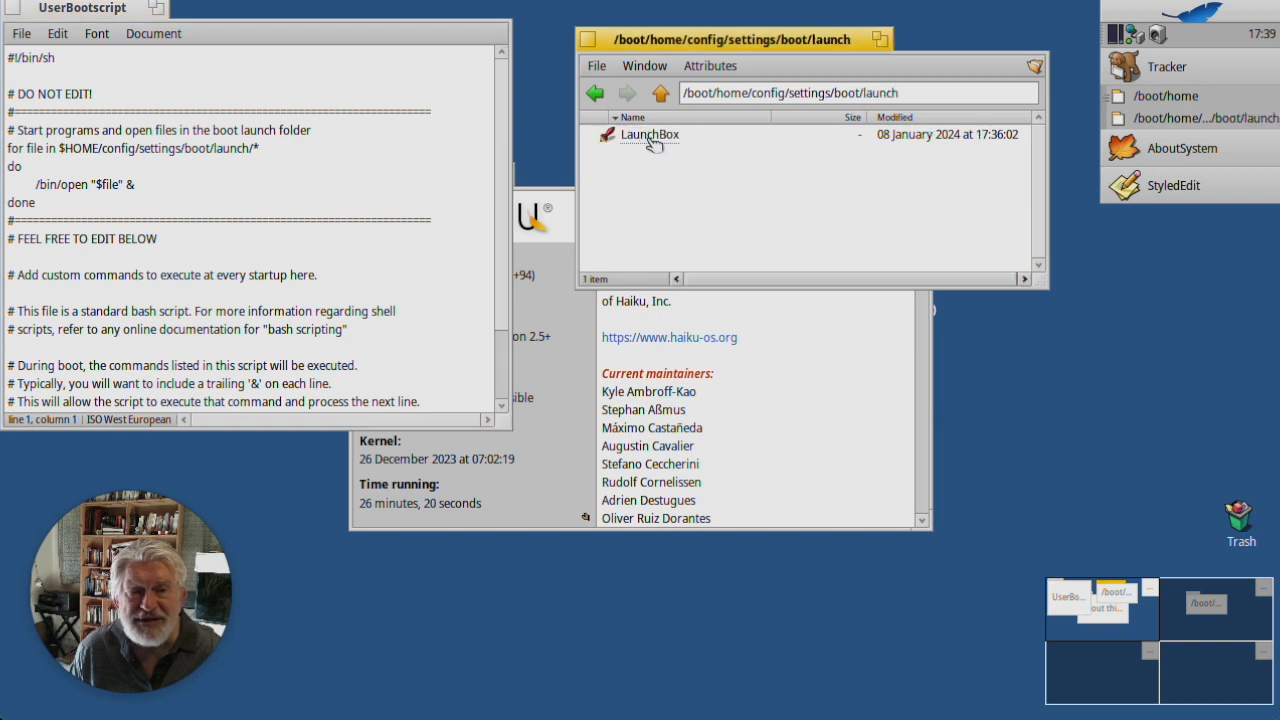
{"action": "mouse_move", "coordinate": [713, 177]}
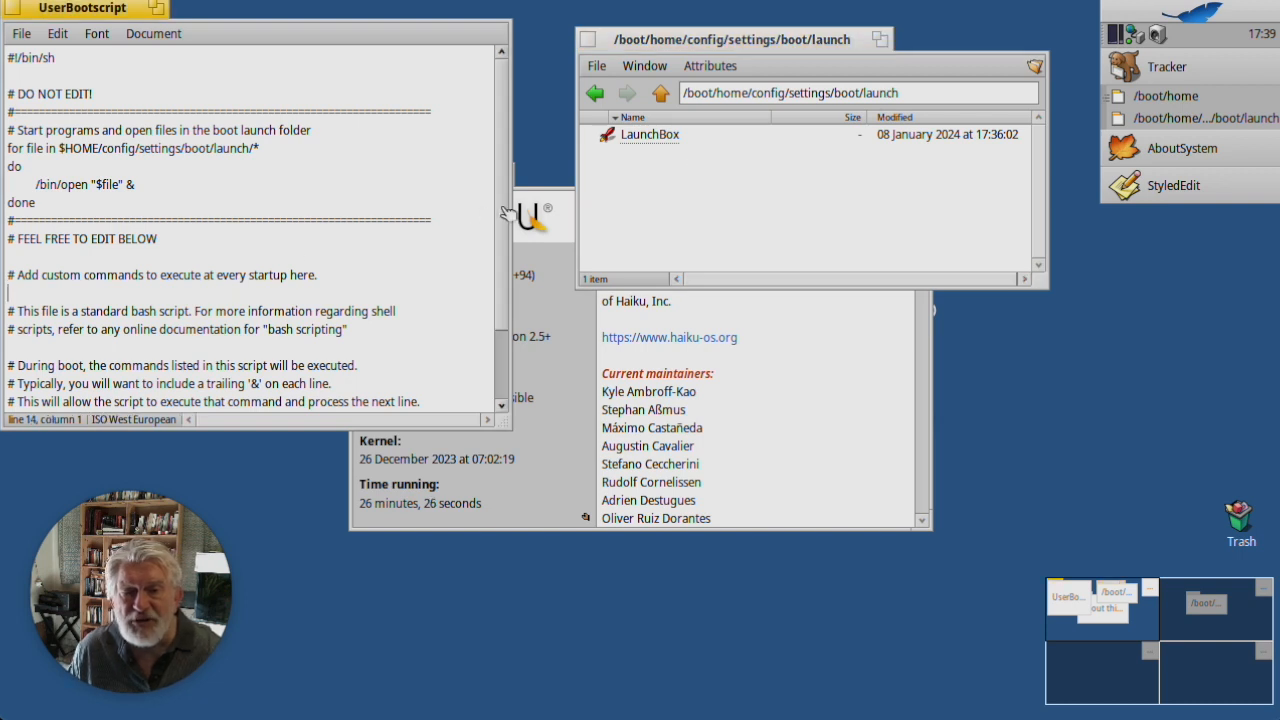
{"action": "scroll", "scroll_direction": "down", "scroll_amount": 3}
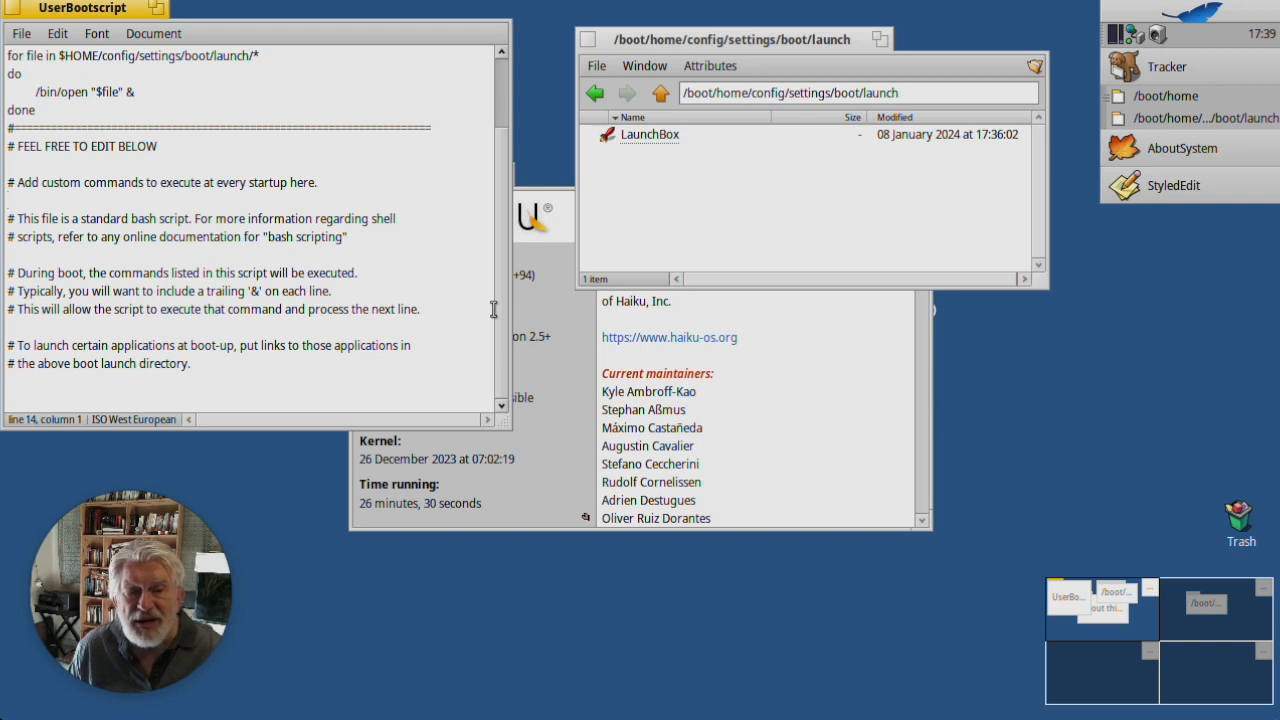
{"action": "mouse_move", "coordinate": [508, 330]}
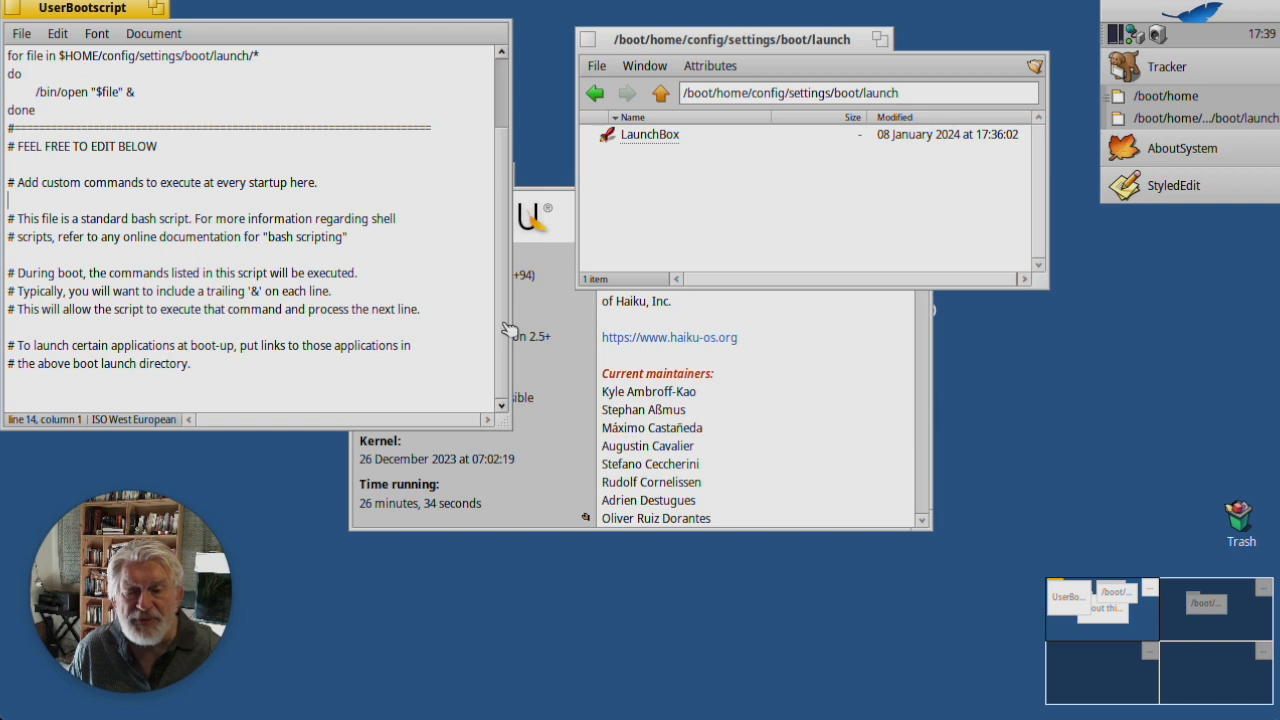
{"action": "scroll", "scroll_direction": "up", "scroll_amount": 3}
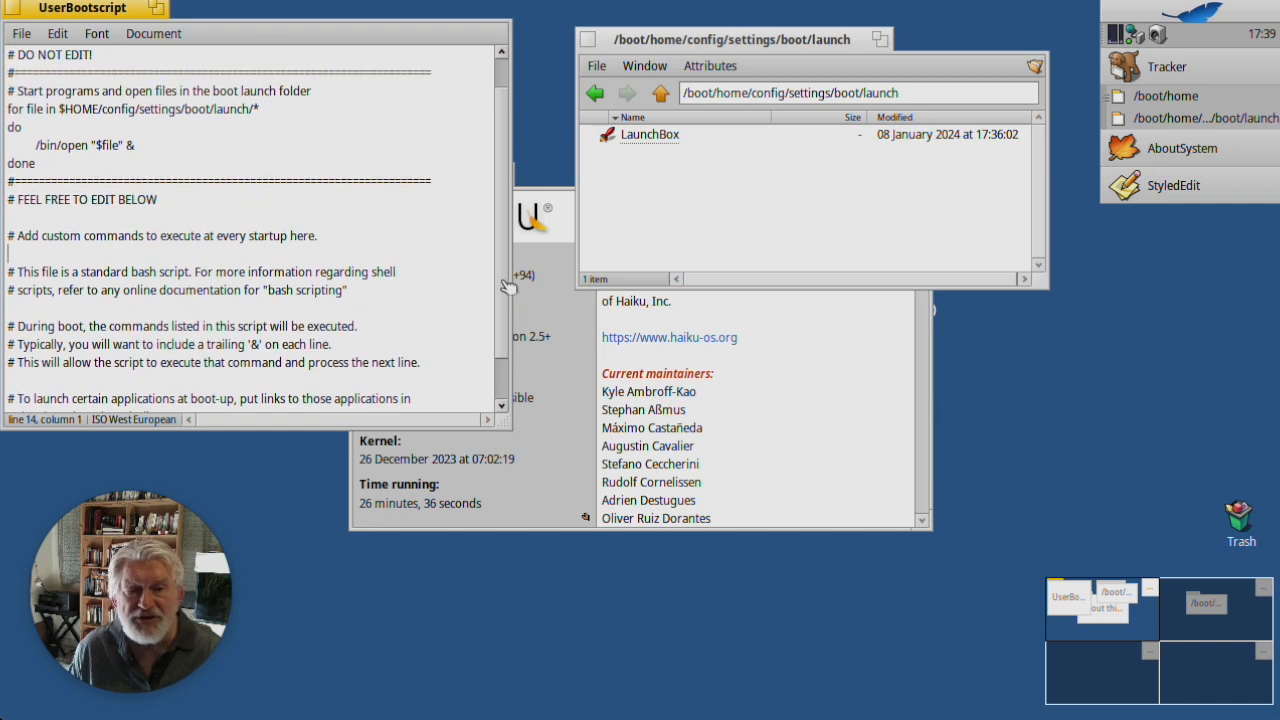
{"action": "scroll", "scroll_direction": "down", "scroll_amount": 3}
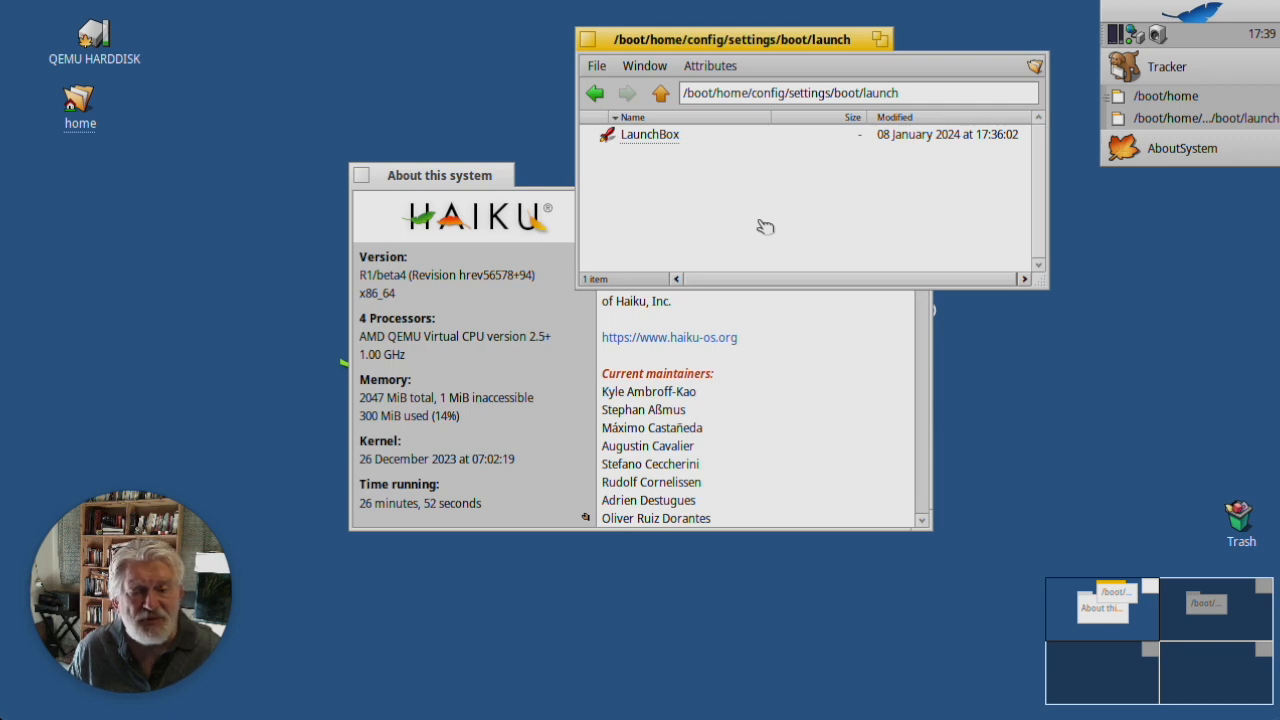
{"action": "mouse_move", "coordinate": [810, 231]}
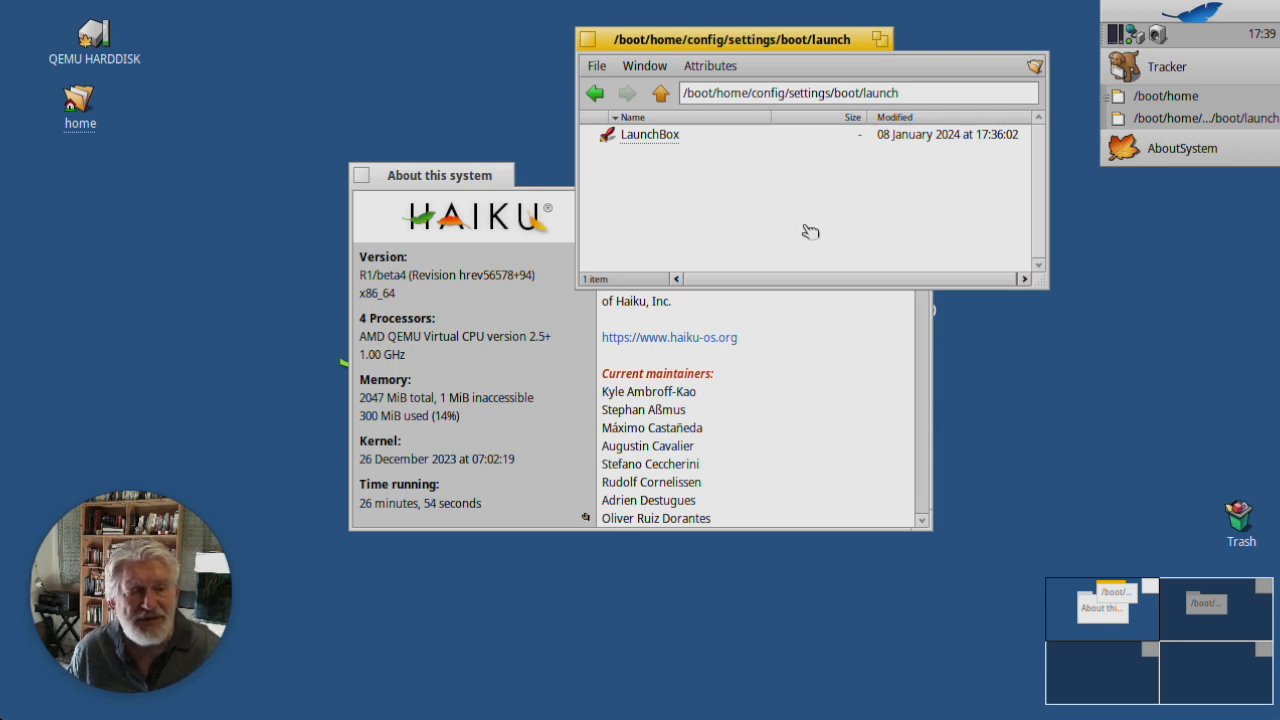